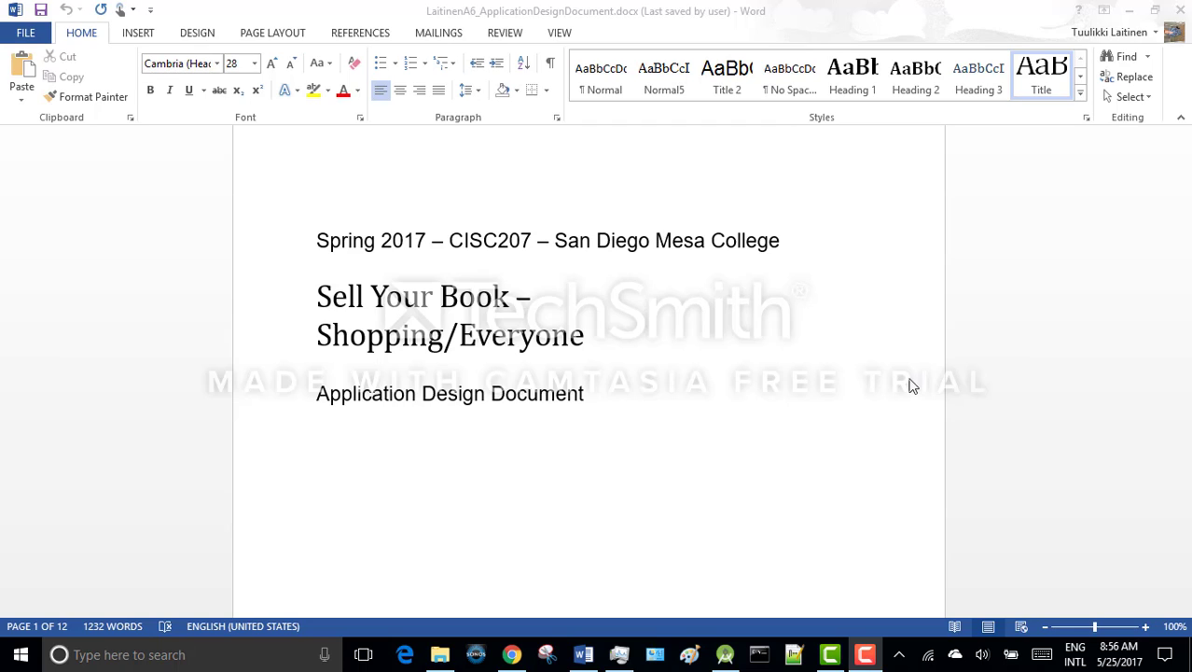
mouse_move(872, 358)
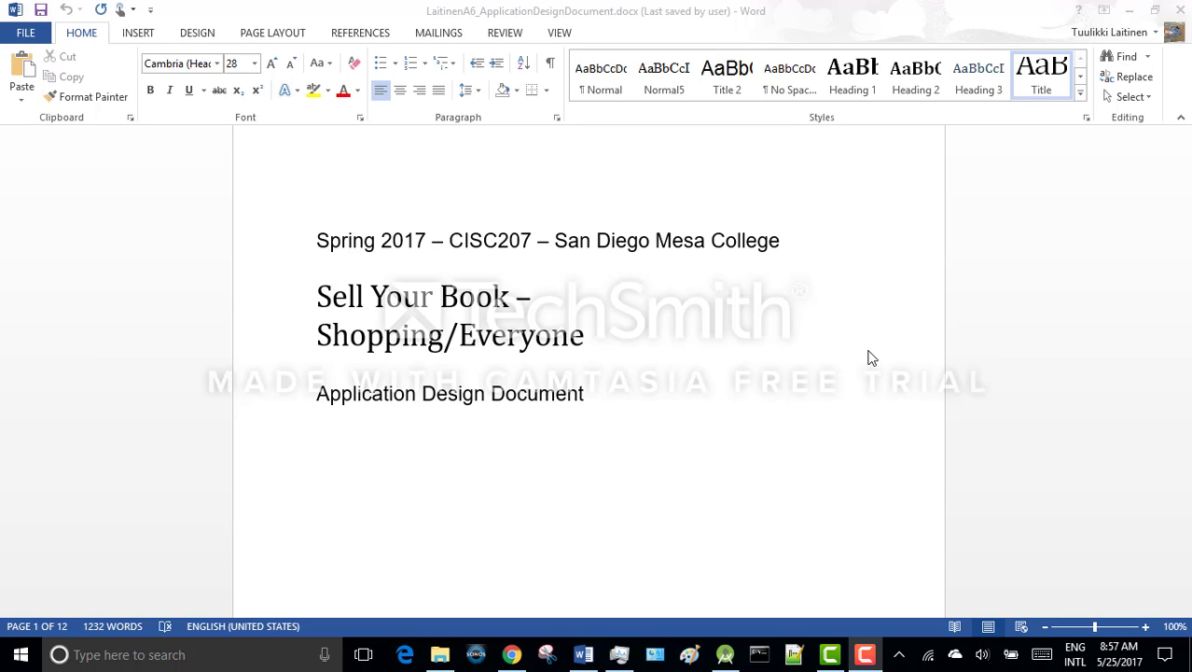
Step: Scroll past the Purpose, Scope and requirements pages to section 2, Application Architecture
scroll("down", 3)
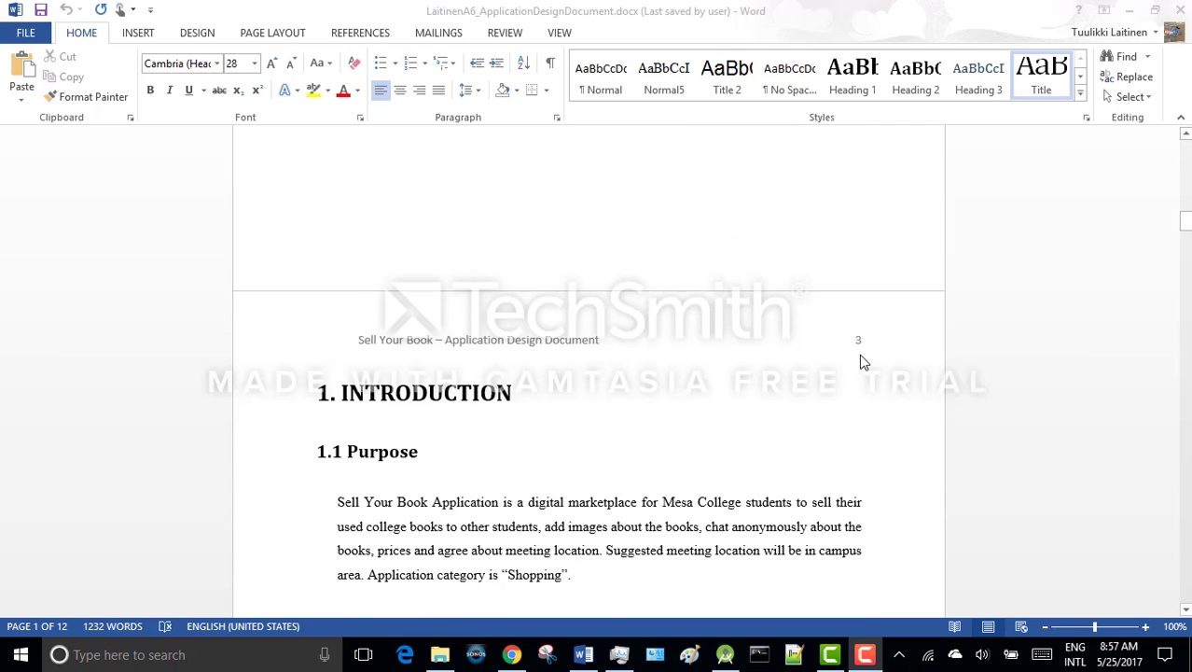
scroll("down", 3)
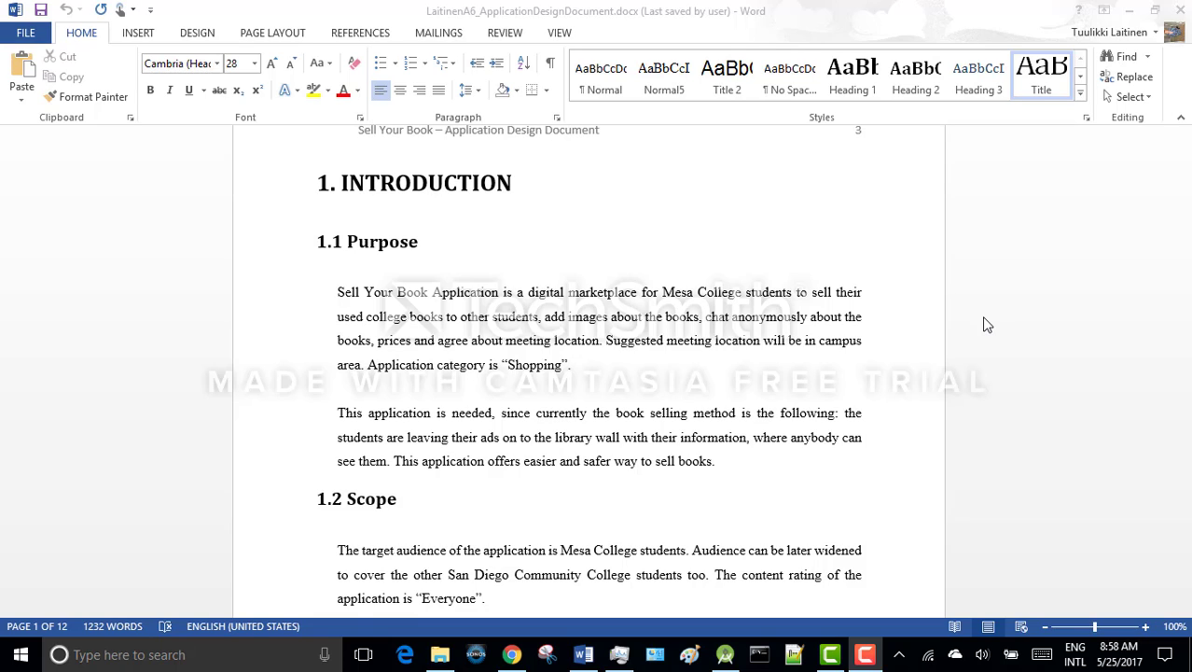
scroll("down", 3)
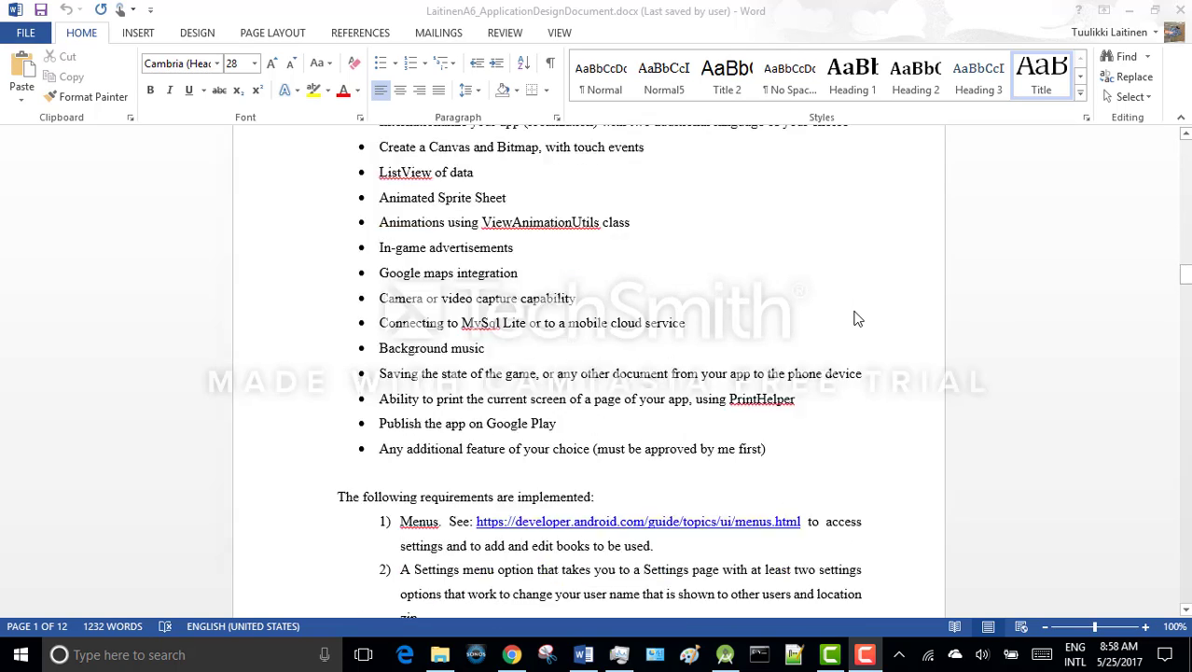
scroll("down", 3)
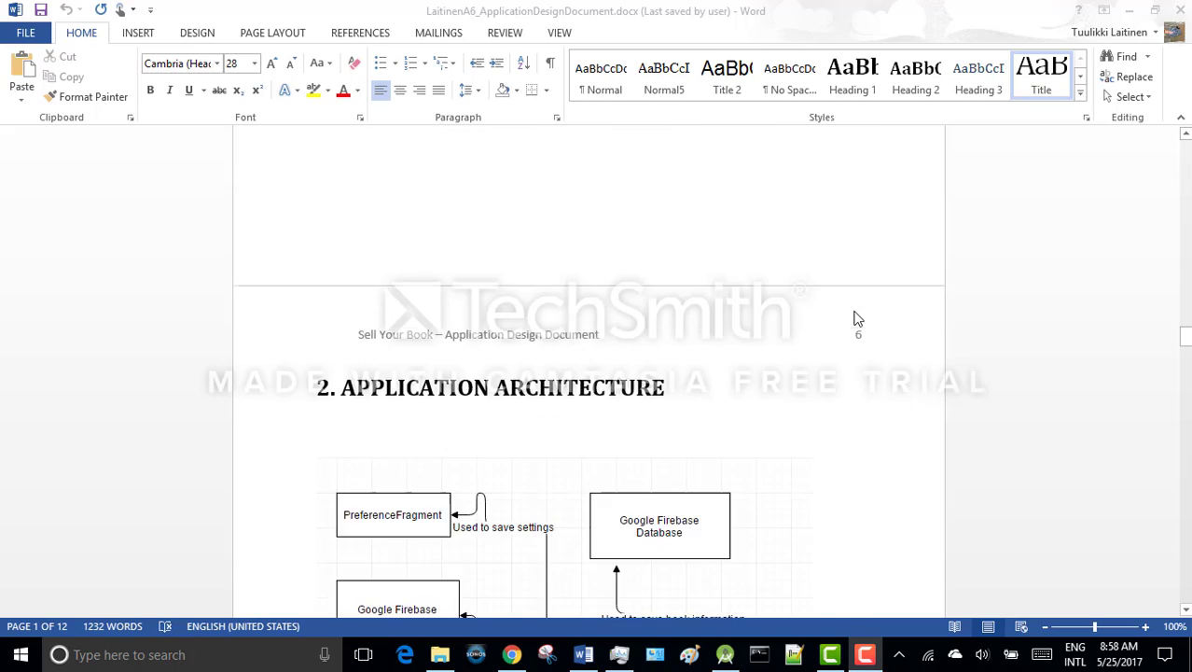
Step: Bring the full architecture diagram into view, then switch to the Android Studio project
scroll("down", 3)
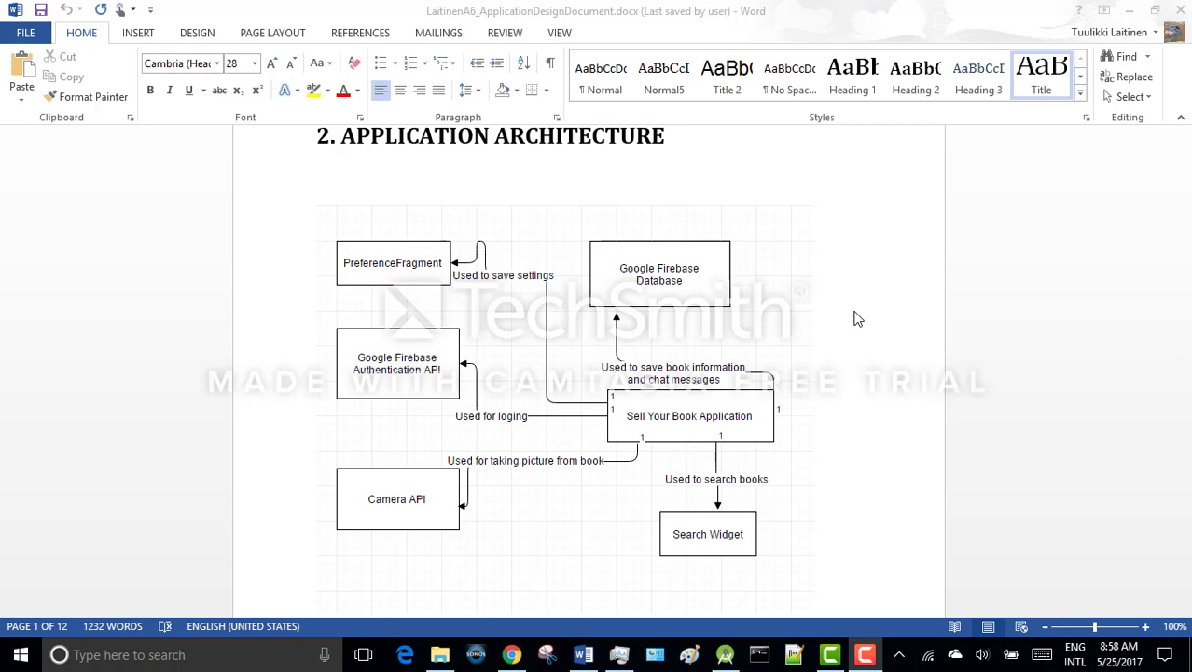
mouse_move(597, 390)
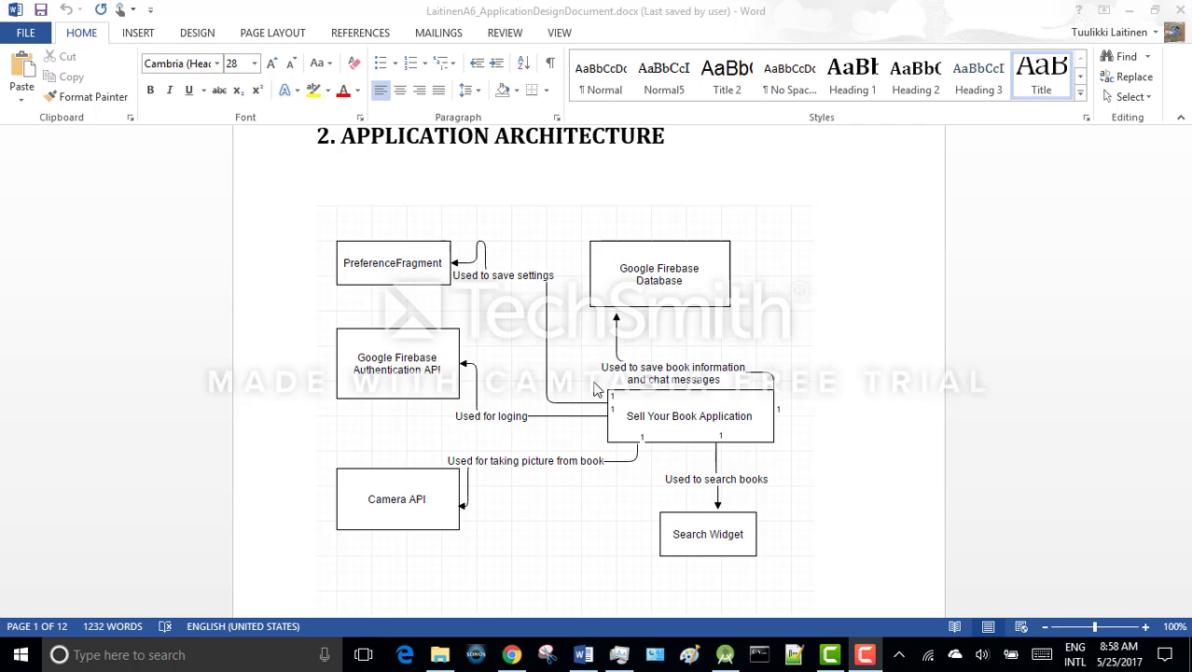
mouse_move(688, 472)
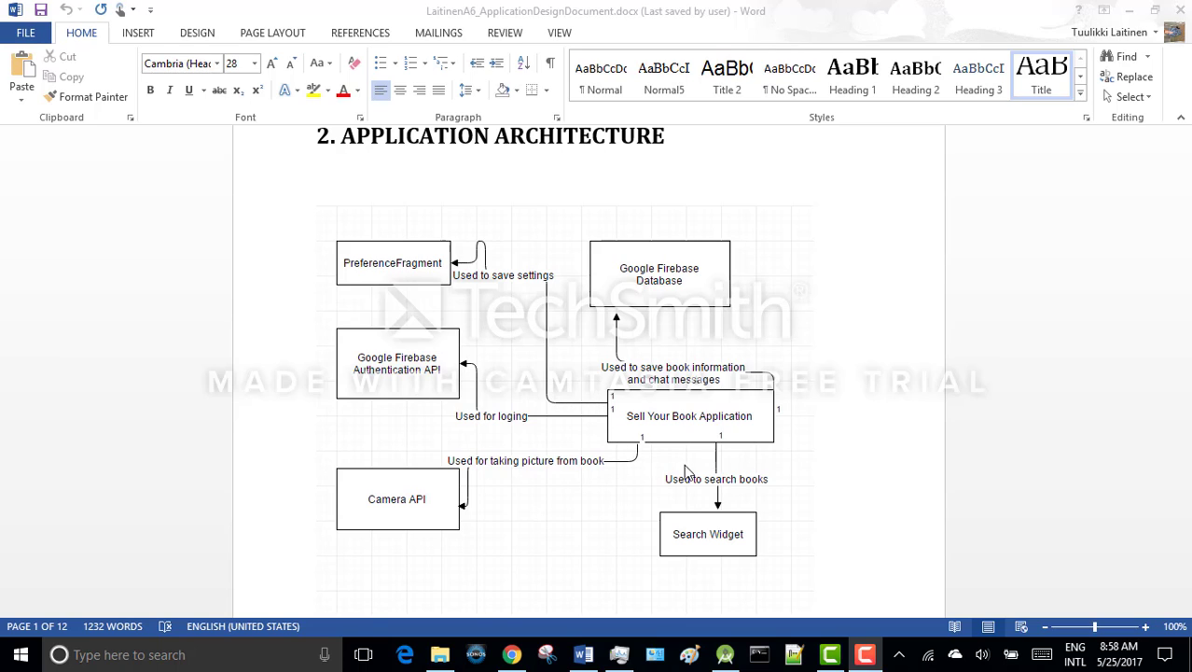
mouse_move(718, 457)
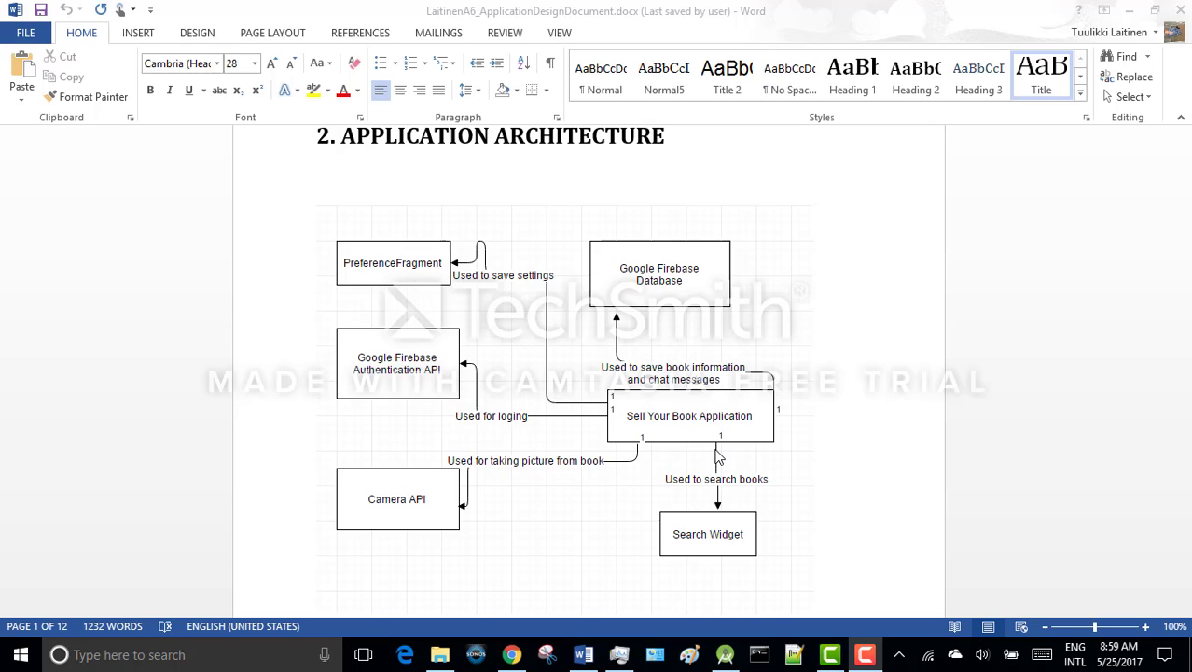
left_click(725, 654)
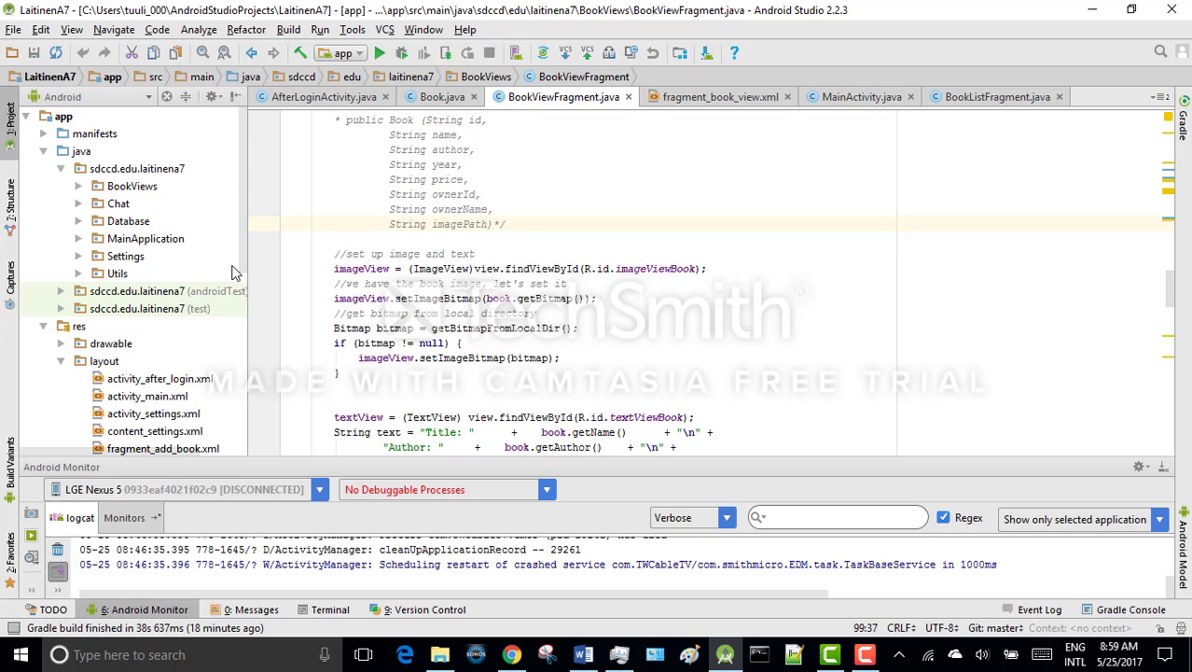
mouse_move(171, 245)
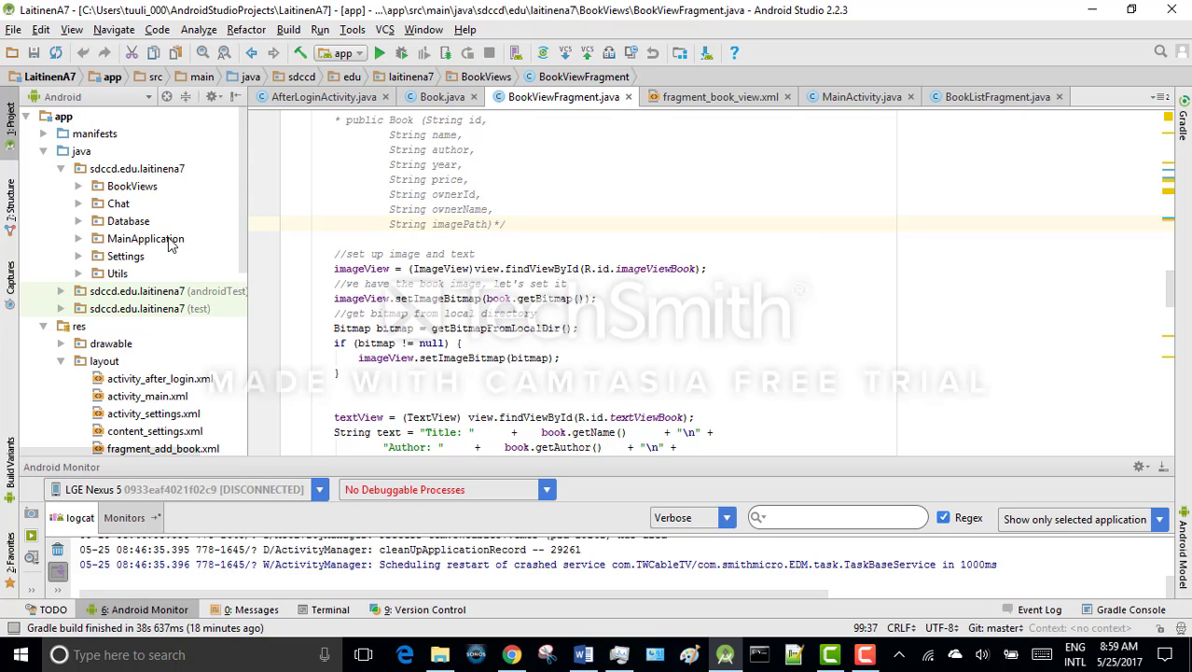
Step: Expand the MainApplication and Database packages, pointing out AfterLoginActivity
left_click(145, 238)
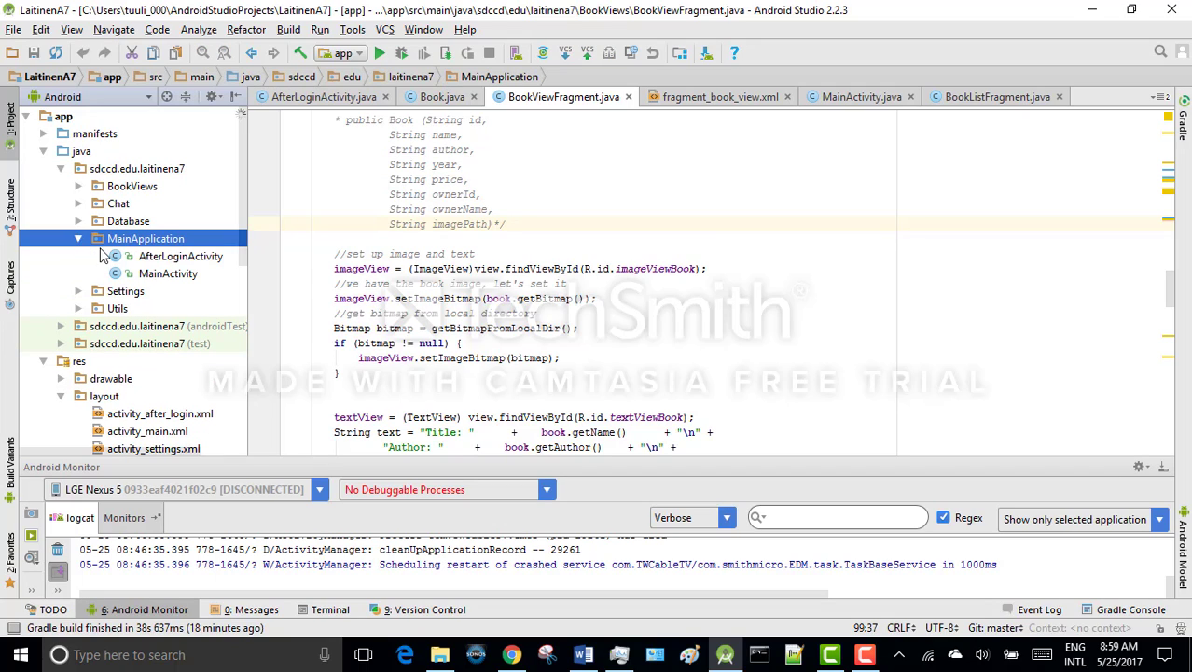
mouse_move(187, 266)
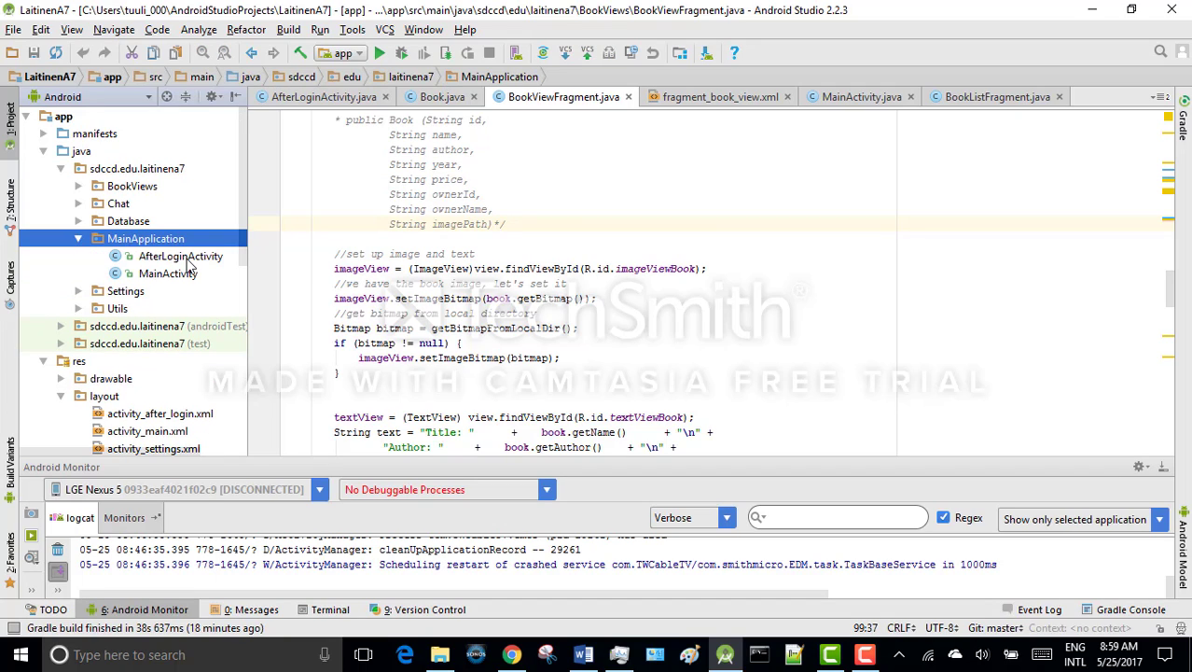
left_click(180, 256)
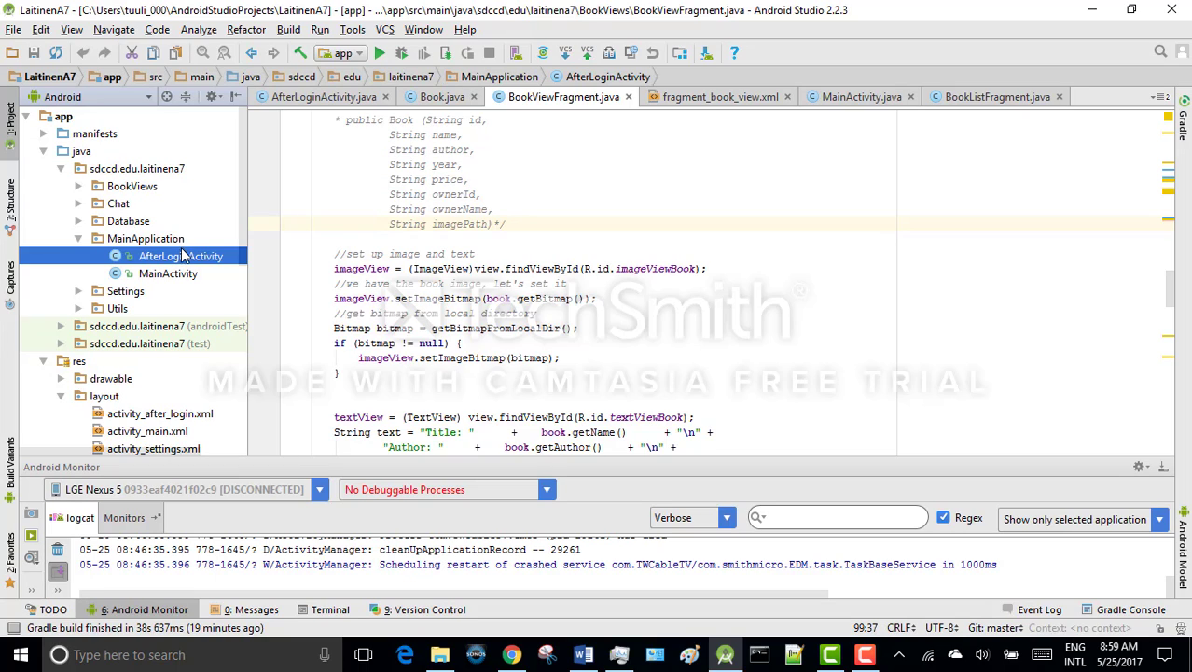
mouse_move(146, 217)
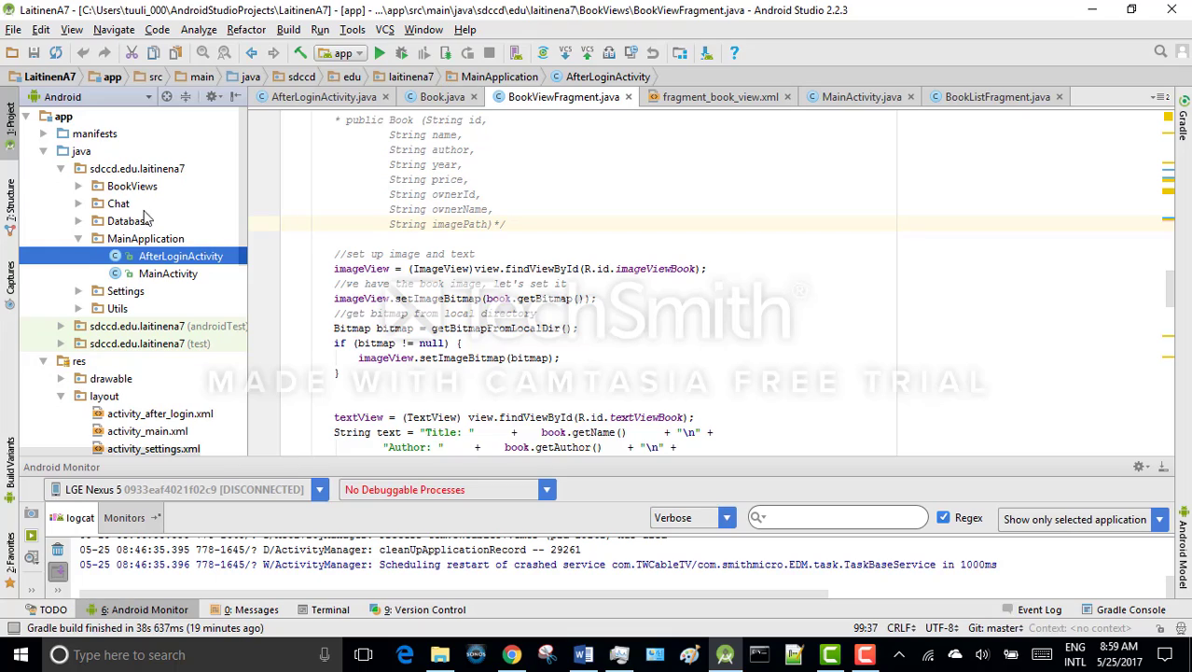
left_click(128, 220)
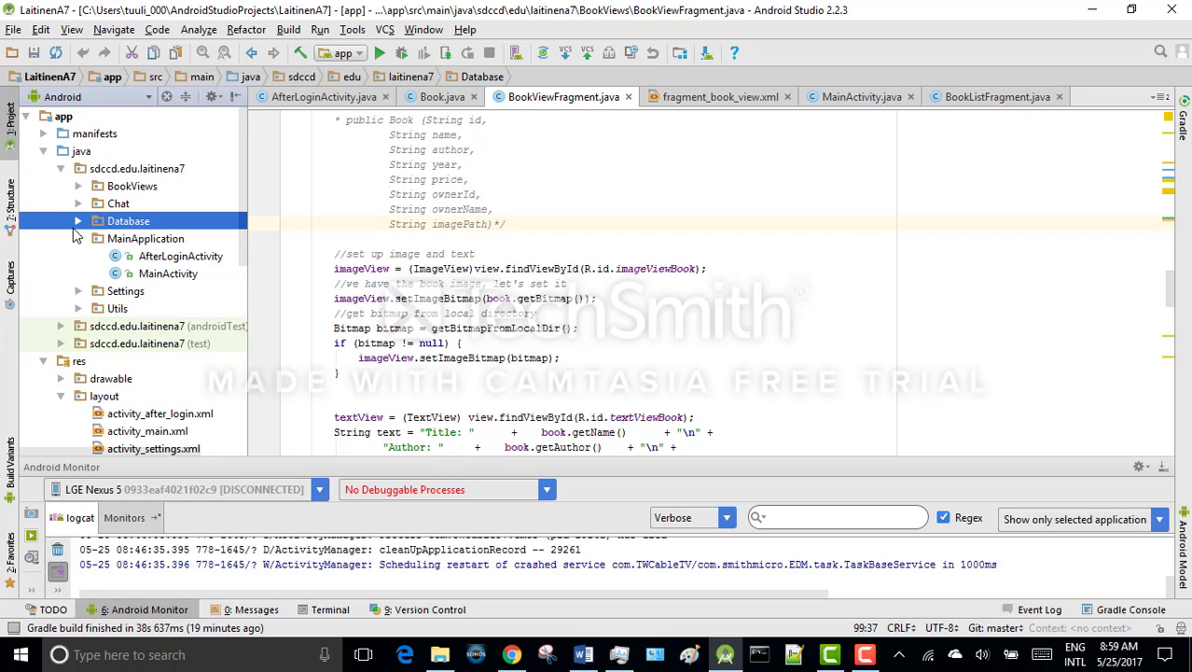
left_click(78, 220)
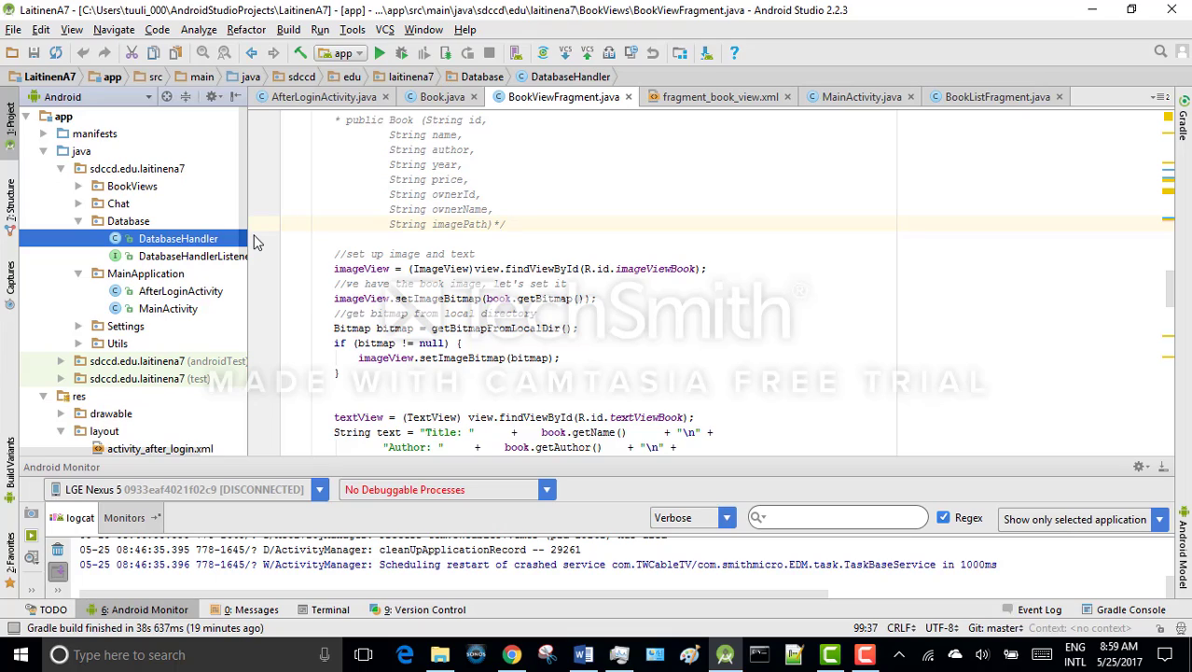
Step: Expand the Chat and Utils packages and point out the Book and User classes
left_click(78, 204)
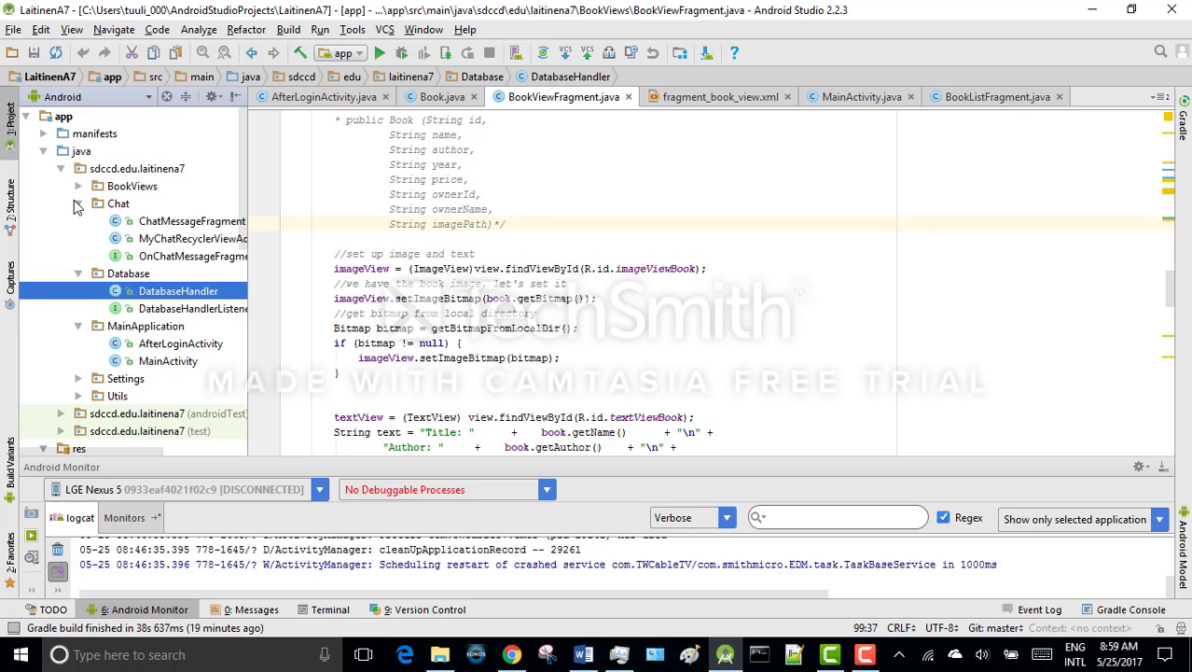
mouse_move(154, 203)
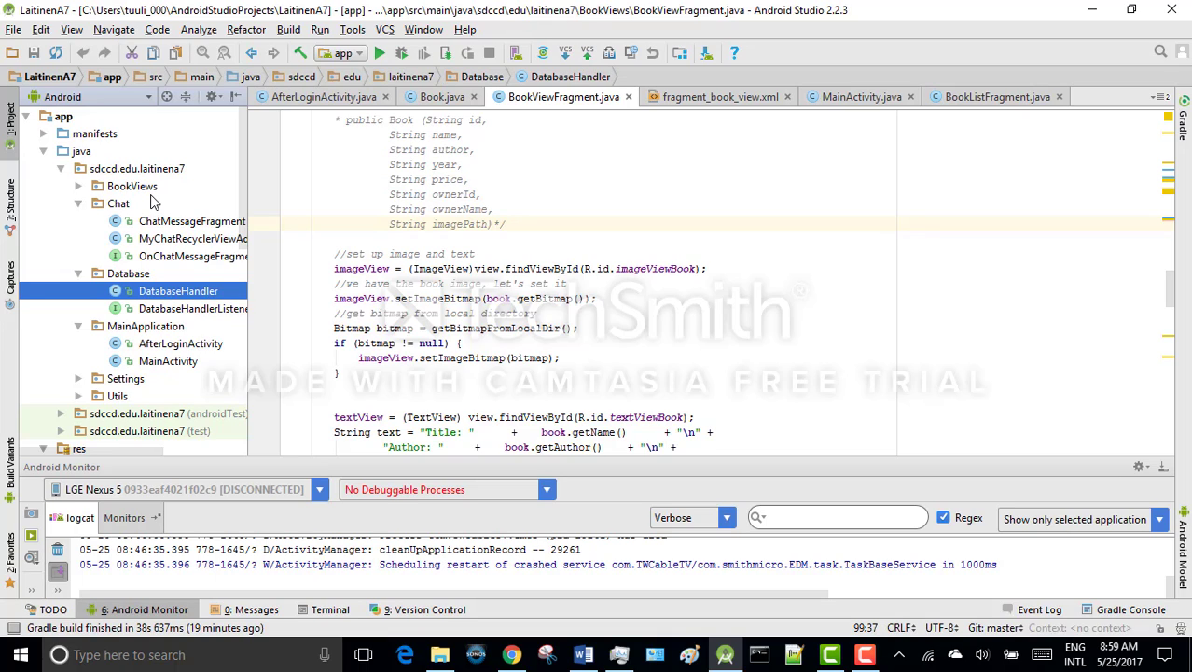
left_click(131, 186)
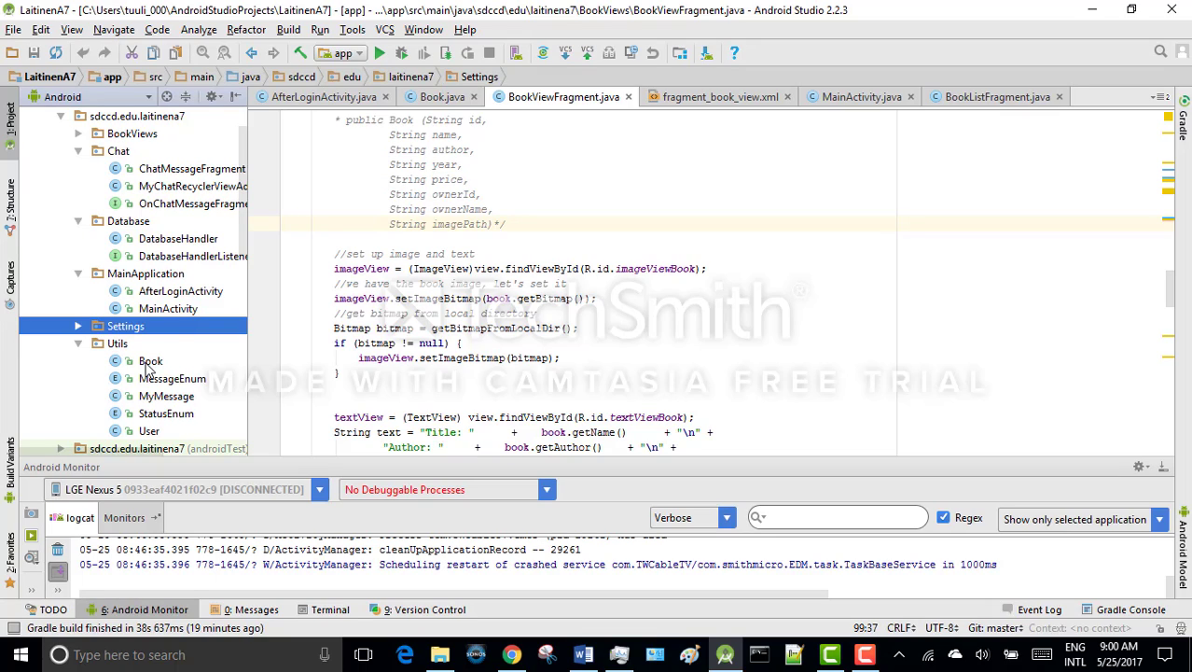
left_click(151, 360)
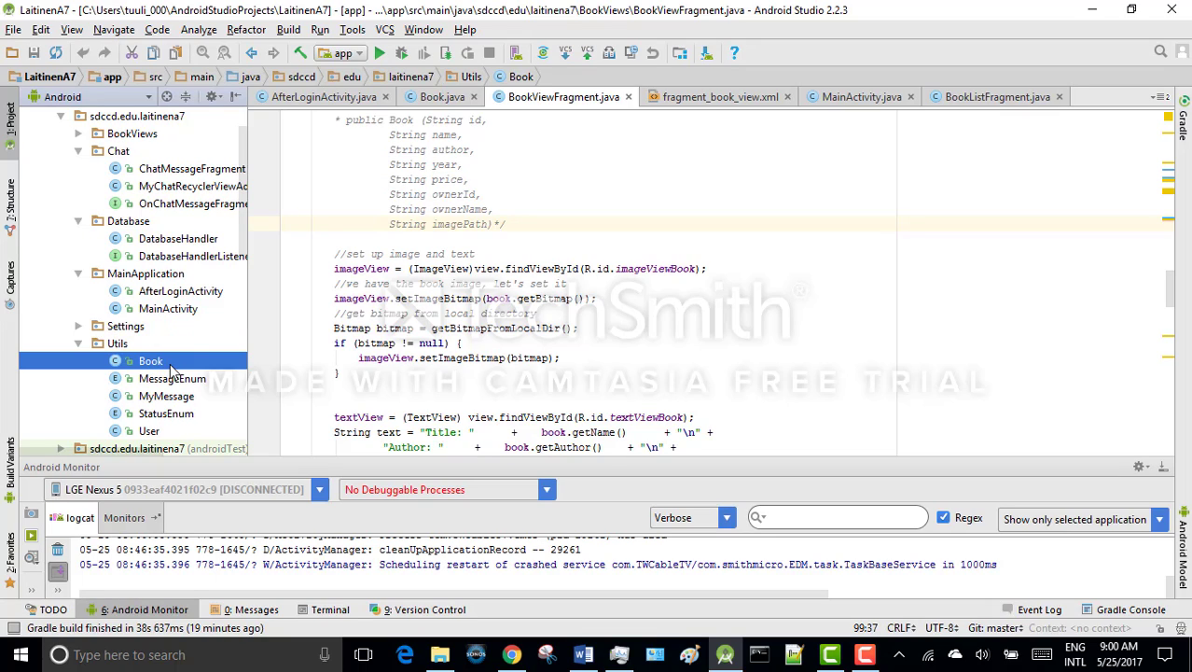
left_click(149, 430)
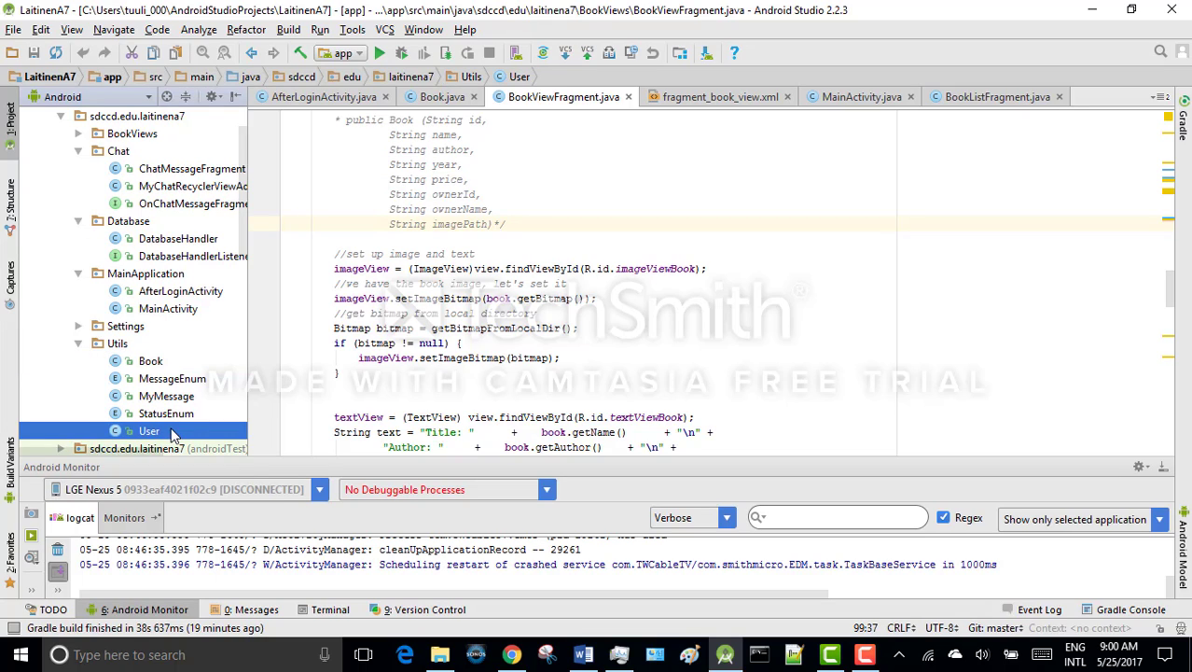
mouse_move(285, 416)
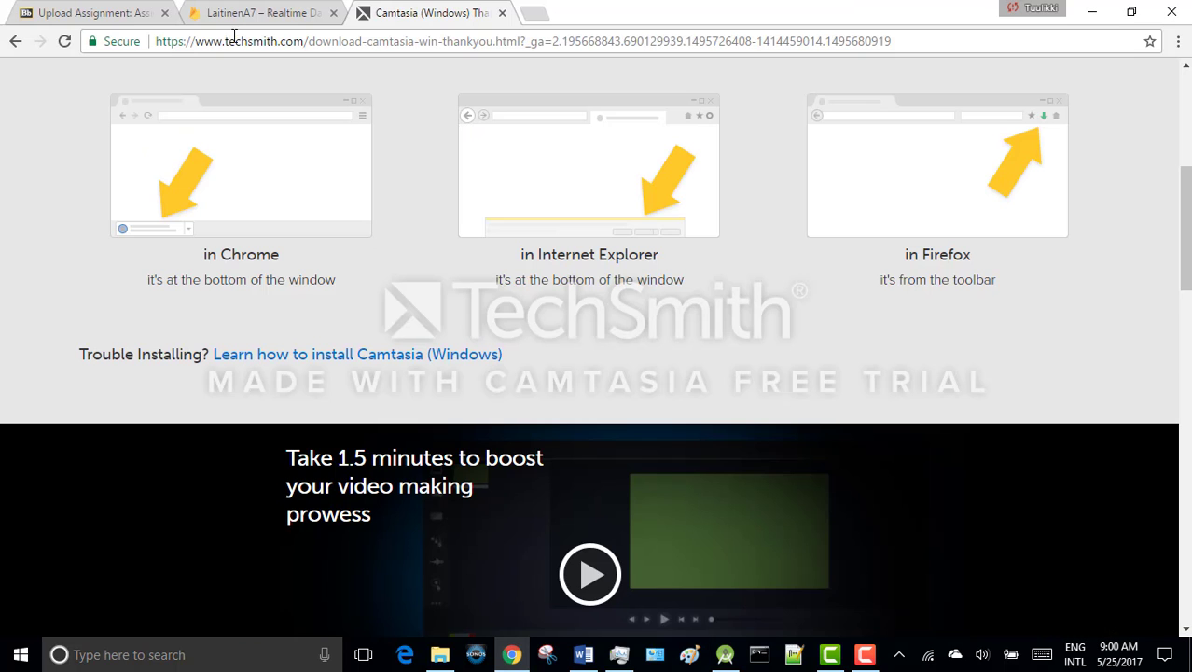
Step: Switch to the LaitinenA7 – Realtime Database tab in Chrome
left_click(261, 12)
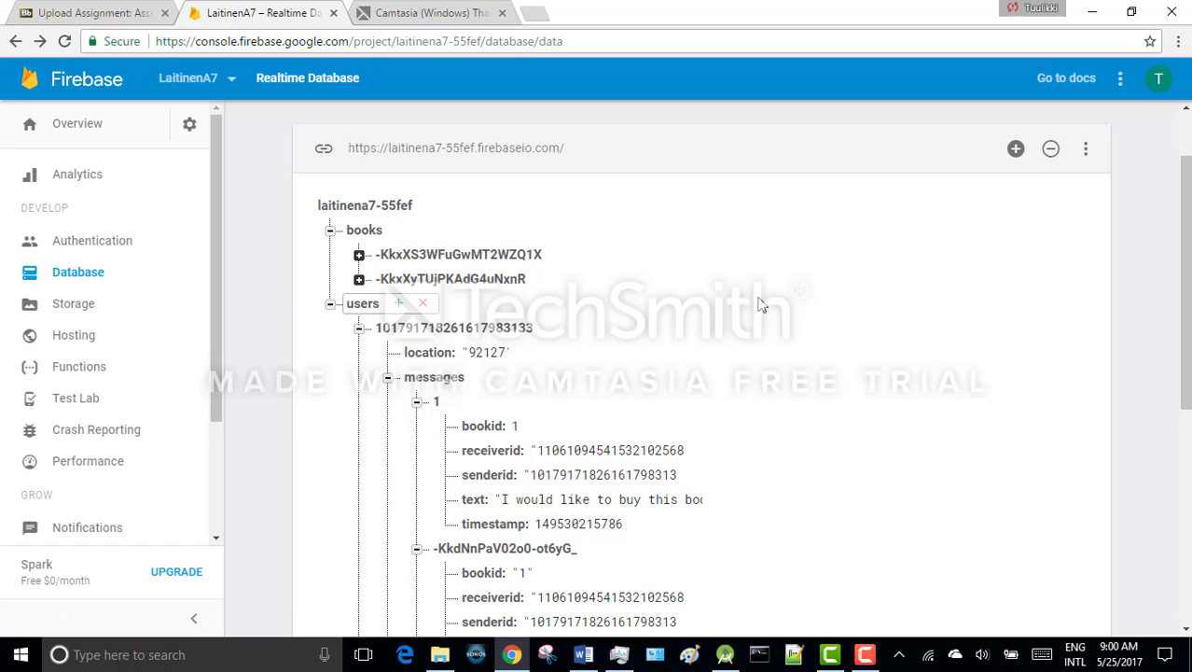
Step: Inspect the first message's bookid, receiverid, senderid and text values in the database
scroll("down", 3)
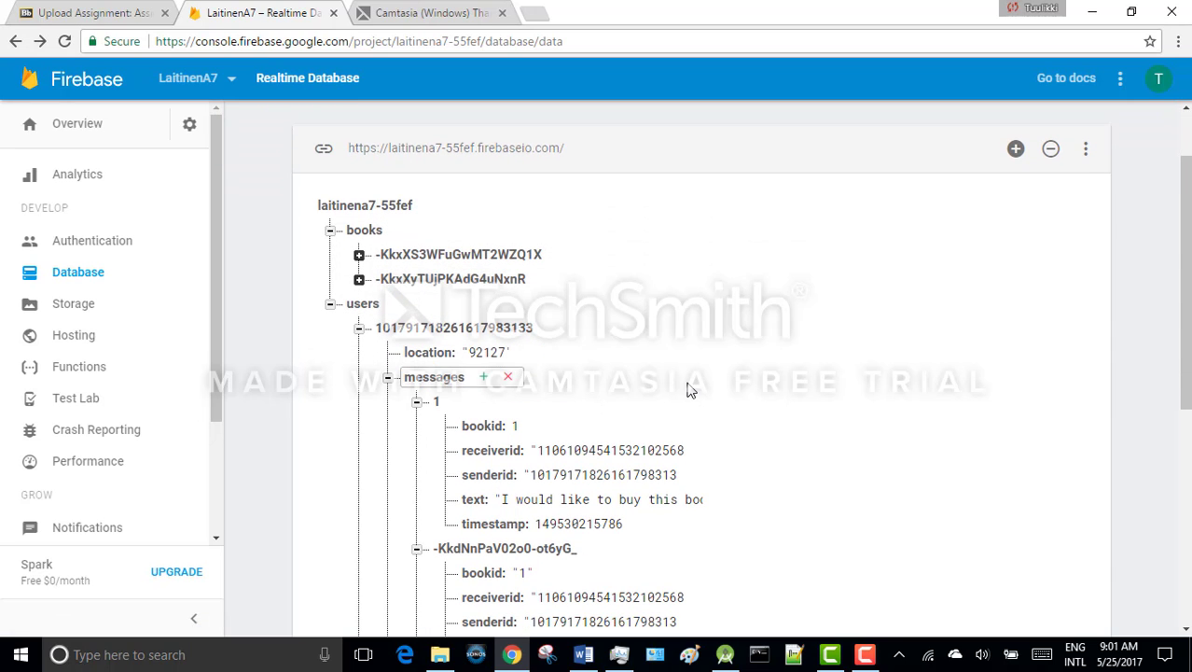
left_click(485, 352)
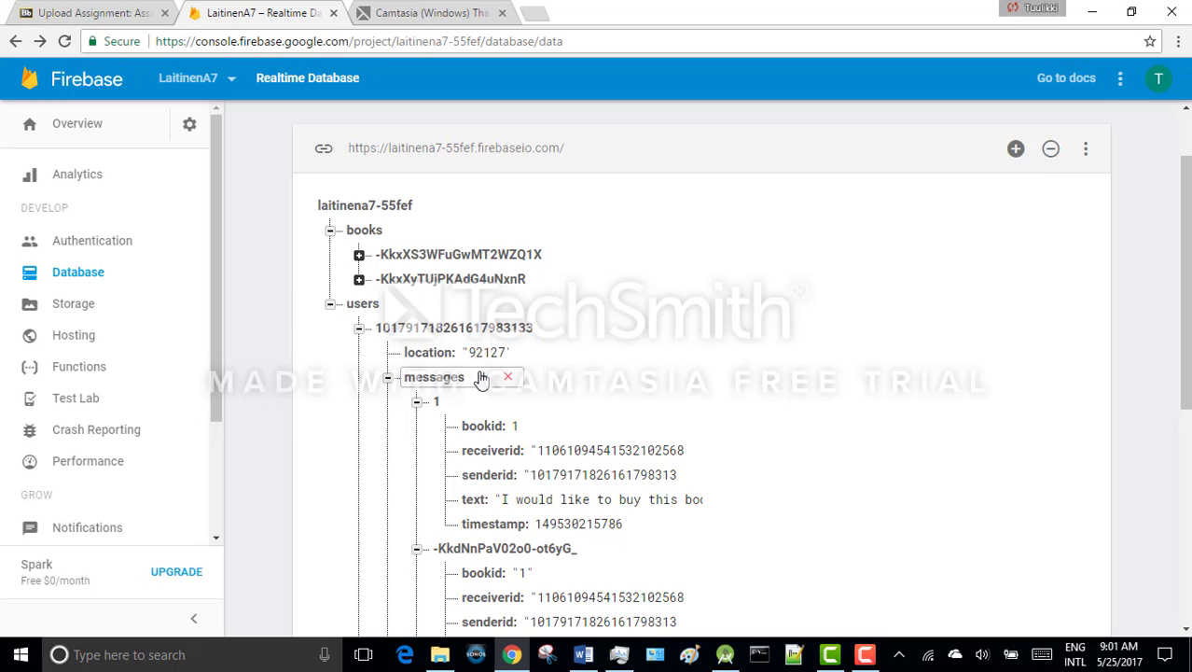
mouse_move(483, 378)
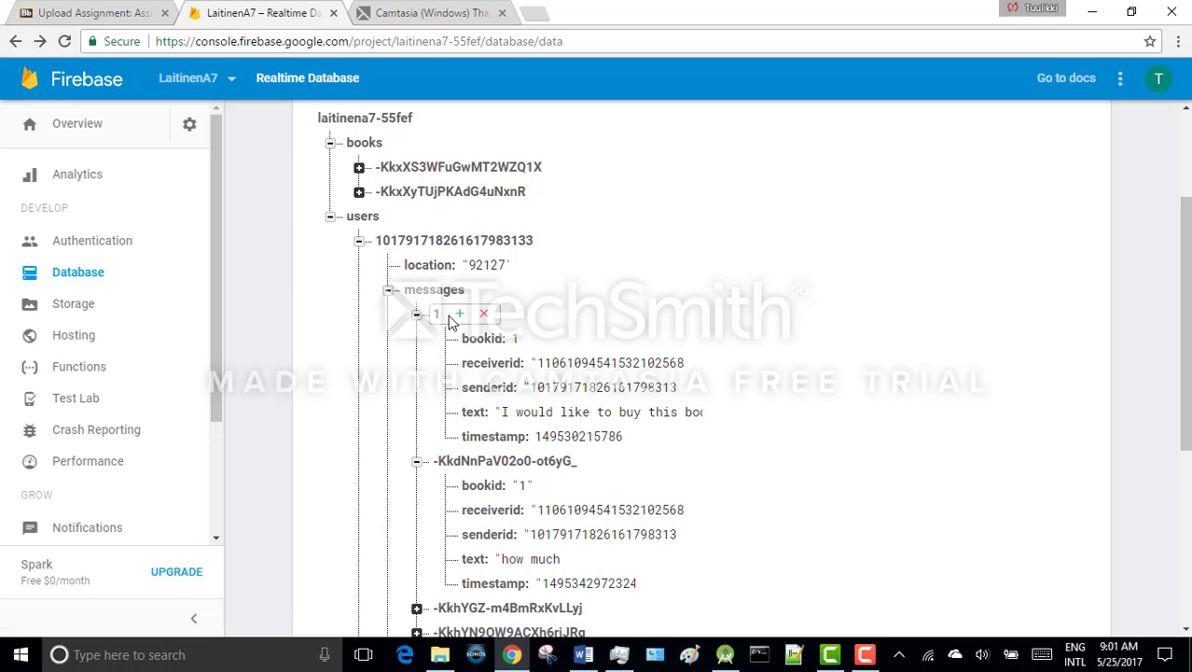
mouse_move(456, 339)
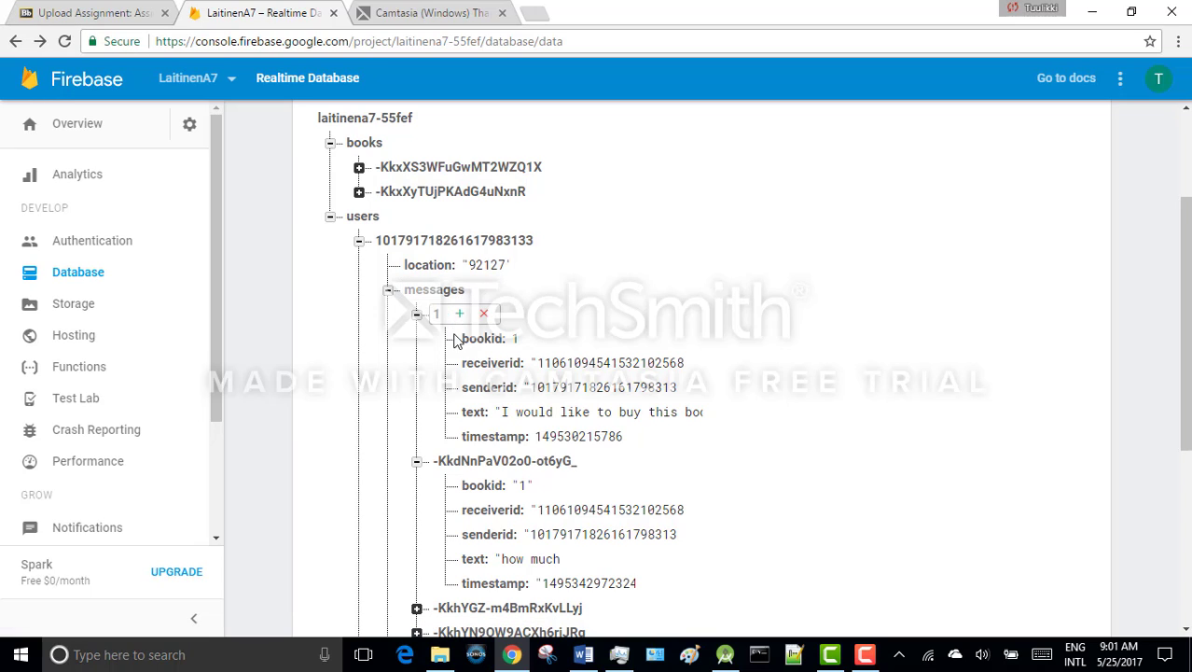
left_click(514, 338)
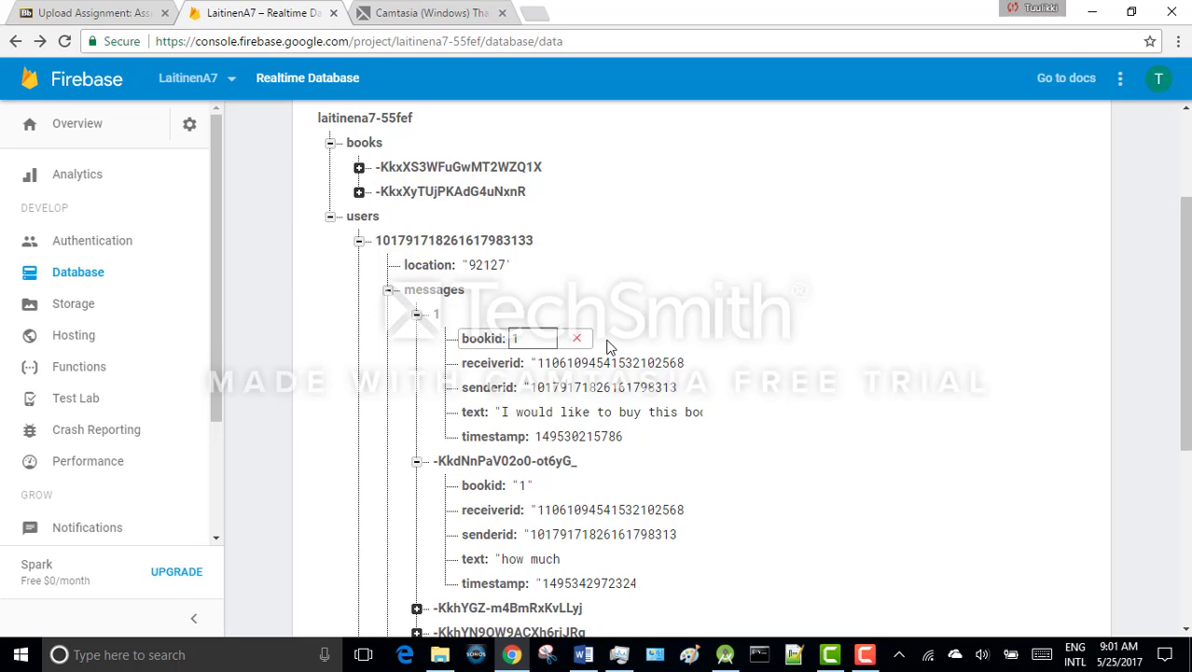
left_click(607, 363)
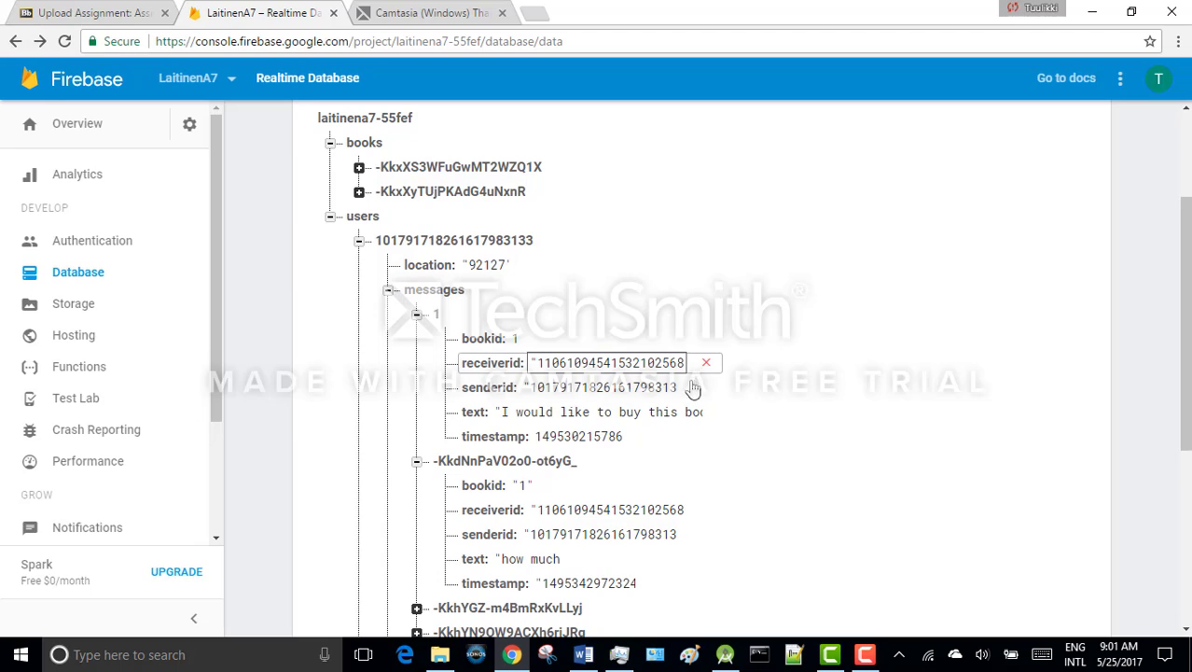
left_click(601, 386)
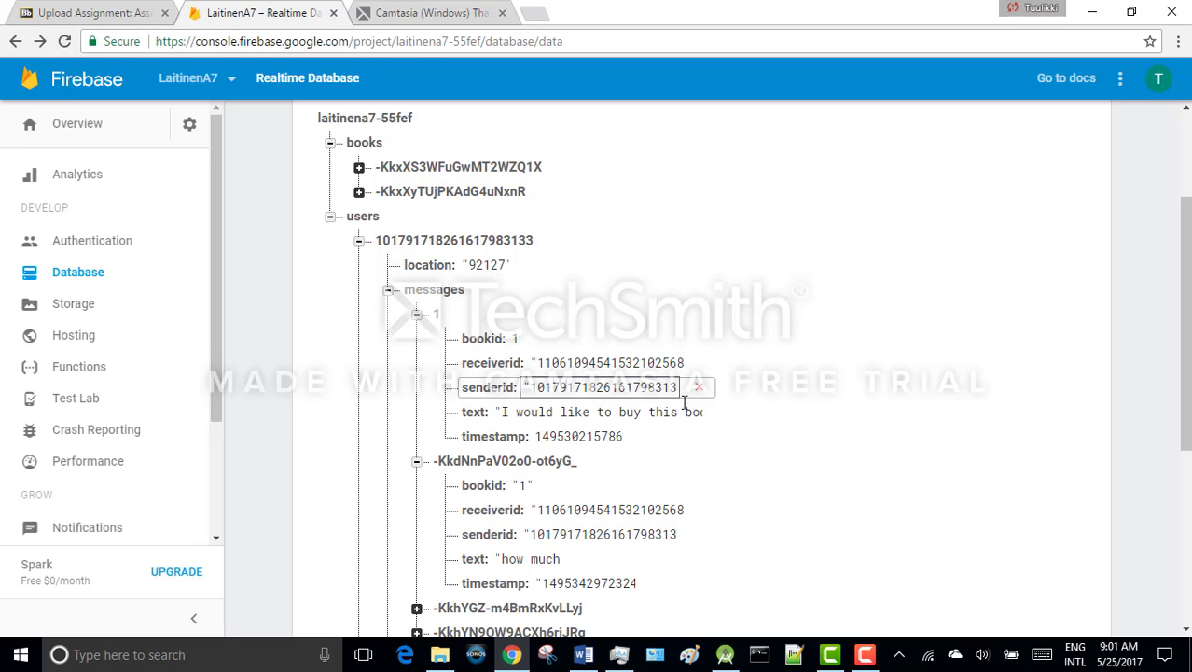
left_click(597, 412)
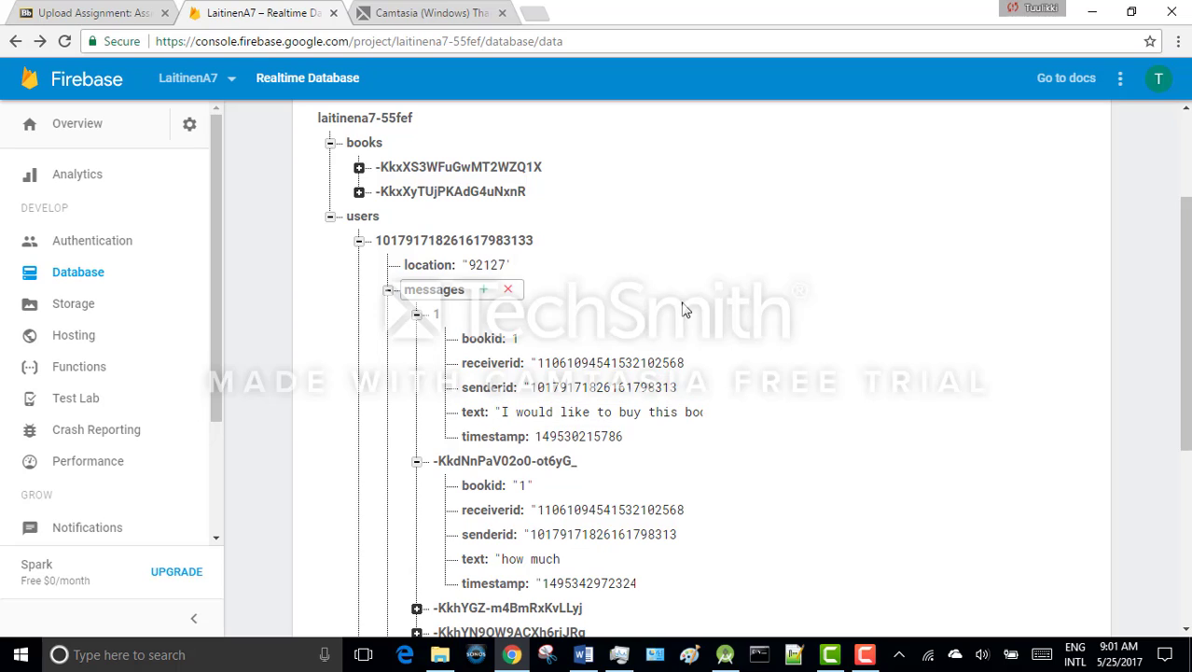
Step: Show the first book's owner id and price, then select 1login.mp4 in Records
left_click(359, 167)
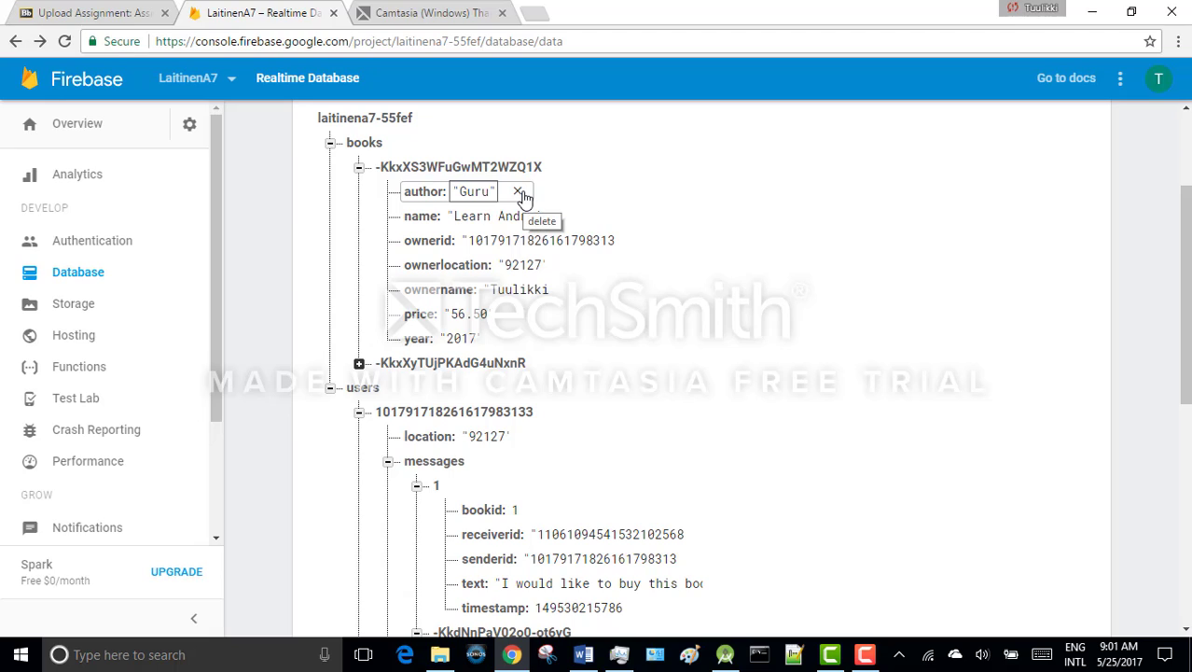
mouse_move(540, 199)
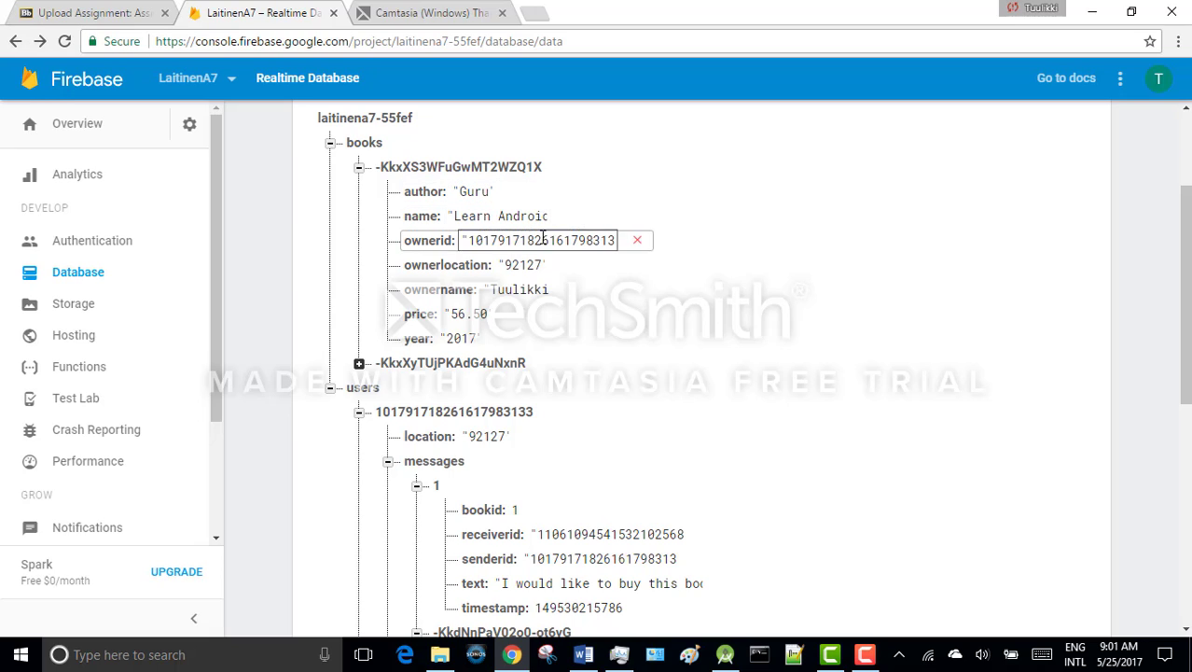
left_click(467, 314)
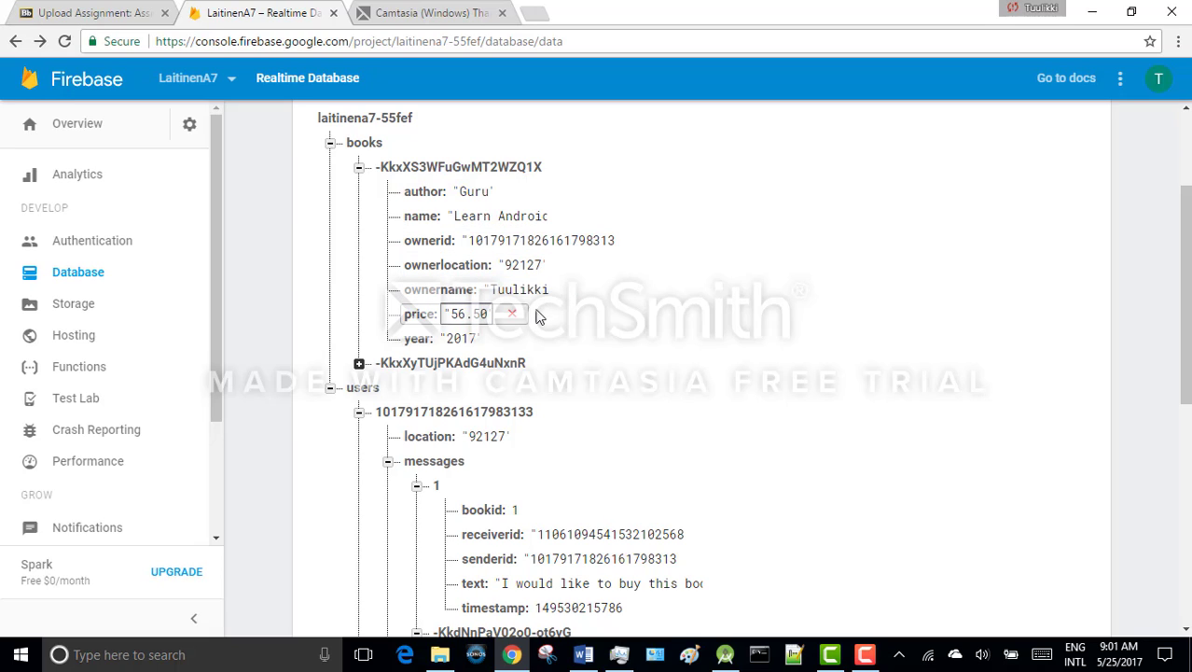
left_click(460, 338)
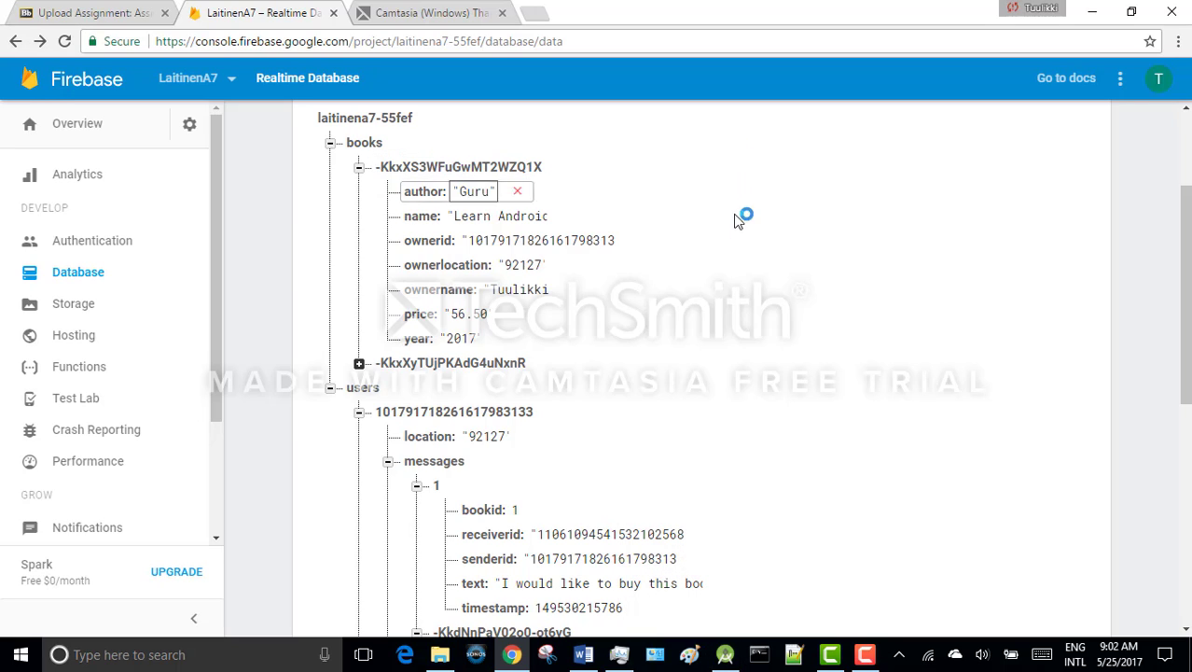
left_click(539, 240)
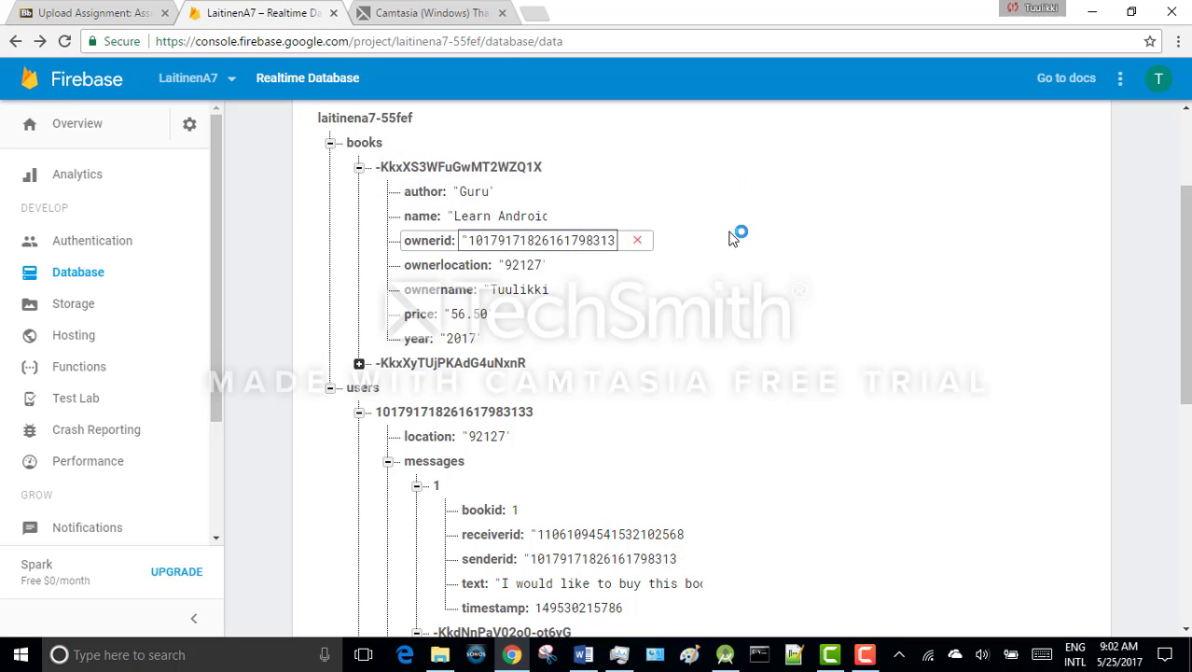
mouse_move(727, 288)
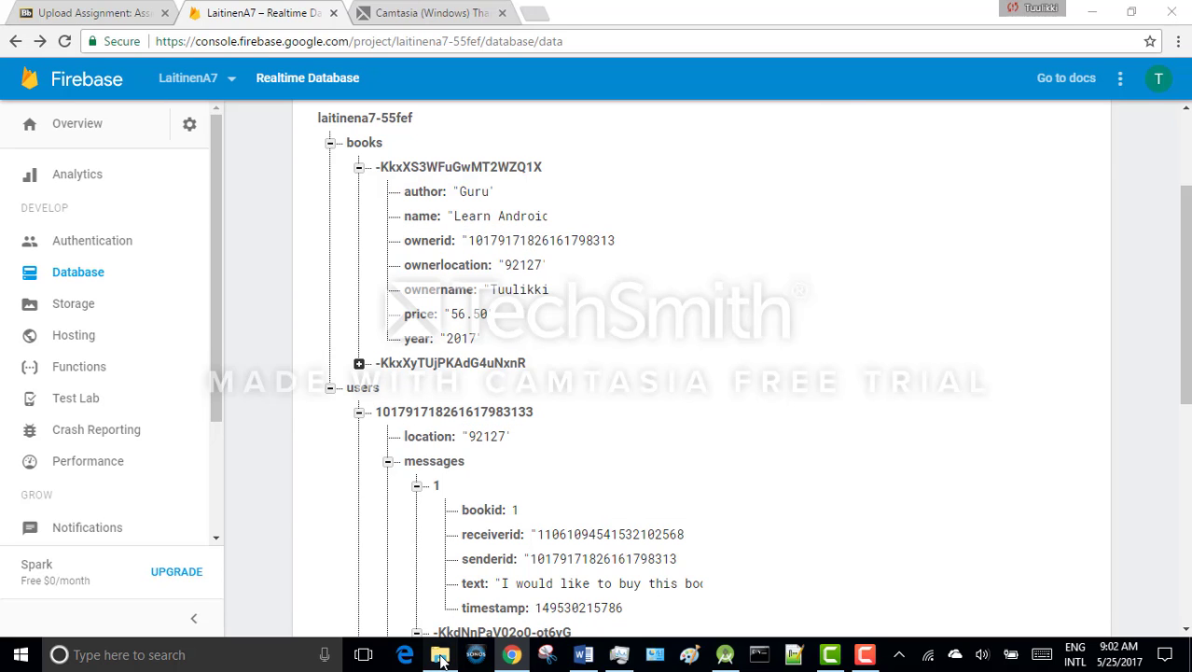
left_click(440, 654)
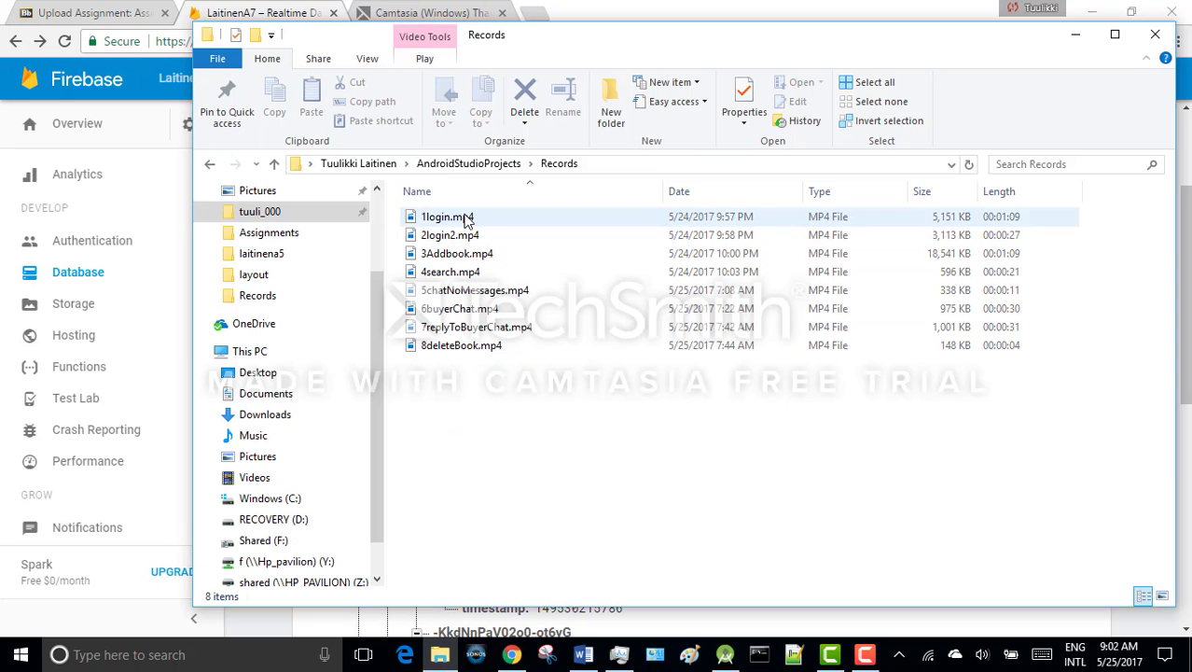
left_click(447, 216)
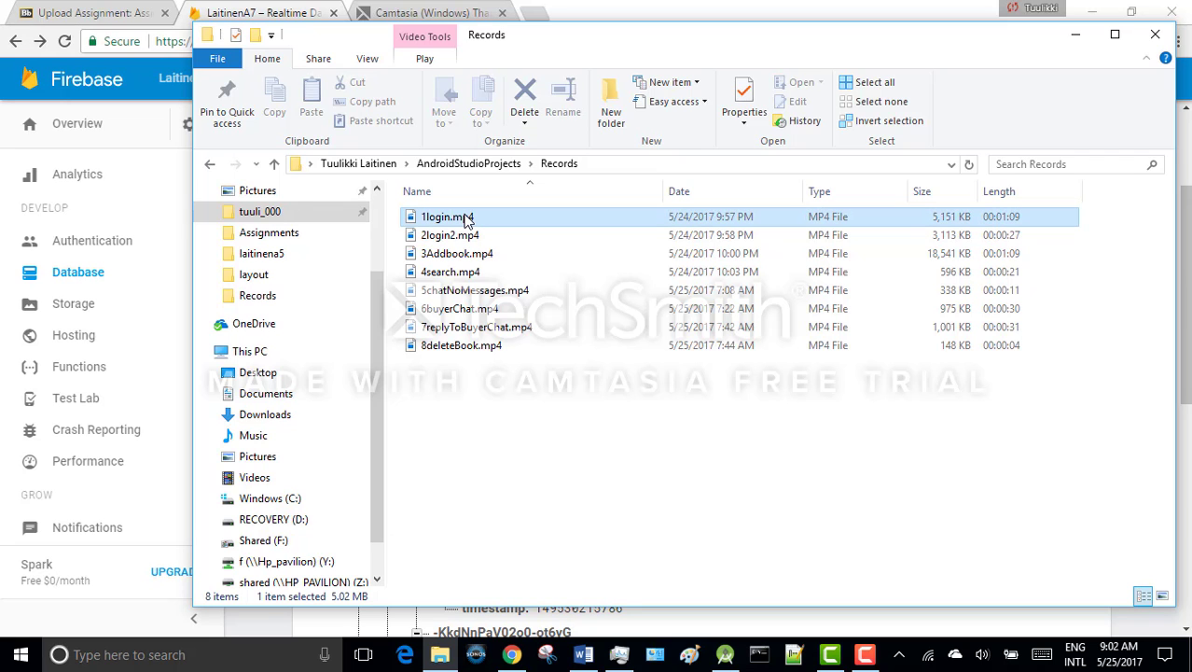
double_click(447, 216)
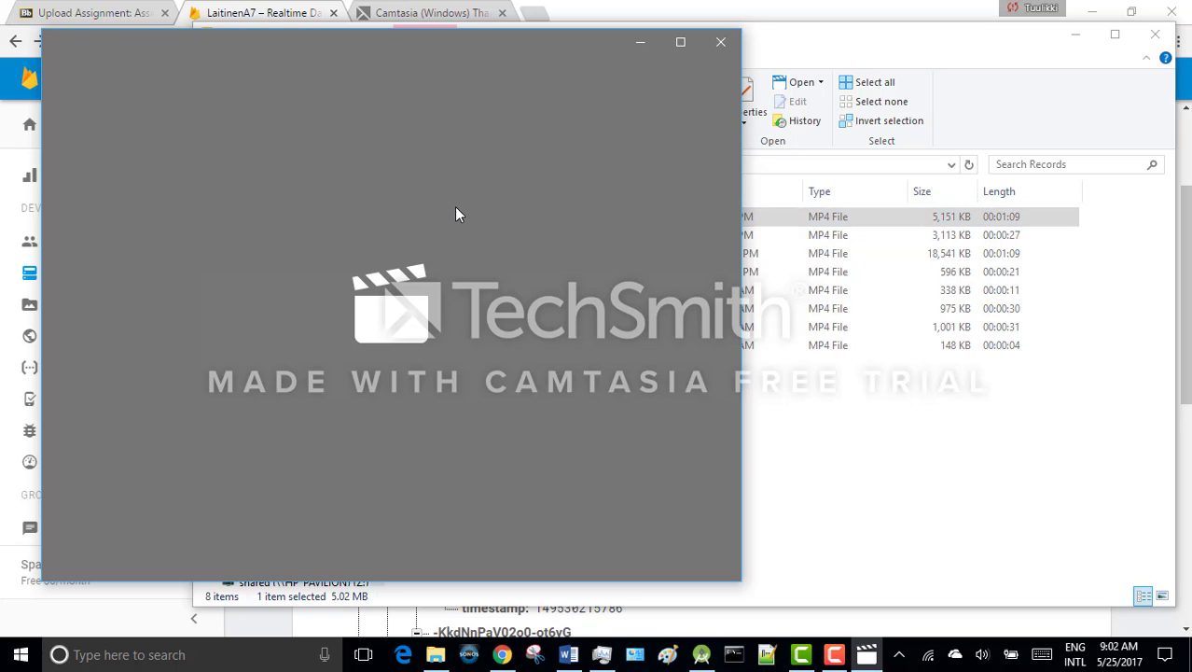
mouse_move(453, 207)
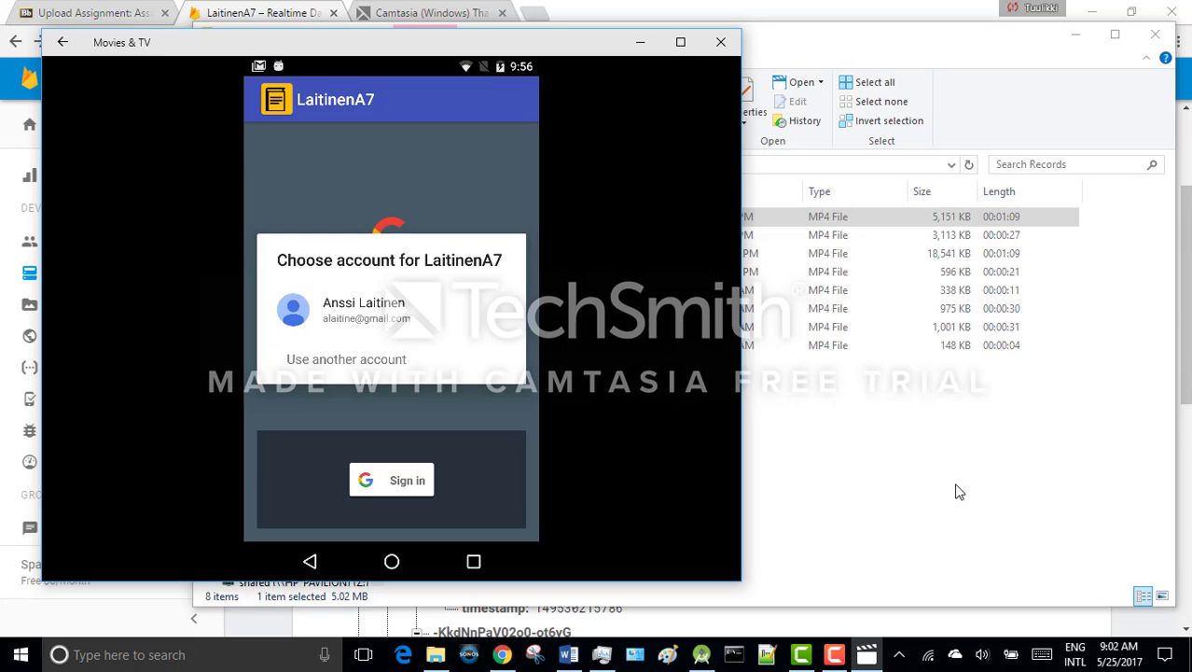
left_click(346, 359)
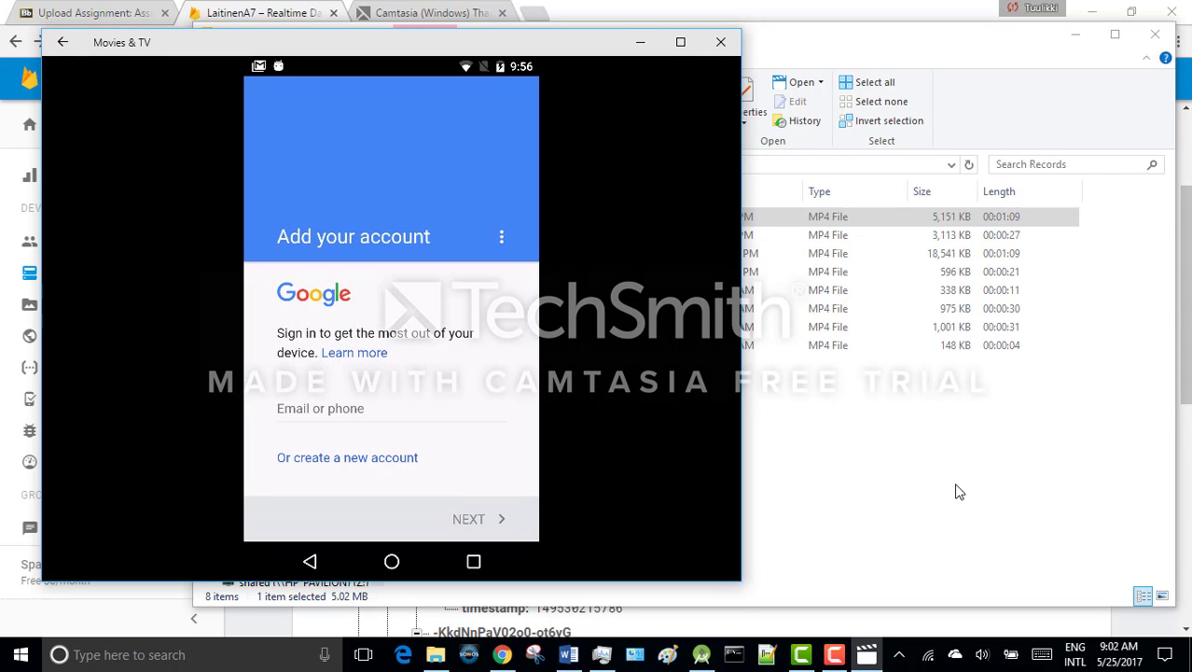
left_click(391, 409)
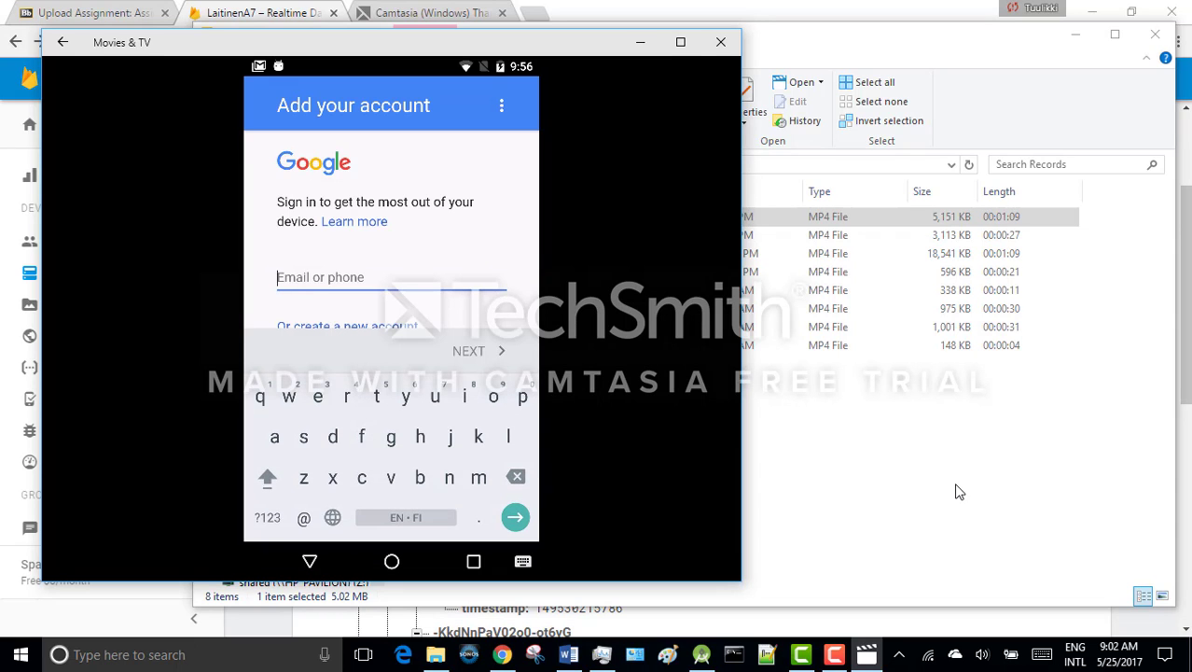
type("tuulikki.l")
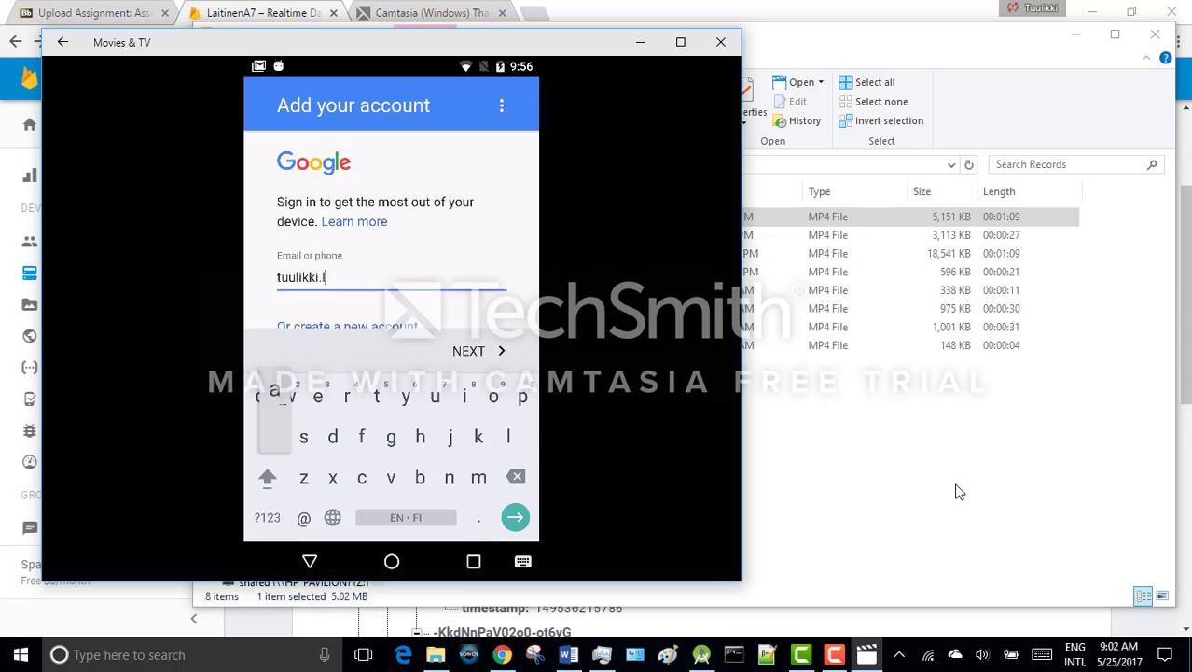
type("aitinenh")
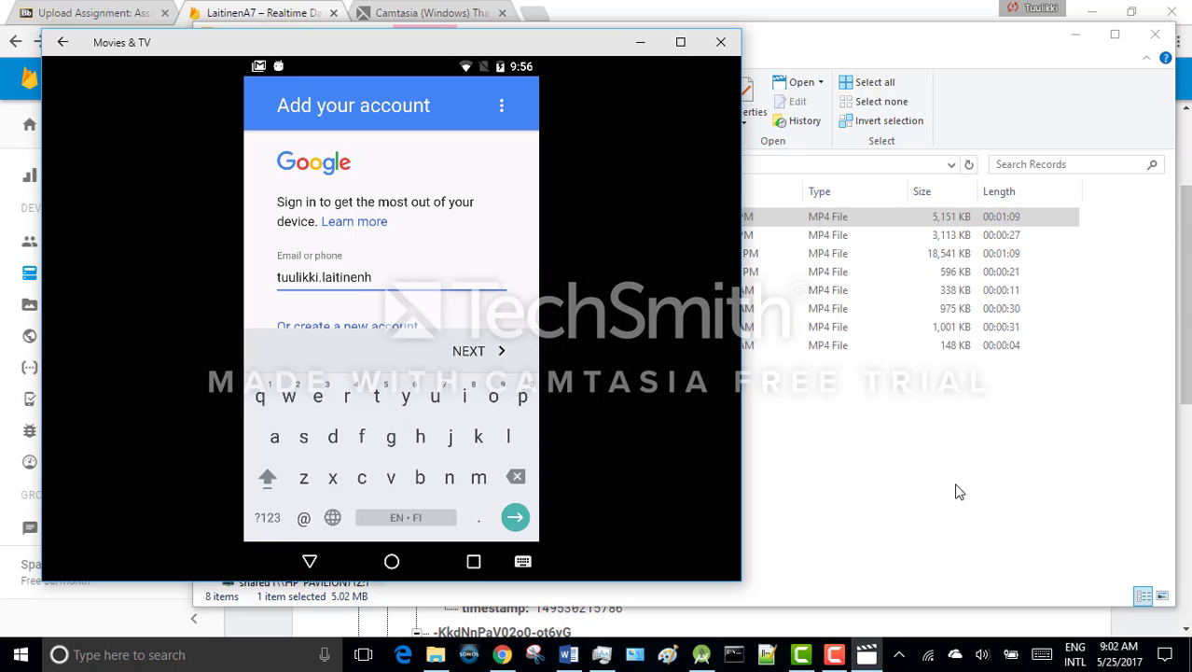
key("backspace")
type(".hmusa")
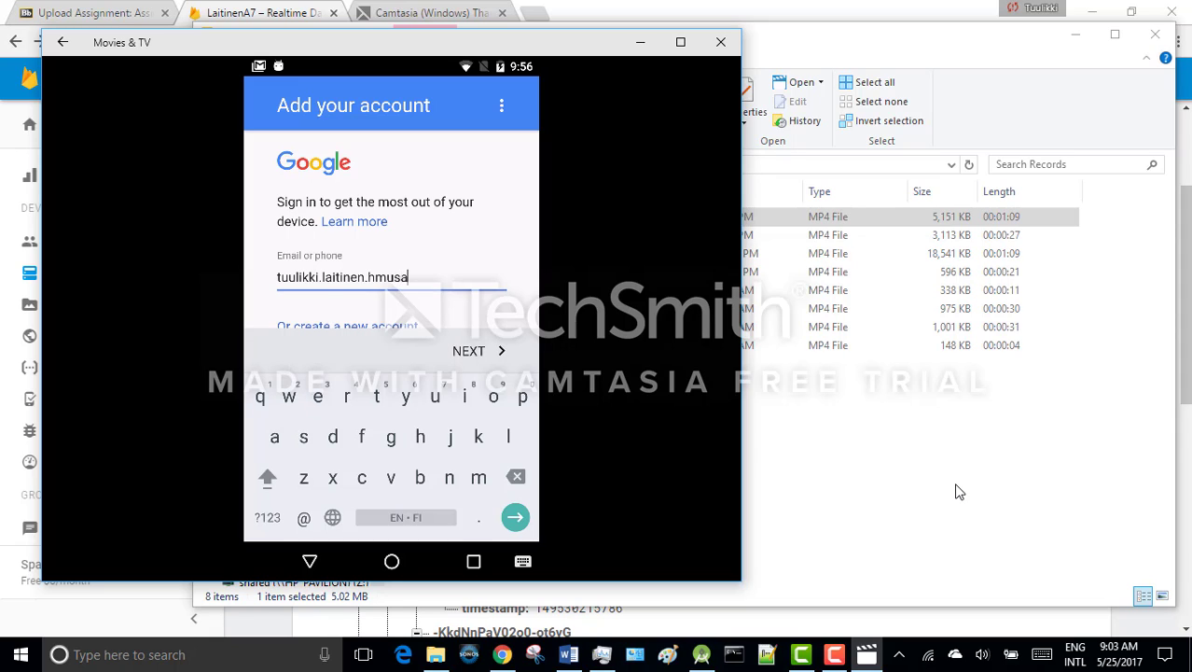
type(".")
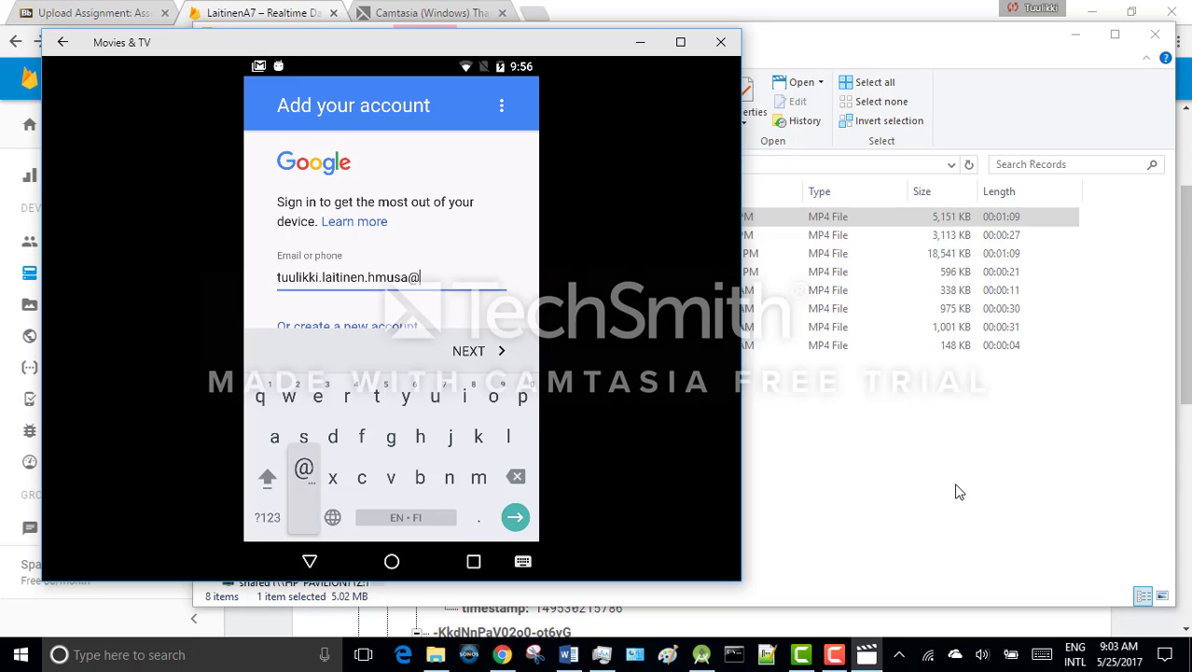
type("gmail.c")
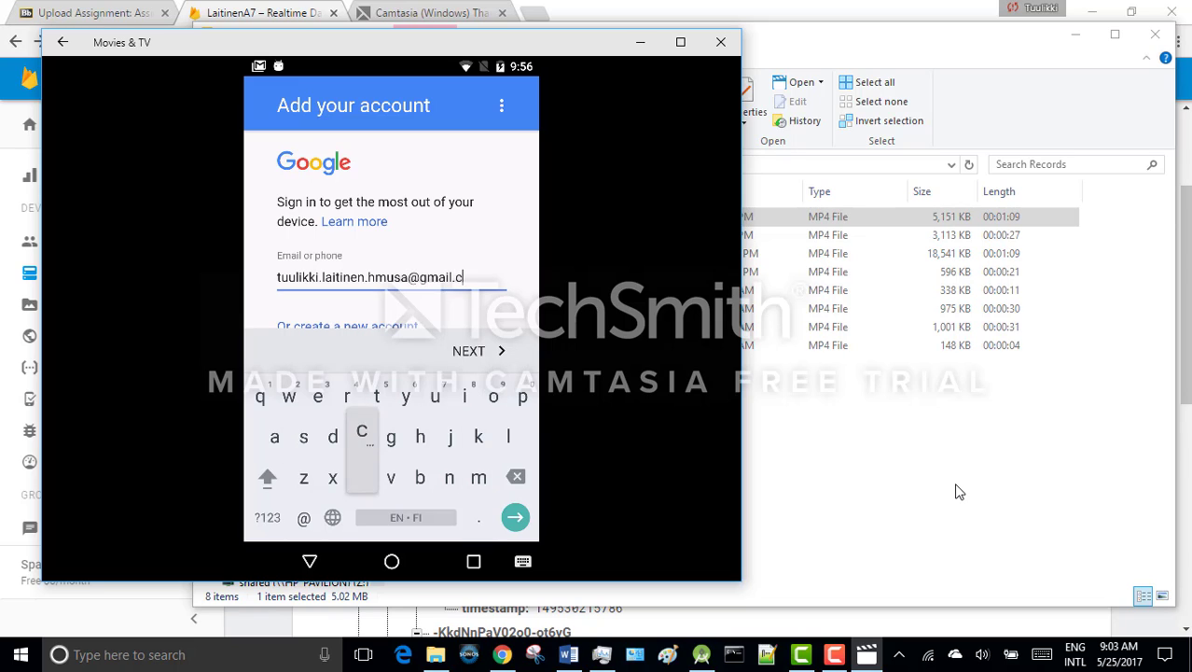
type("om")
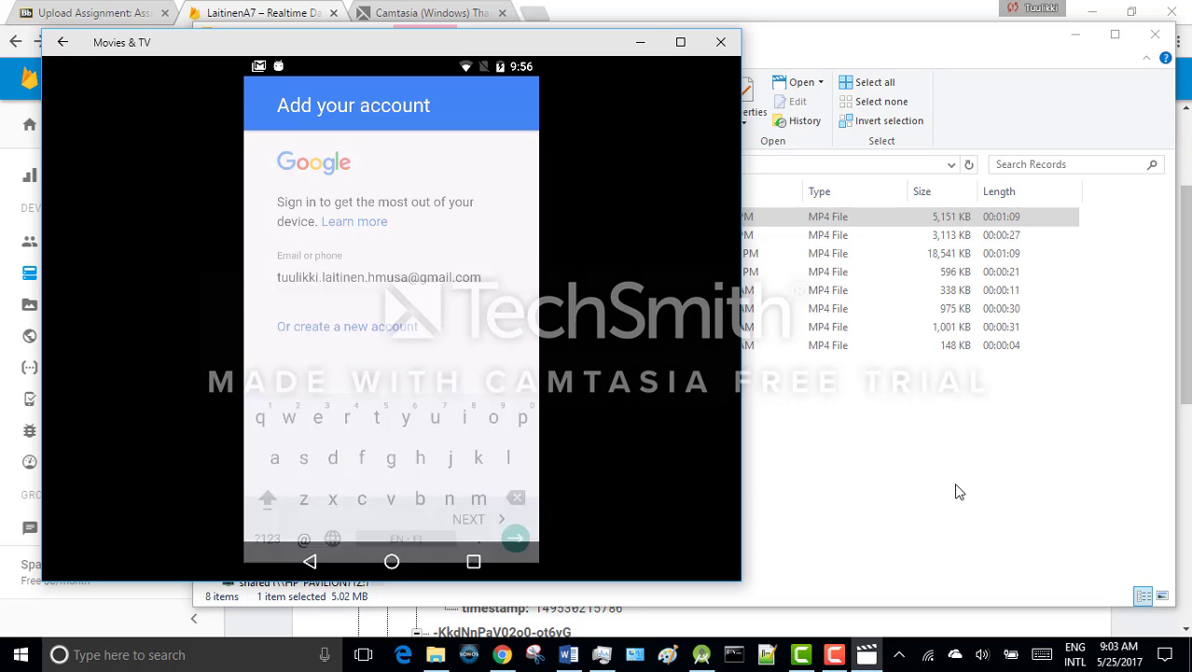
left_click(515, 538)
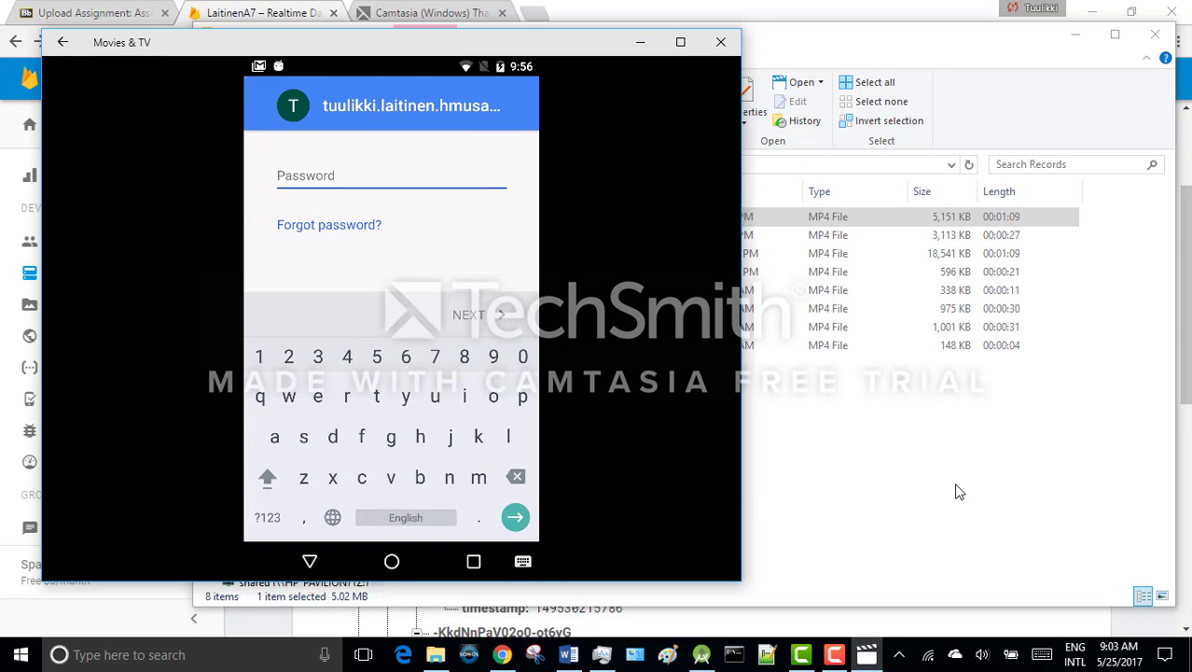
left_click(267, 477)
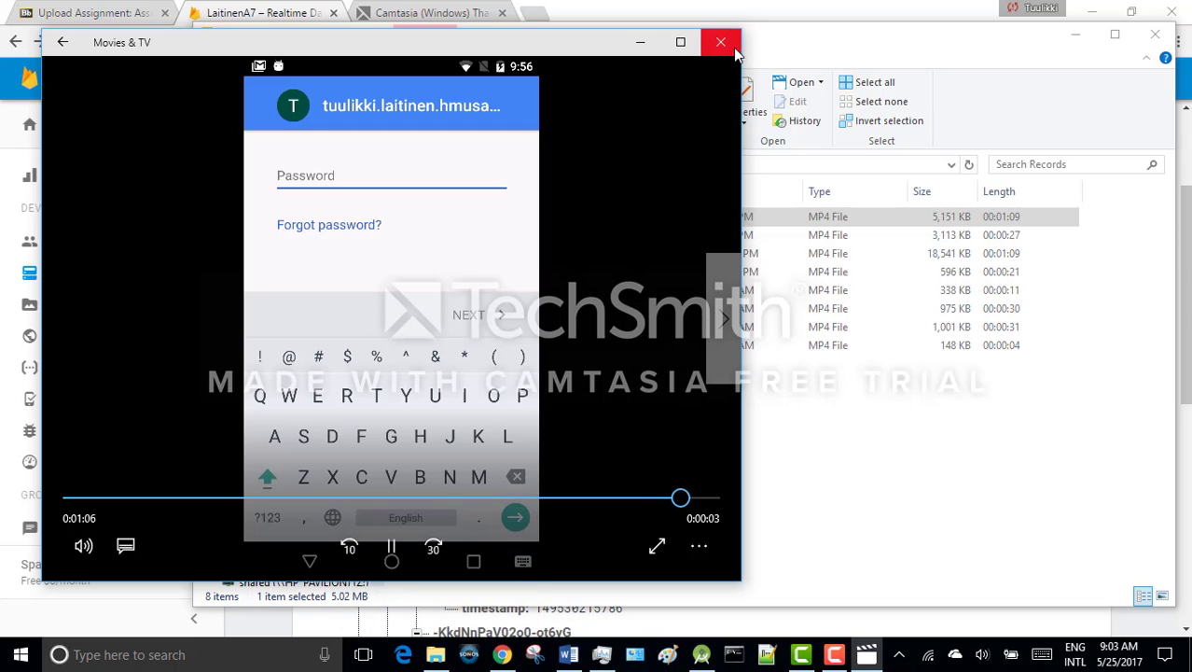
left_click(720, 42)
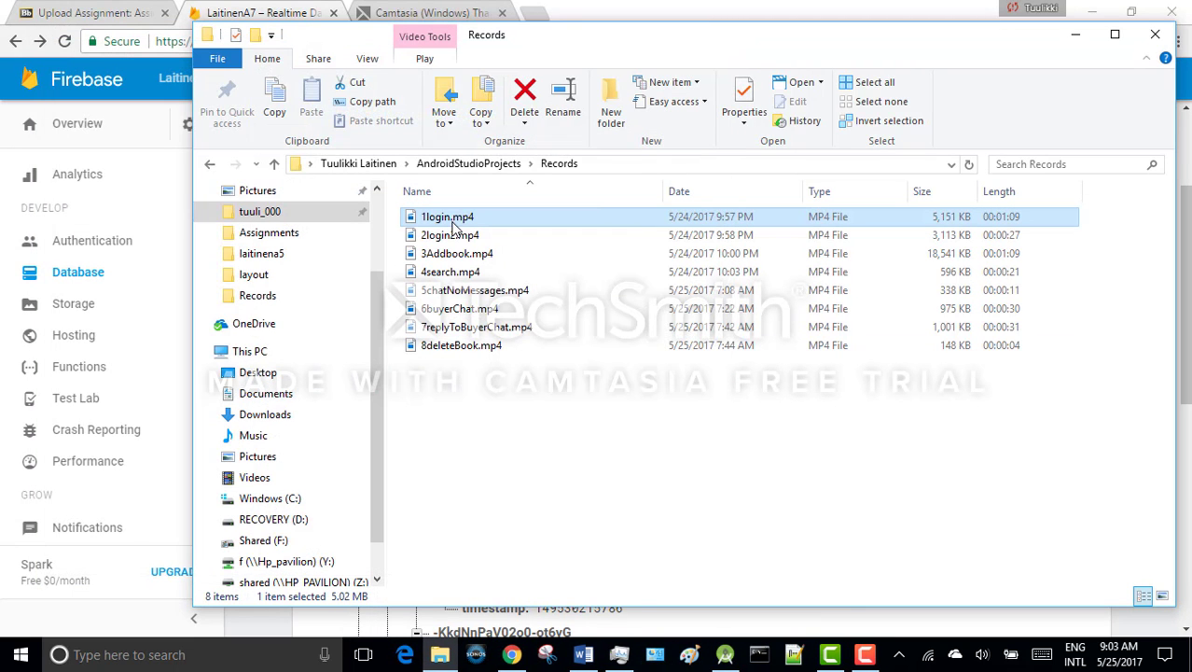
double_click(450, 234)
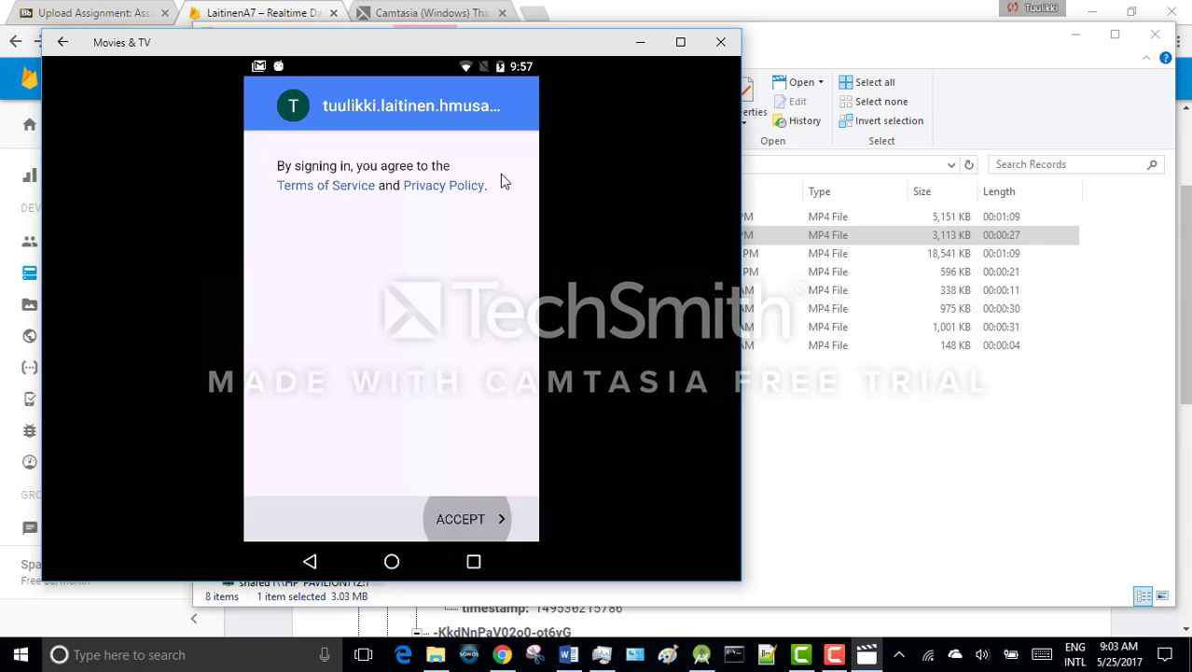
left_click(460, 519)
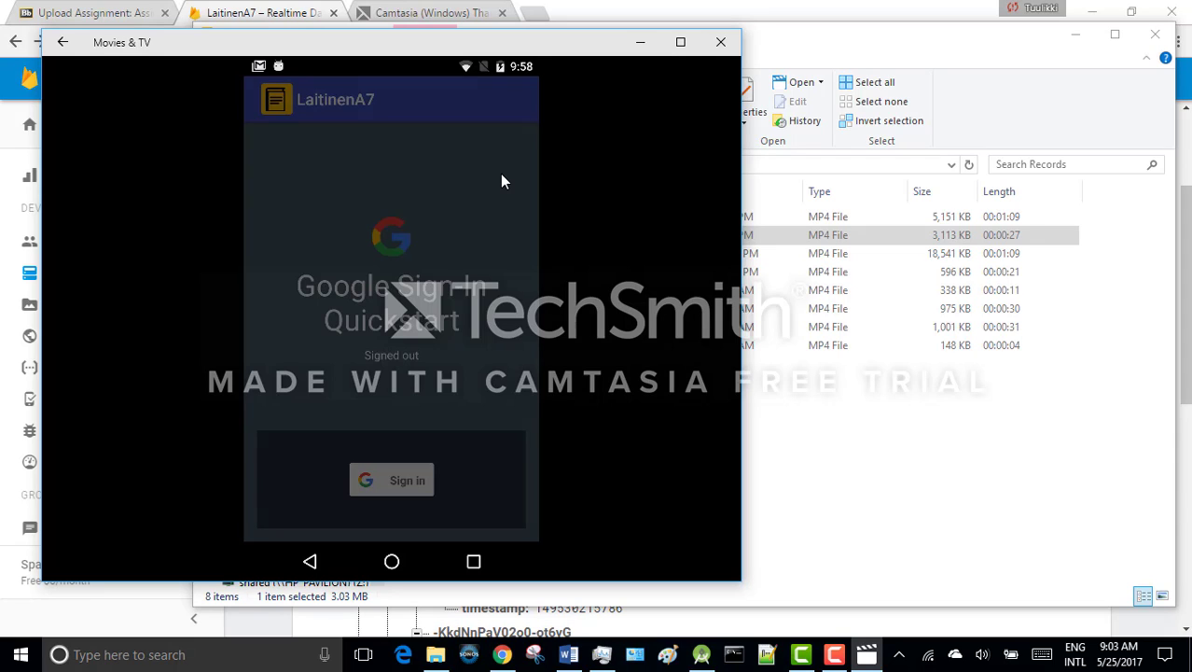
left_click(392, 479)
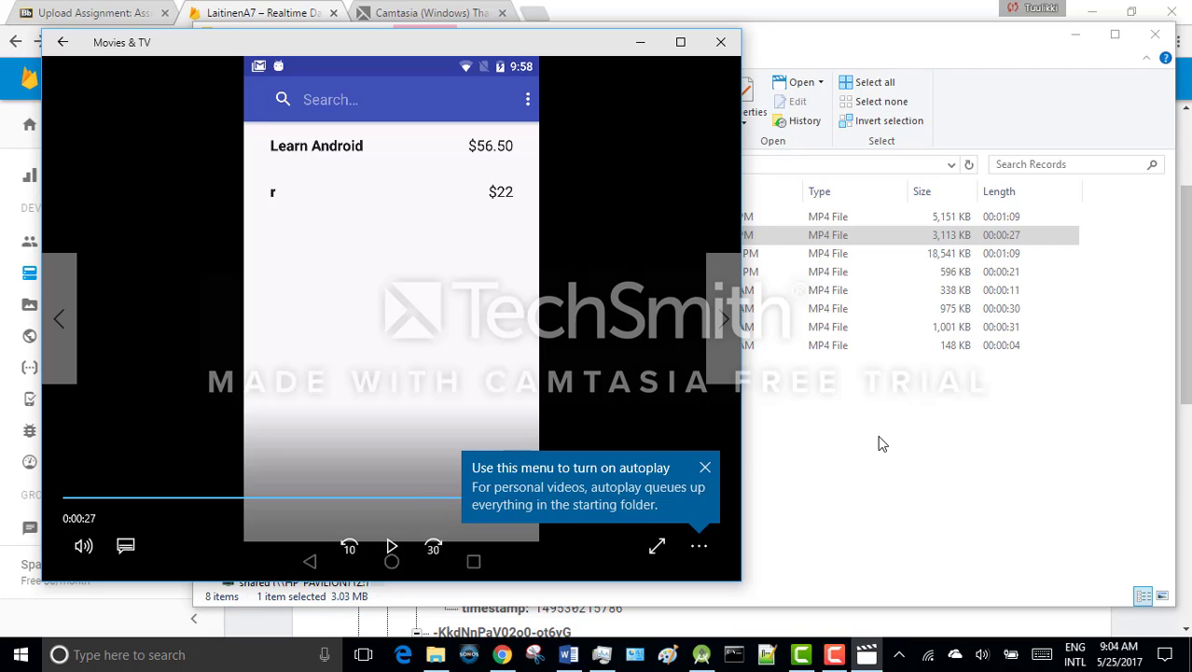
mouse_move(877, 429)
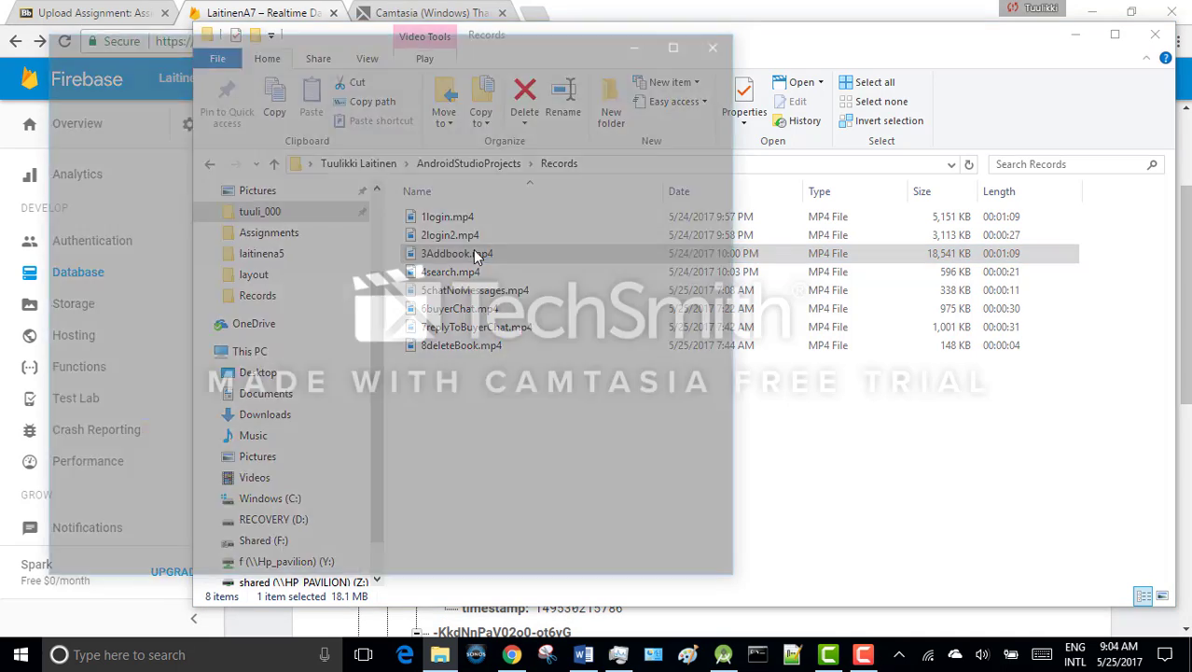
Step: Play 3Addbook.mp4 until the Learn Android book appears in the list at $22
double_click(456, 253)
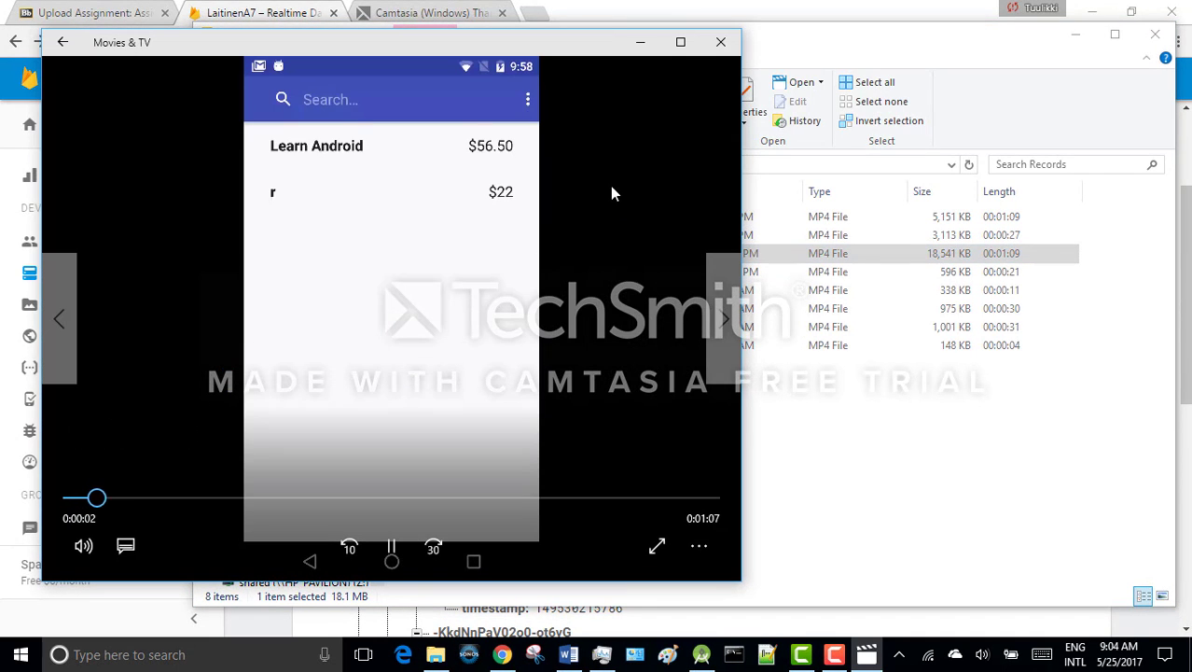
left_click(527, 99)
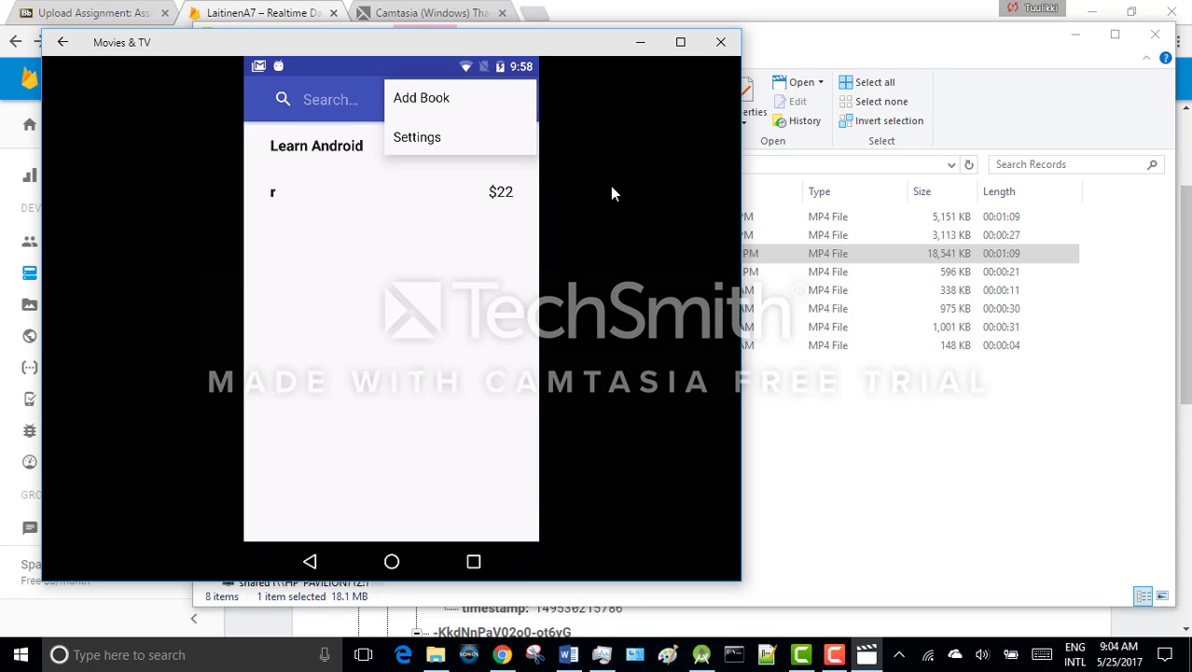
left_click(422, 97)
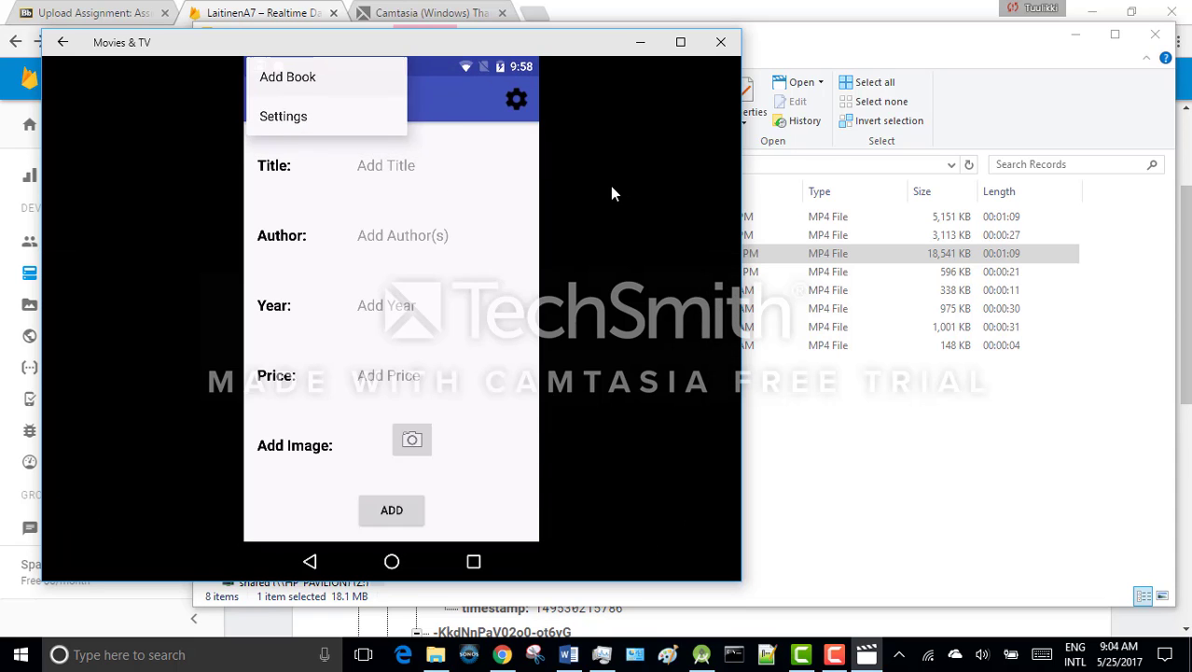
left_click(386, 165)
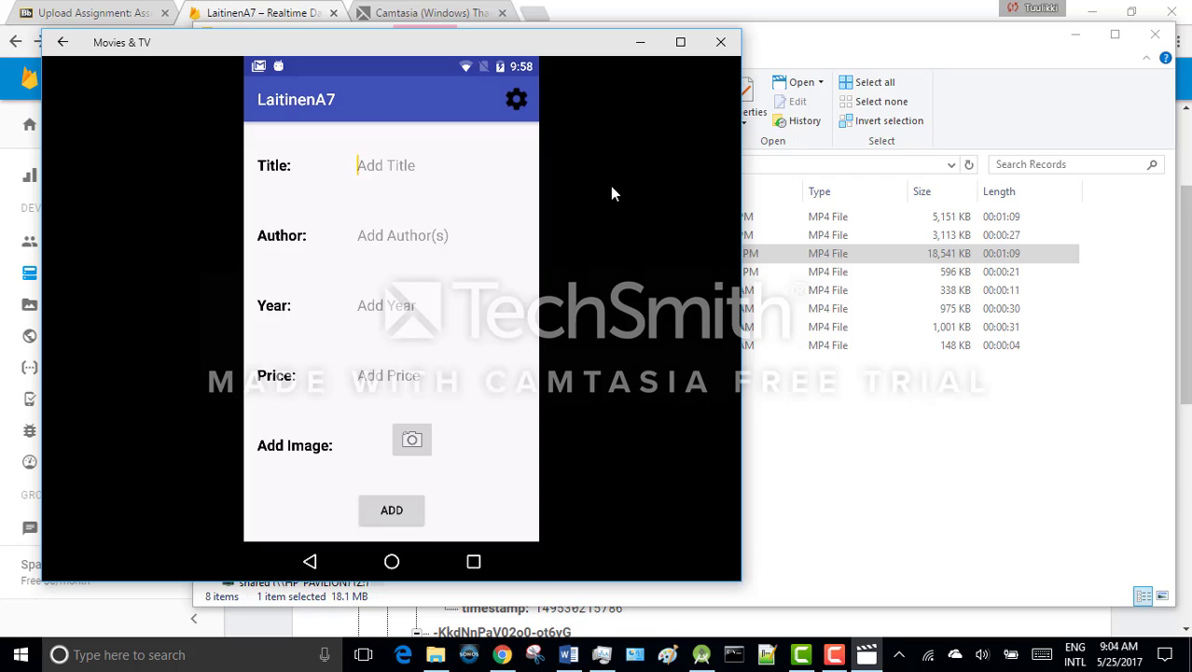
left_click(386, 165)
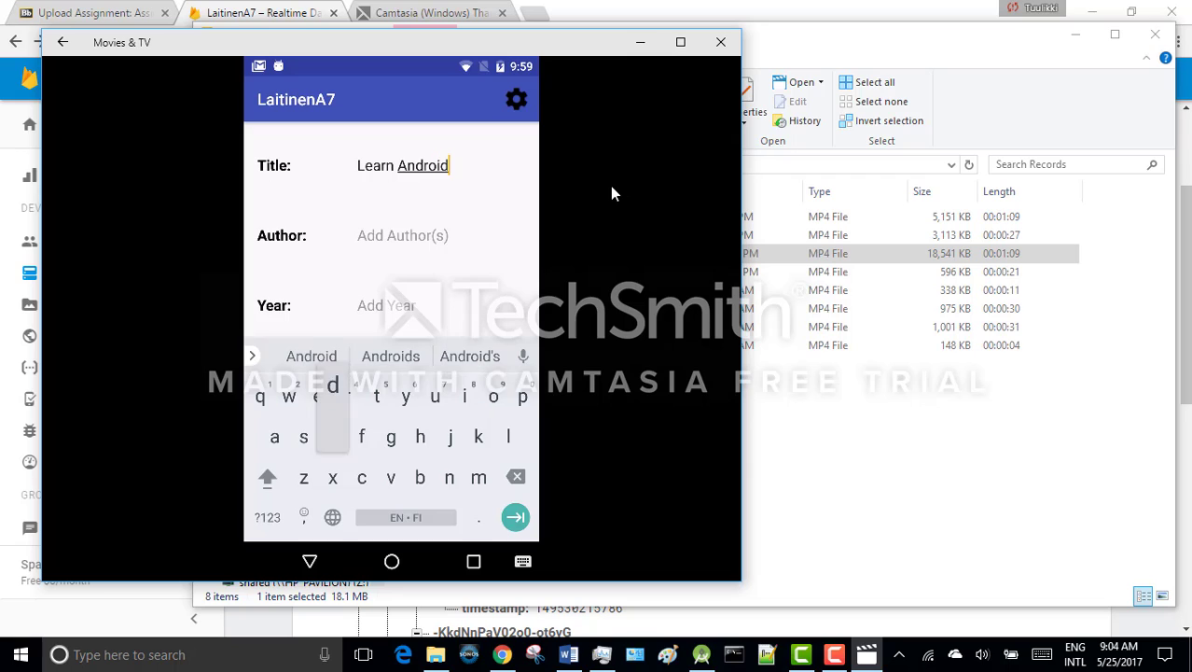
left_click(403, 235)
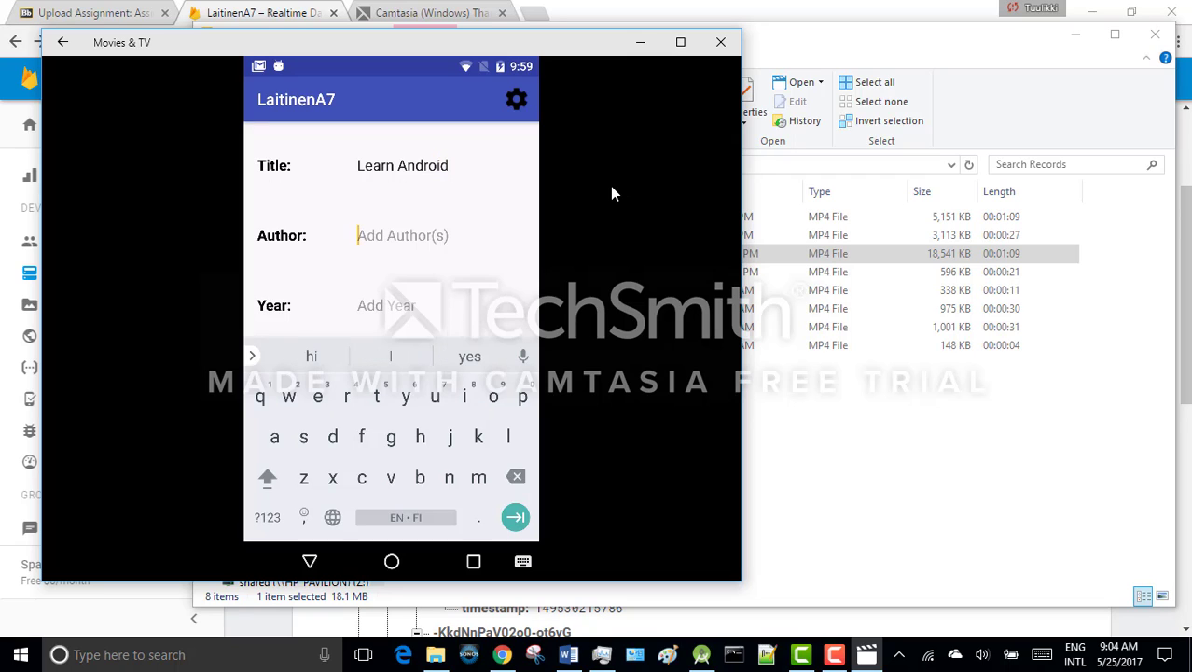
type("Reto Me")
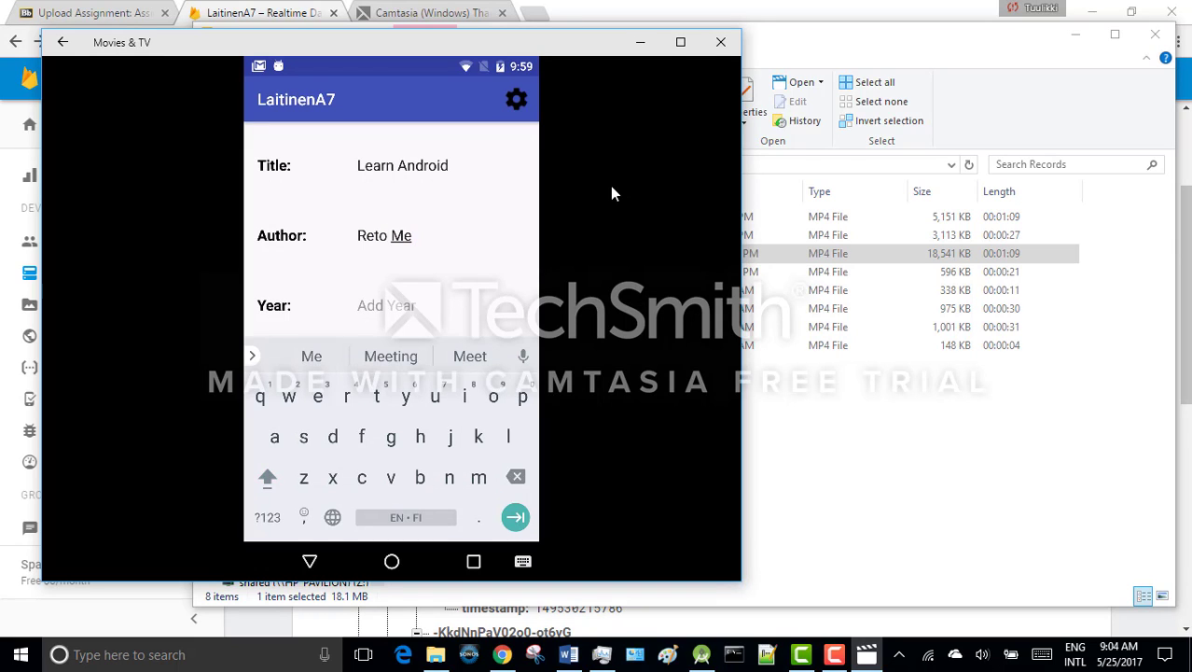
type("ier")
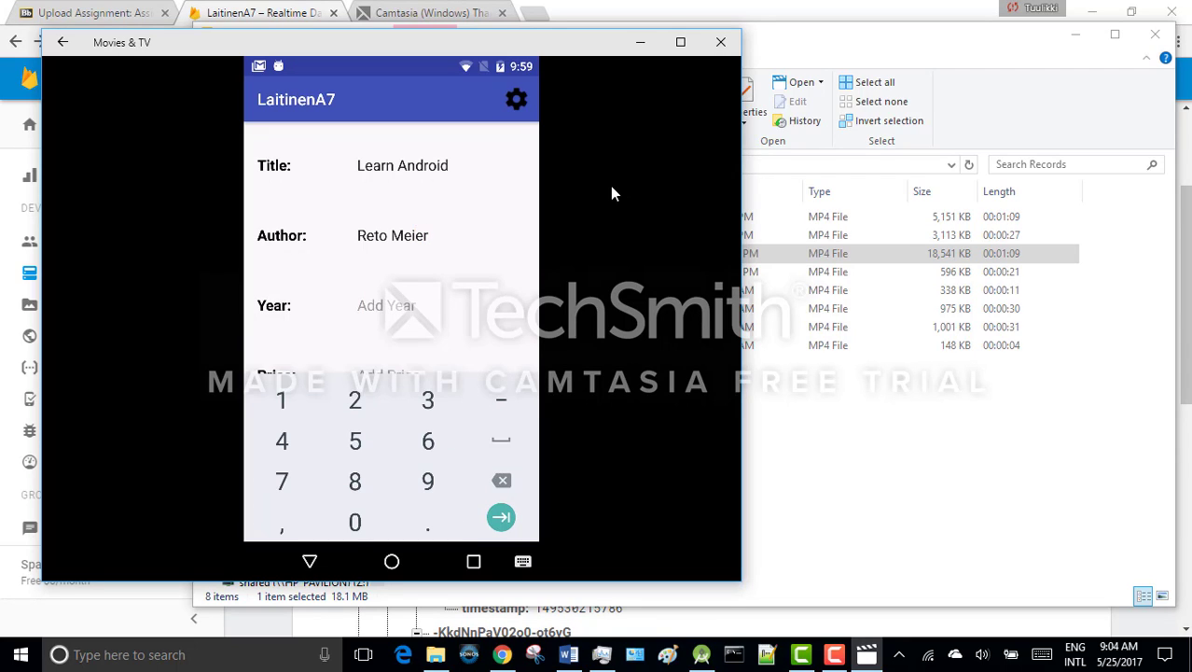
type("2014")
type("22")
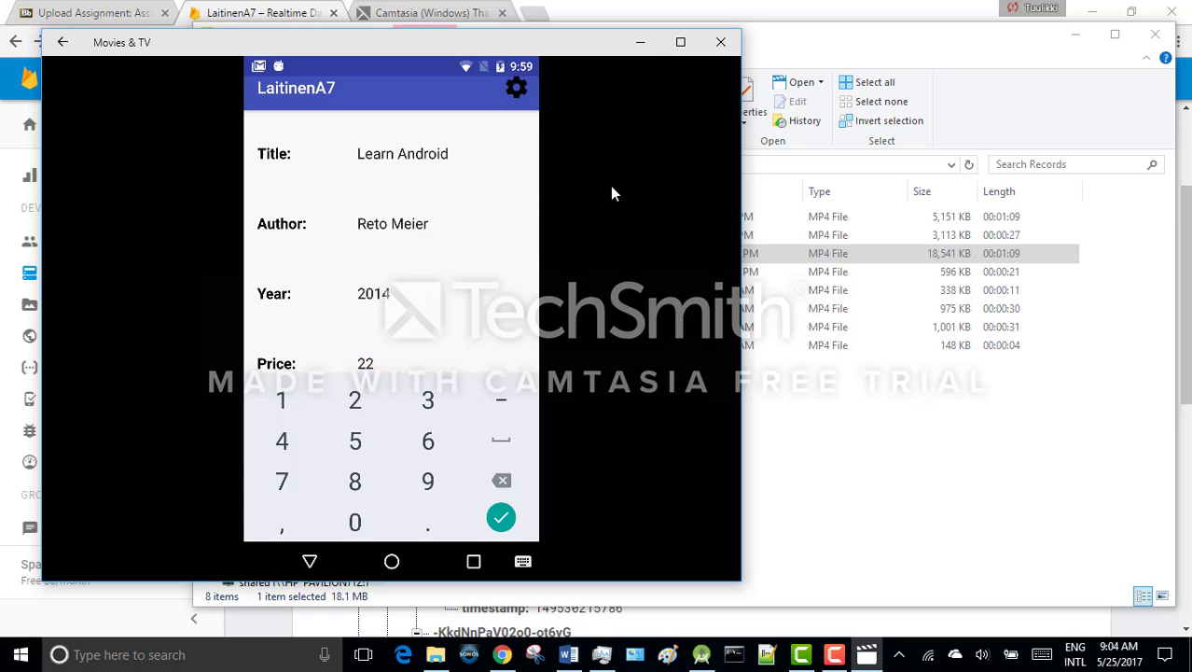
left_click(501, 517)
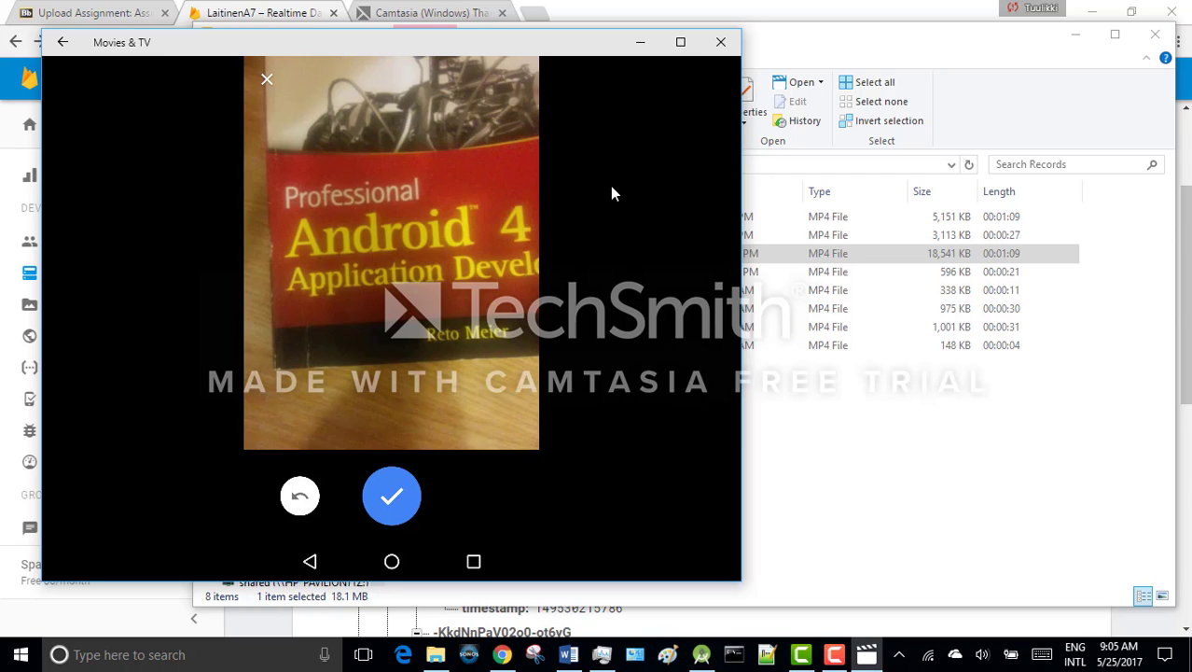
left_click(391, 496)
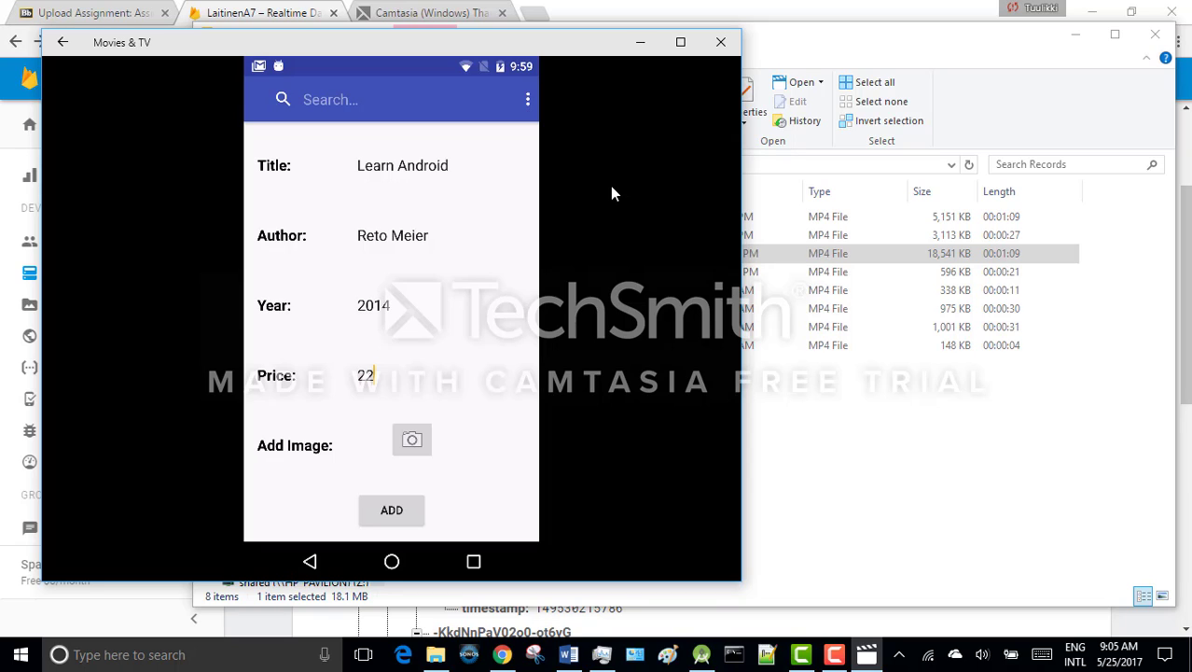
left_click(391, 509)
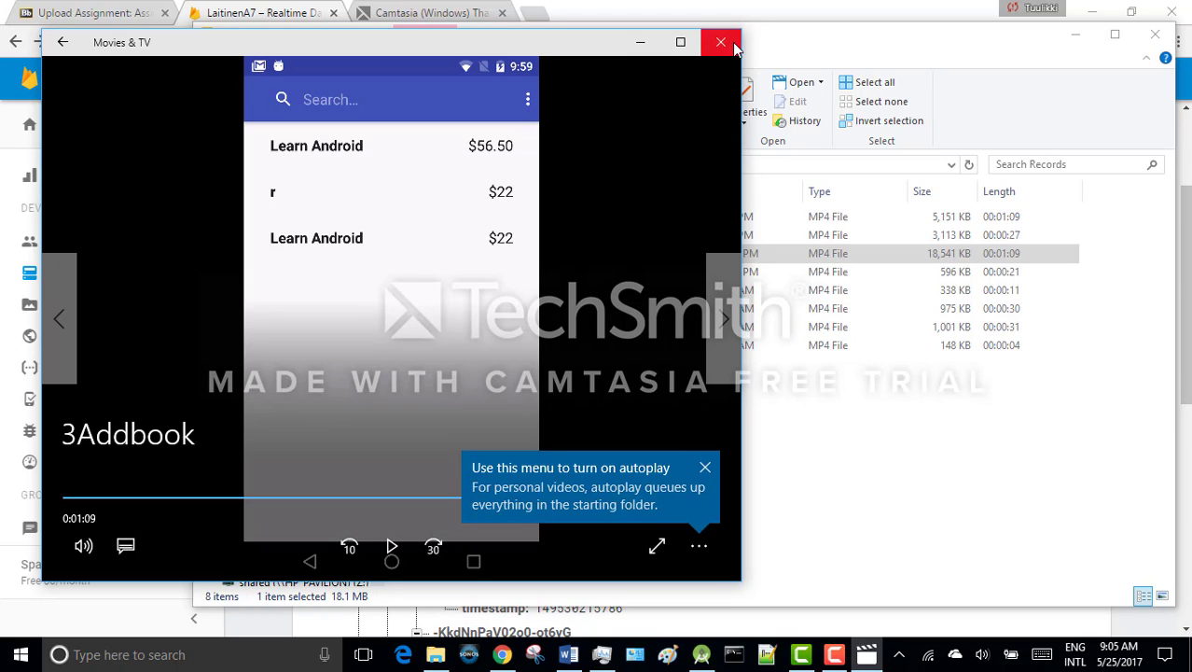
Step: Play 4search.mp4, where searching 'Learn' filters the list to Learn Android, then close it
left_click(720, 42)
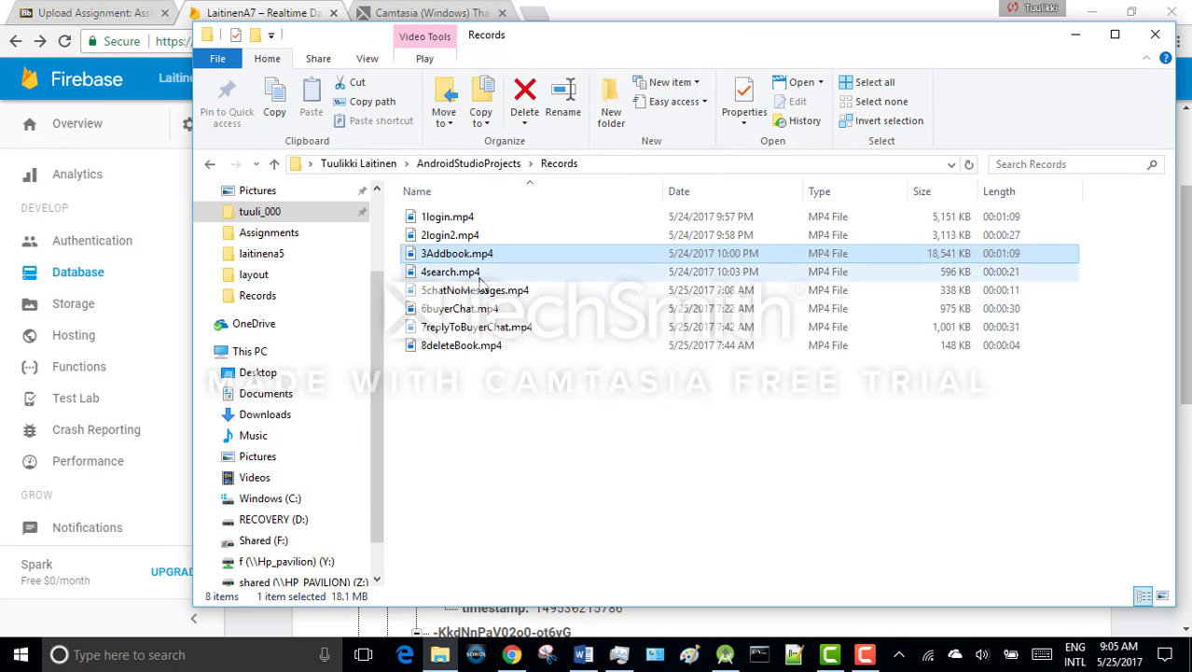
double_click(451, 271)
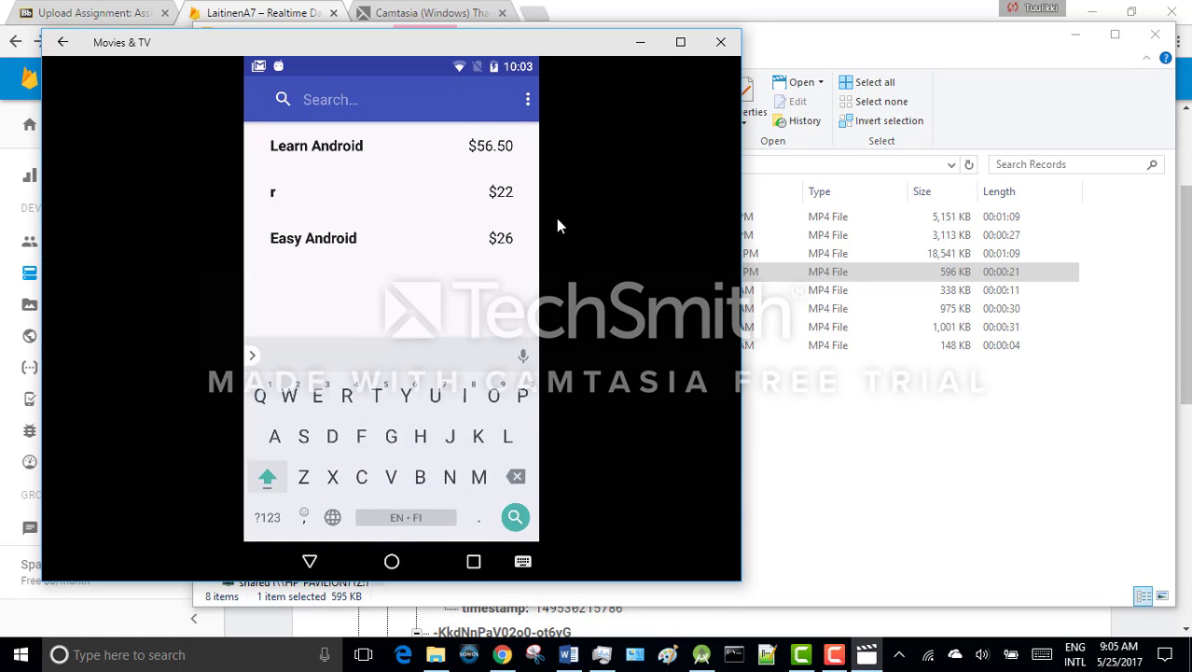
type("Learn")
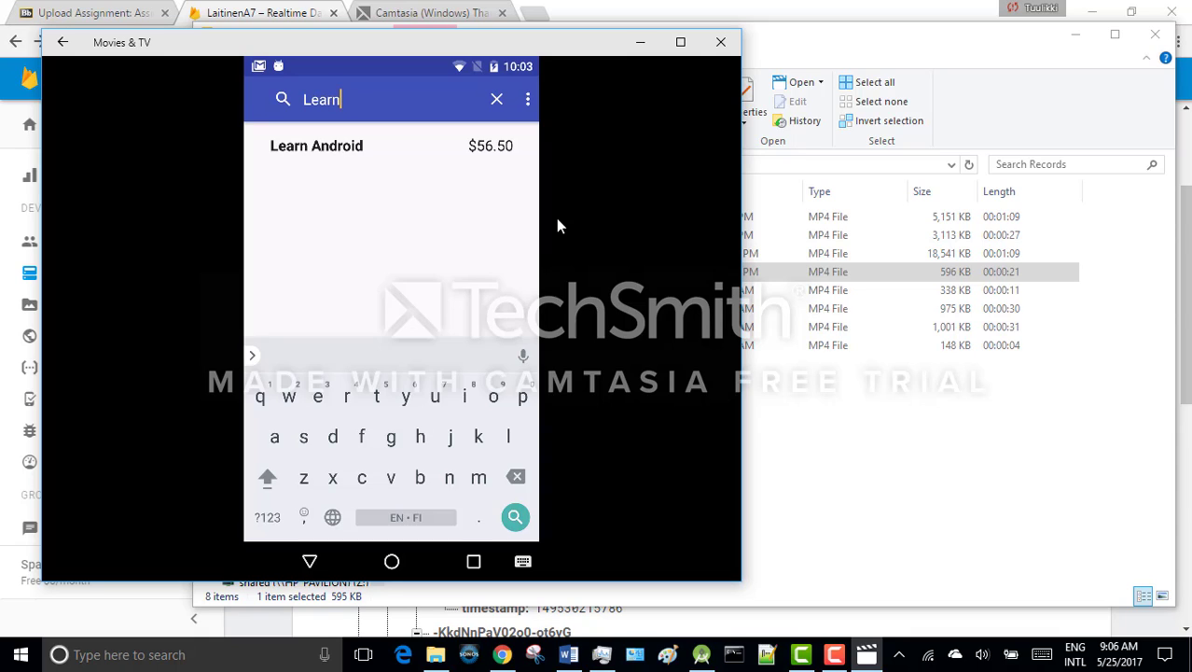
left_click(496, 99)
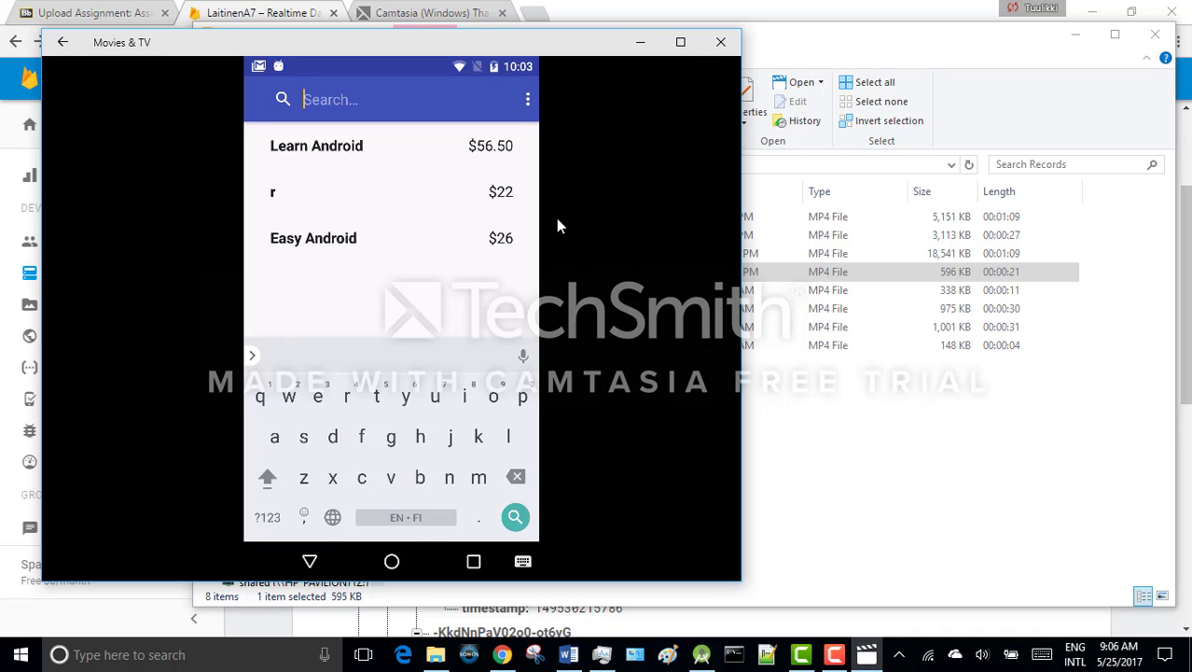
left_click(709, 49)
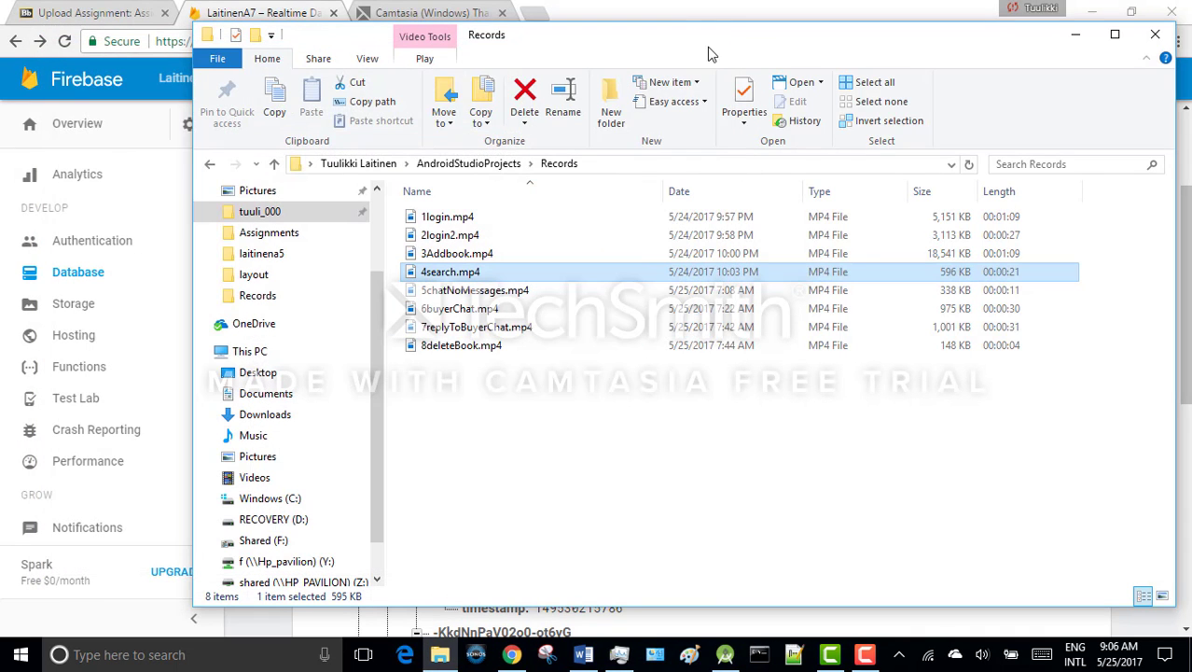
mouse_move(495, 290)
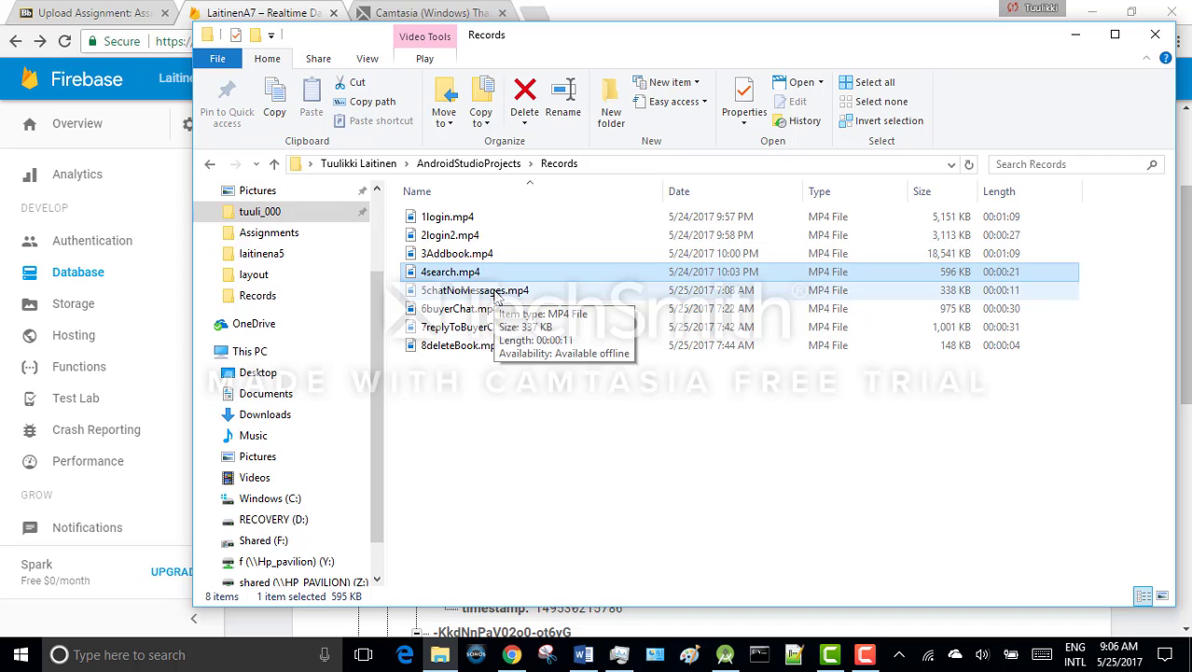
Step: Play 5chatNoMessages.mp4 showing Easy Android's empty chat, then close the player
double_click(474, 290)
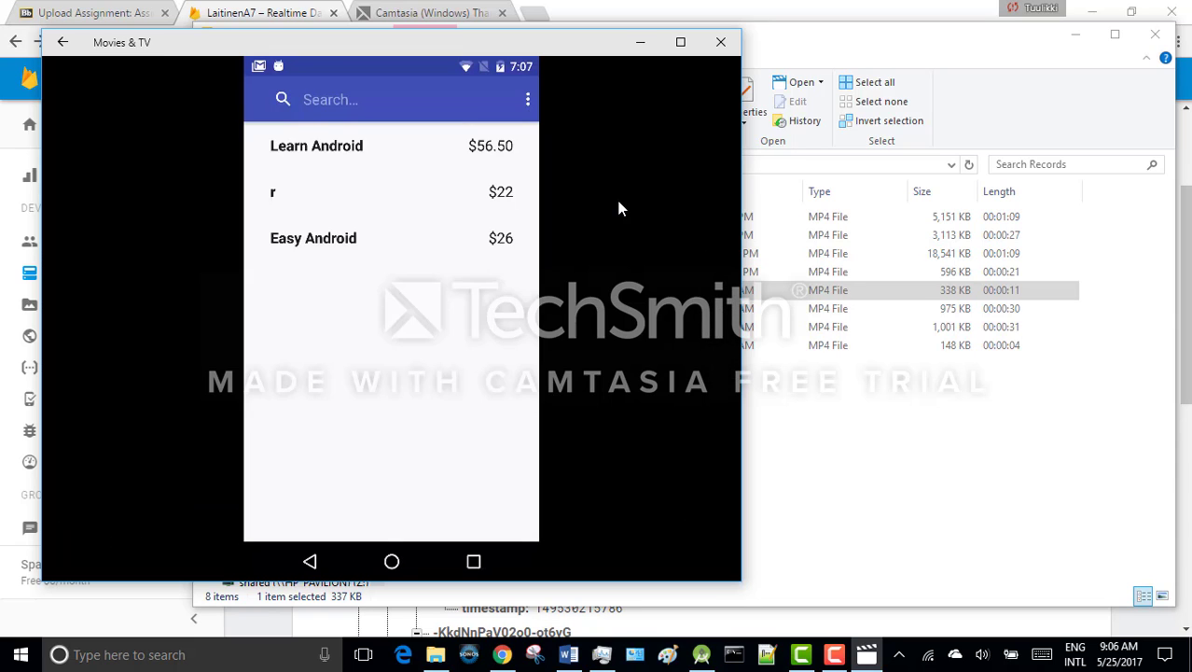
left_click(313, 237)
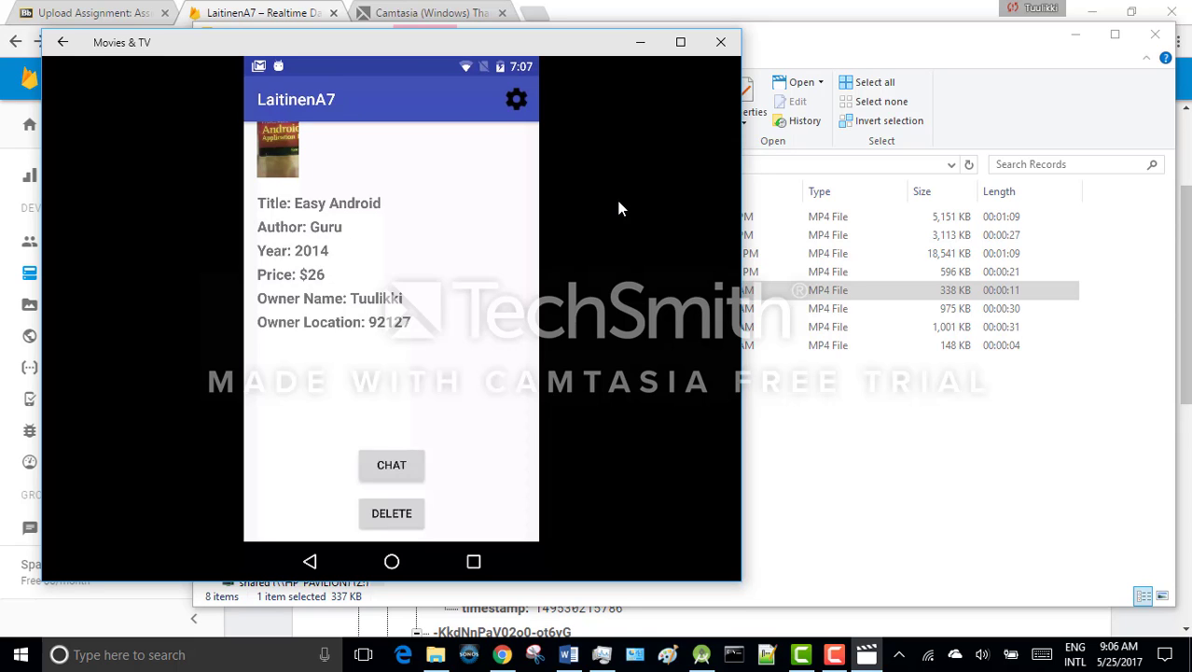
left_click(391, 465)
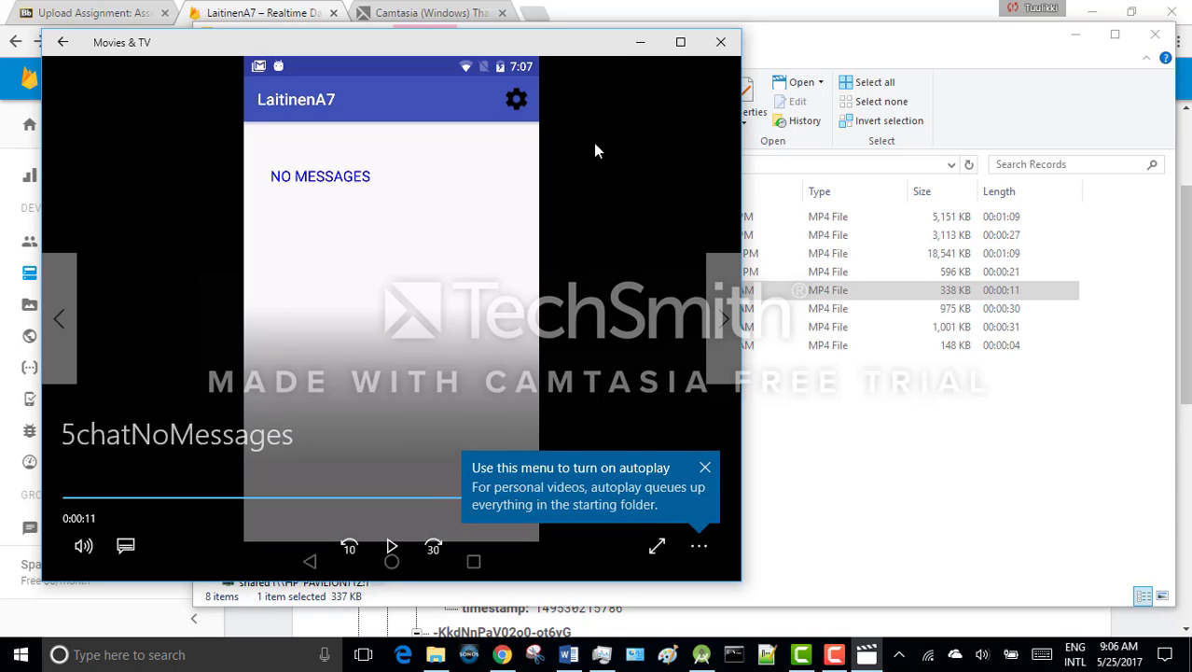
left_click(720, 42)
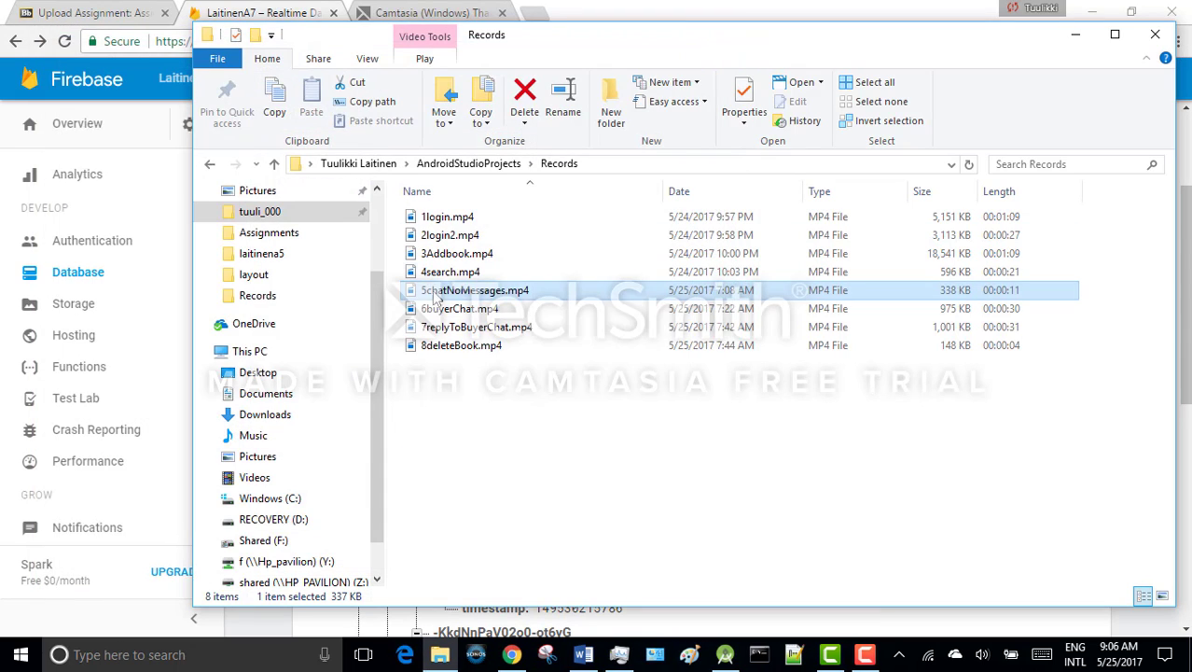
Step: Play 6buyerChat.mp4, where the buyer sends 'Hi' and 'I would like to buy this book'
double_click(460, 308)
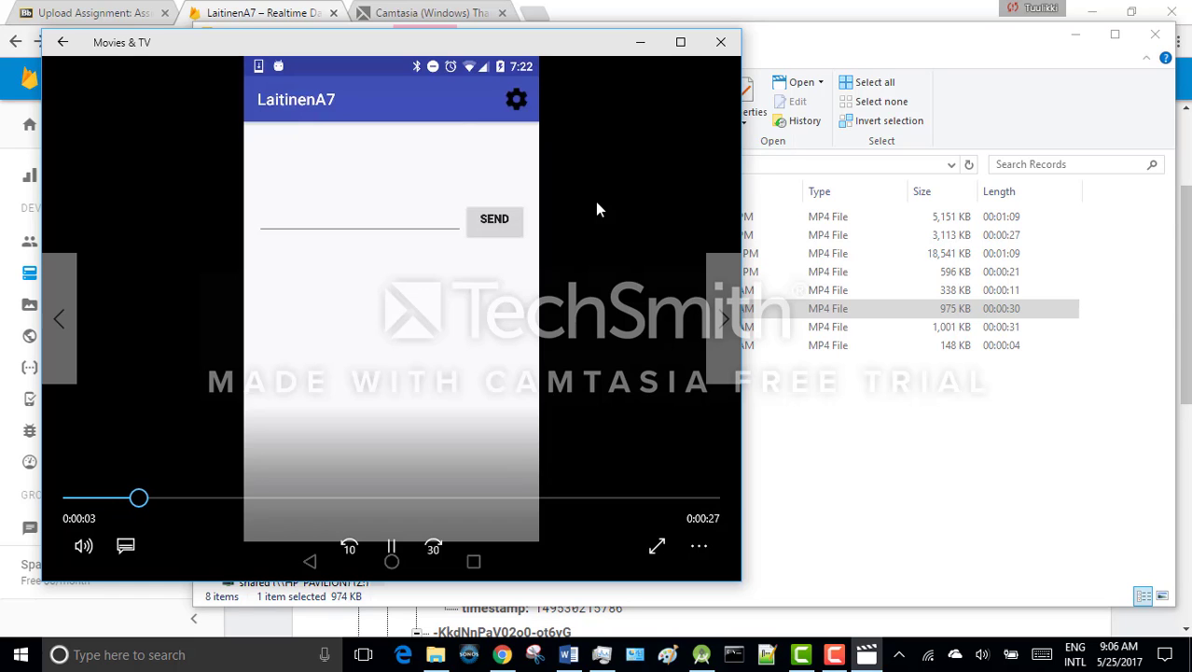
left_click(359, 220)
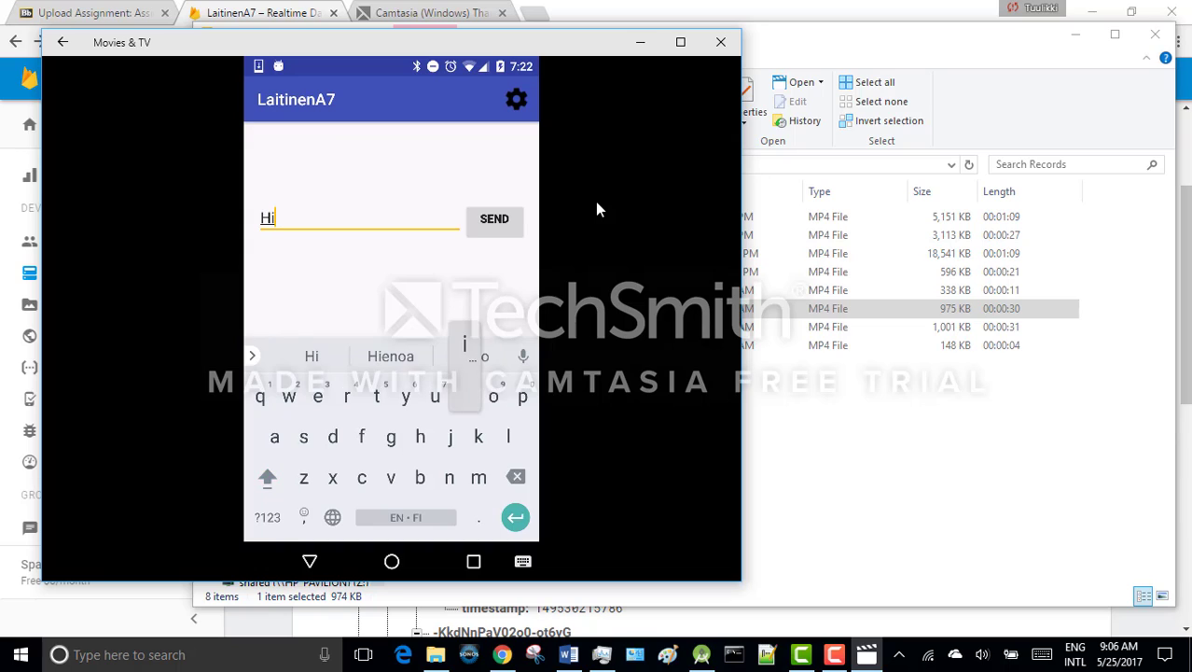
left_click(494, 218)
type("I wo")
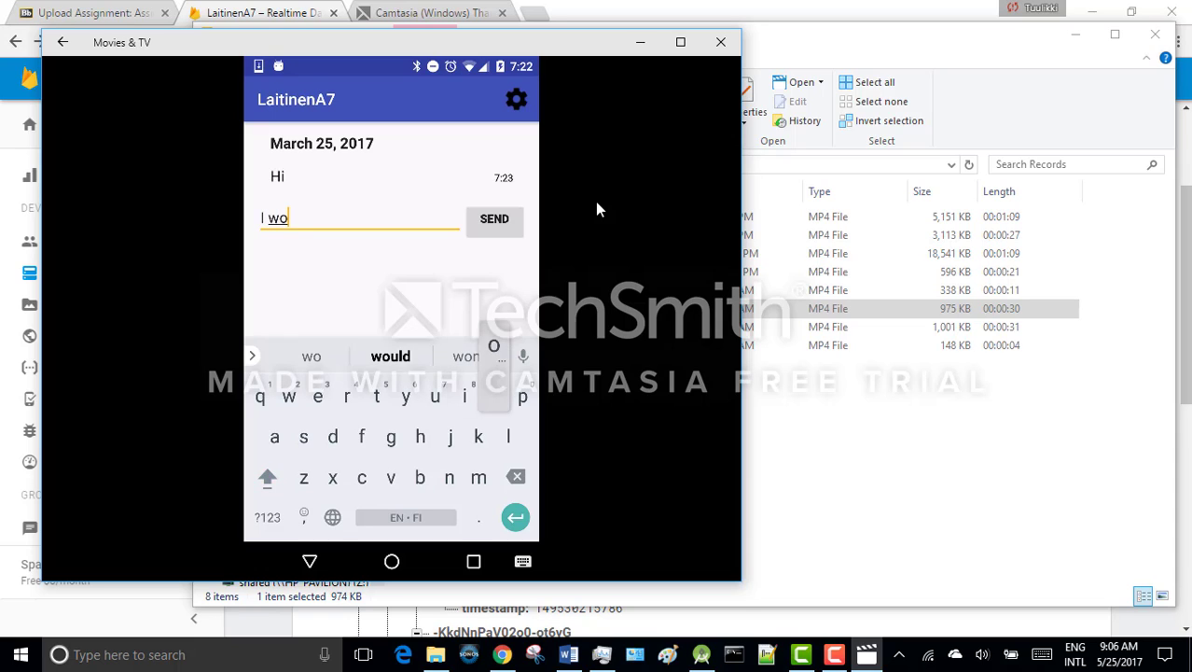
left_click(390, 355)
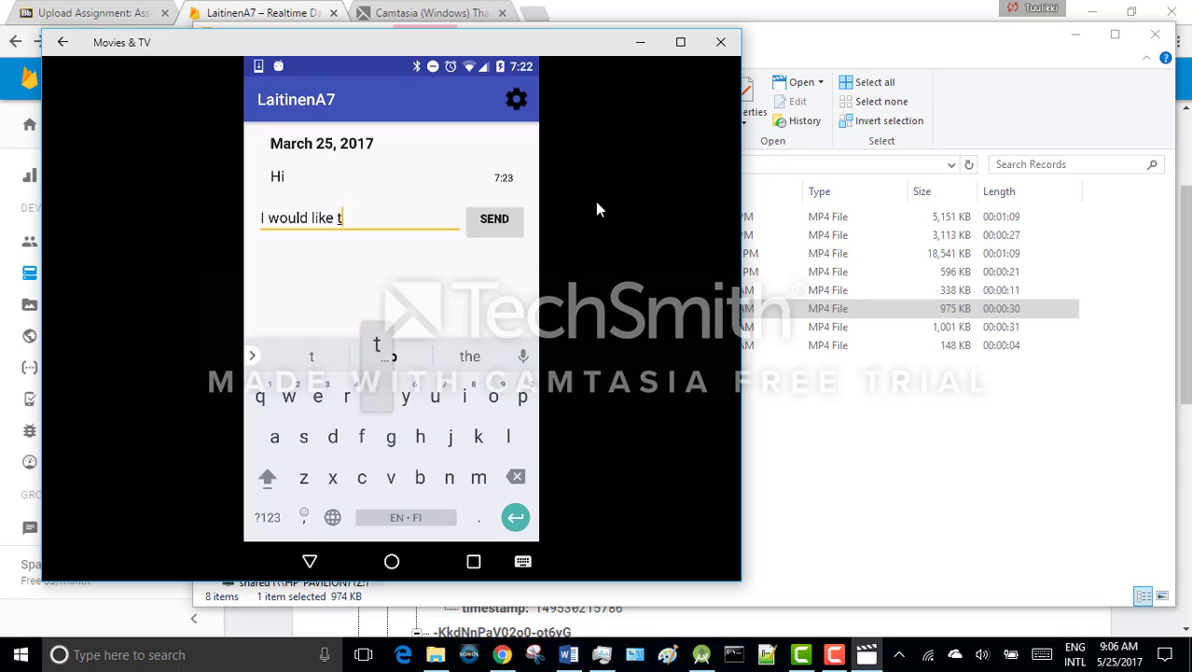
left_click(310, 355)
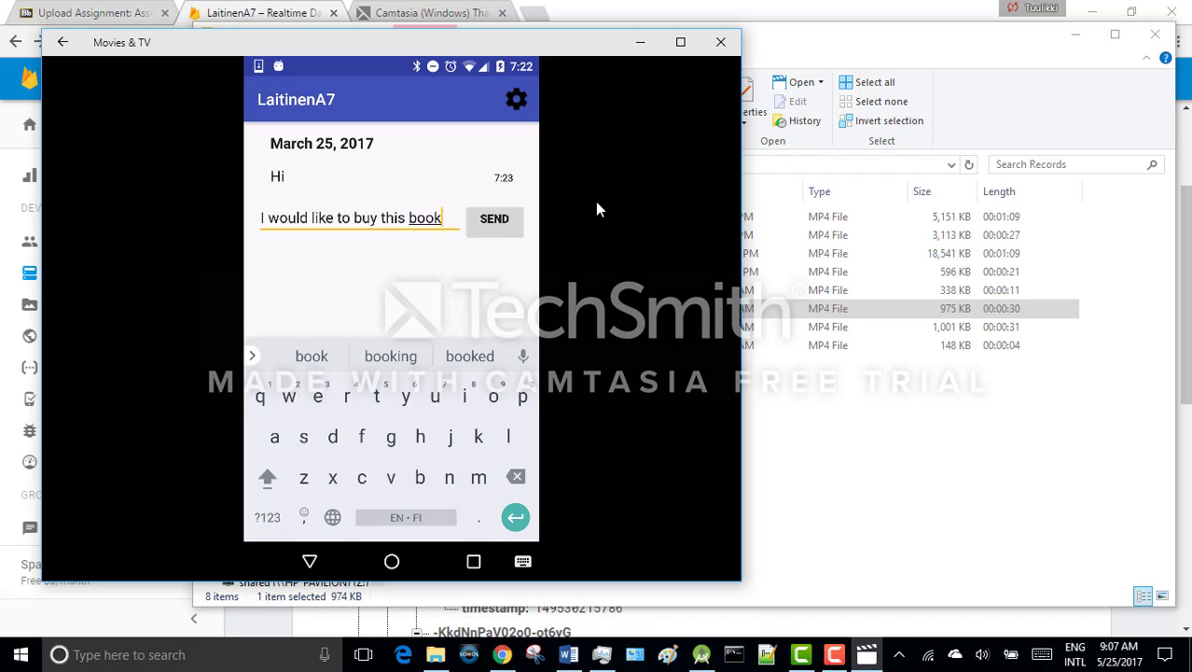
left_click(494, 219)
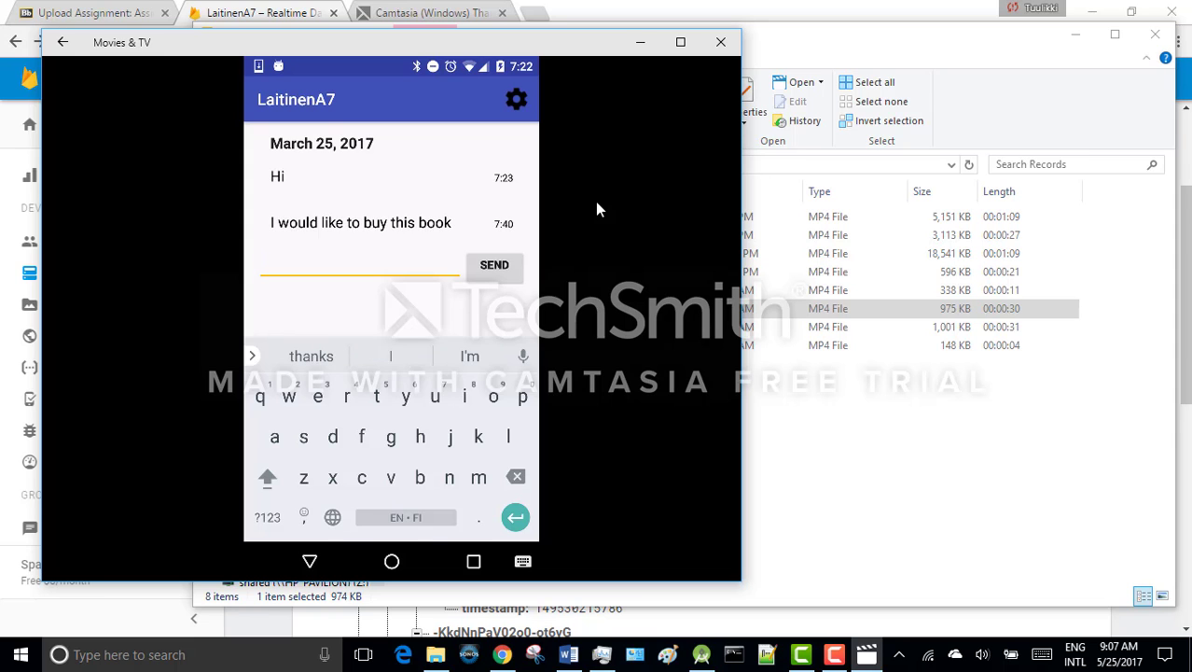
left_click(720, 42)
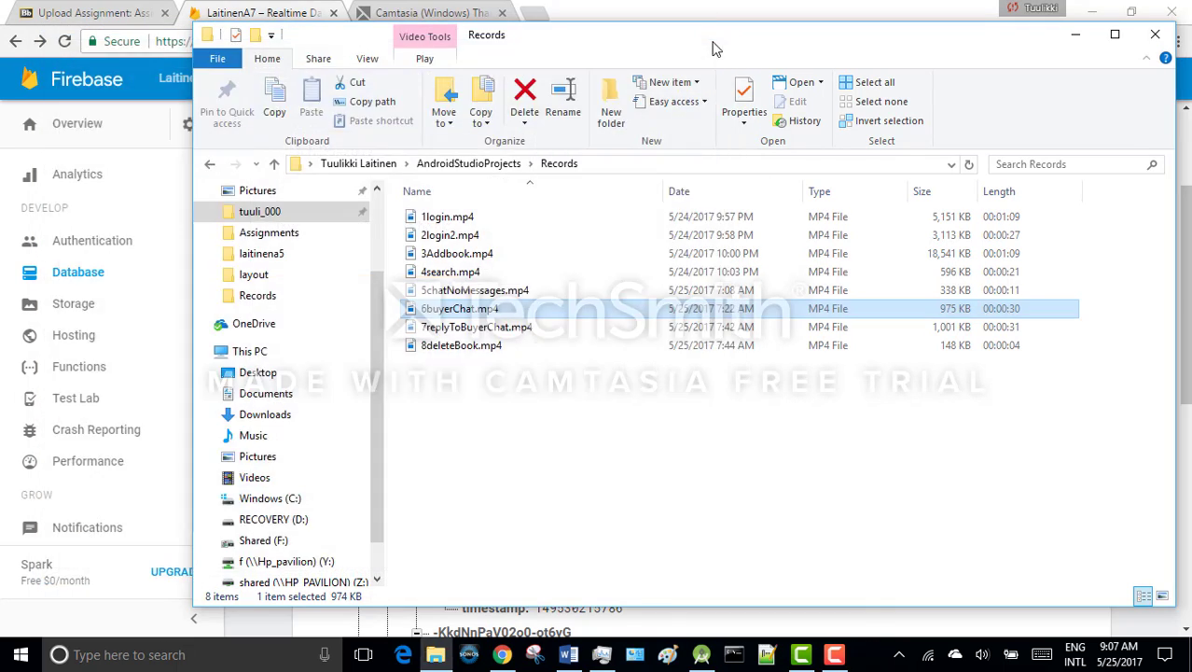
Step: Play 7replyToBuyerChat.mp4, where the seller answers the buyer with 'Sounds good'
left_click(476, 327)
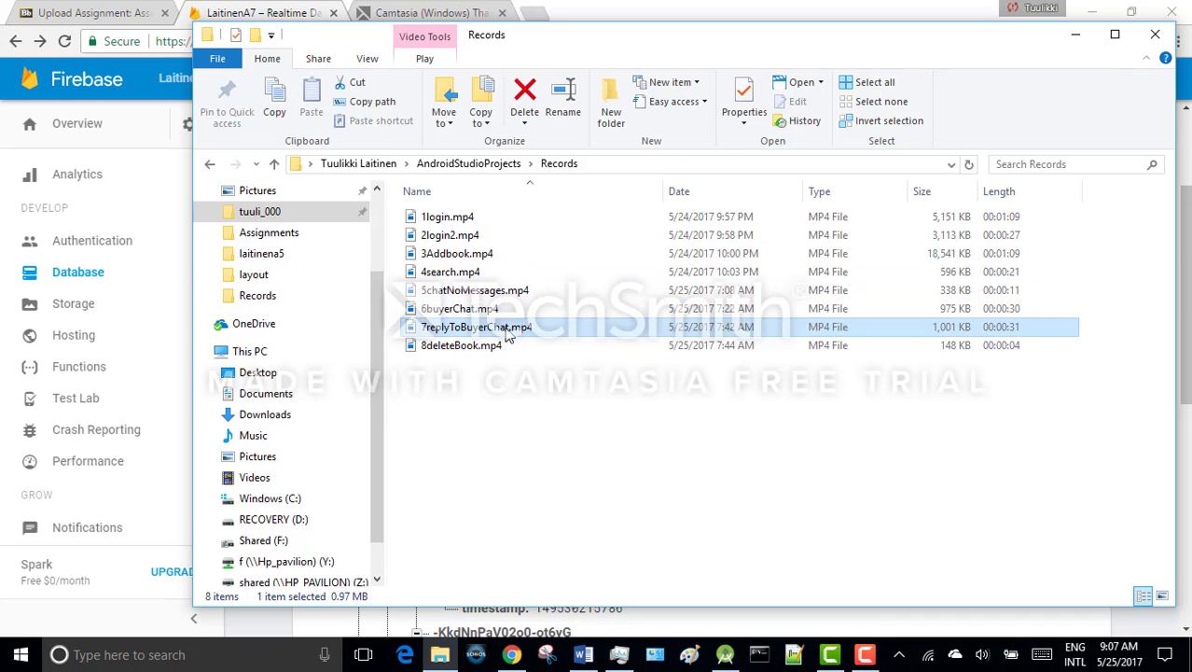
double_click(476, 327)
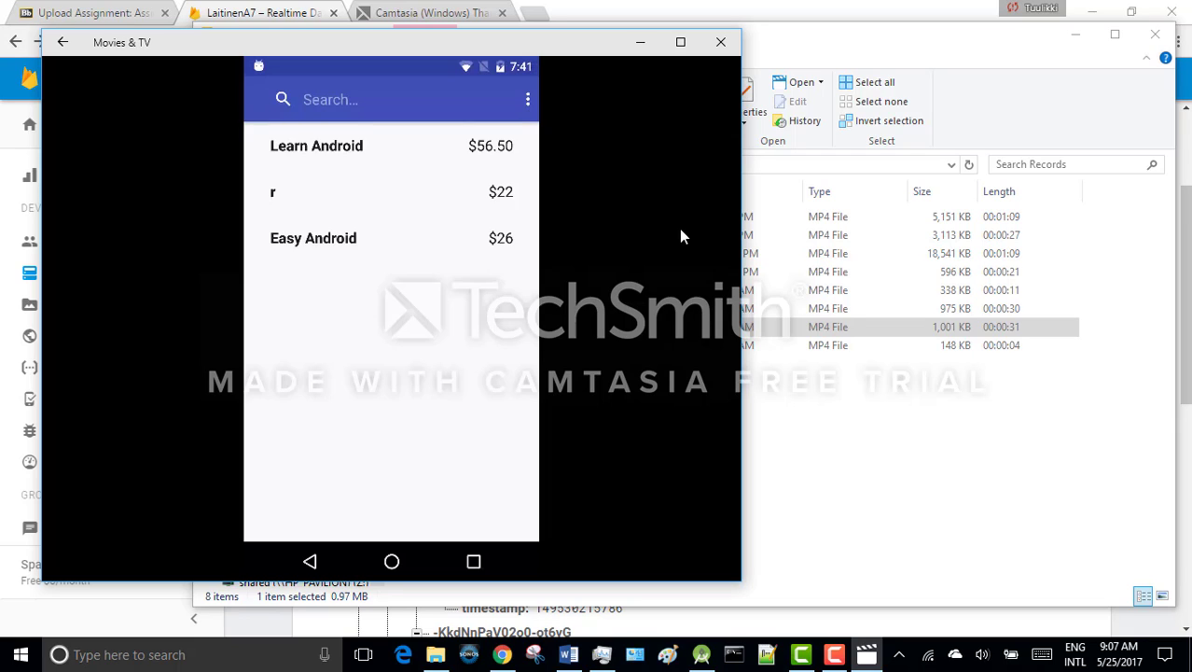
left_click(312, 237)
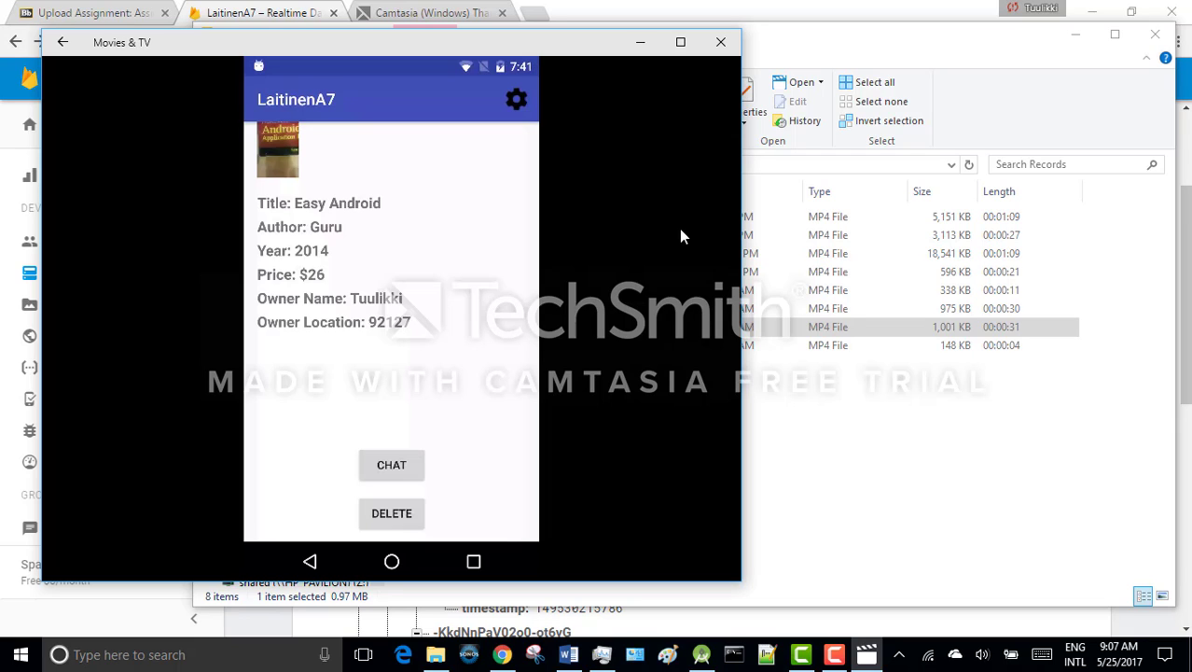
left_click(391, 465)
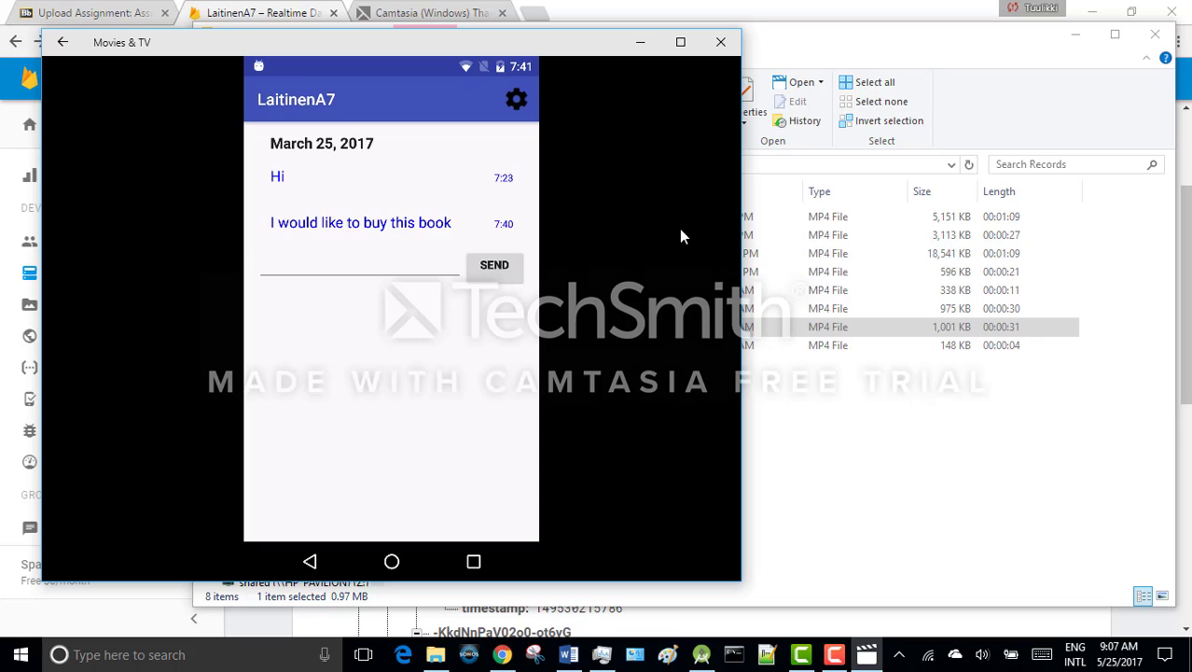
left_click(360, 264)
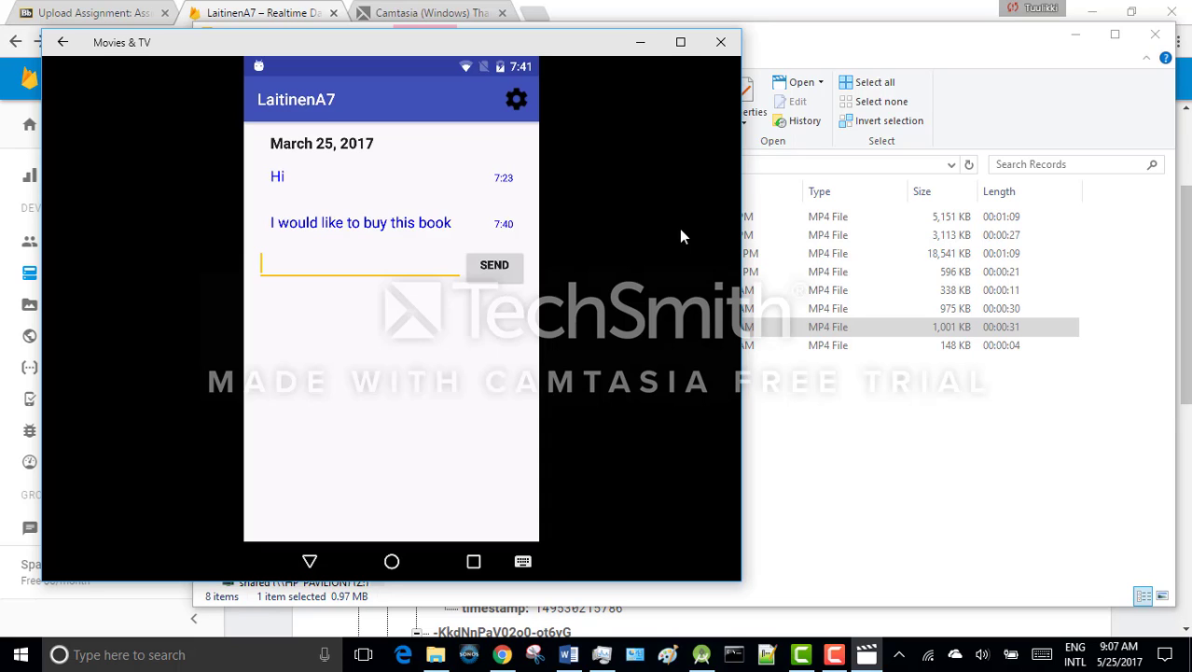
type("s good")
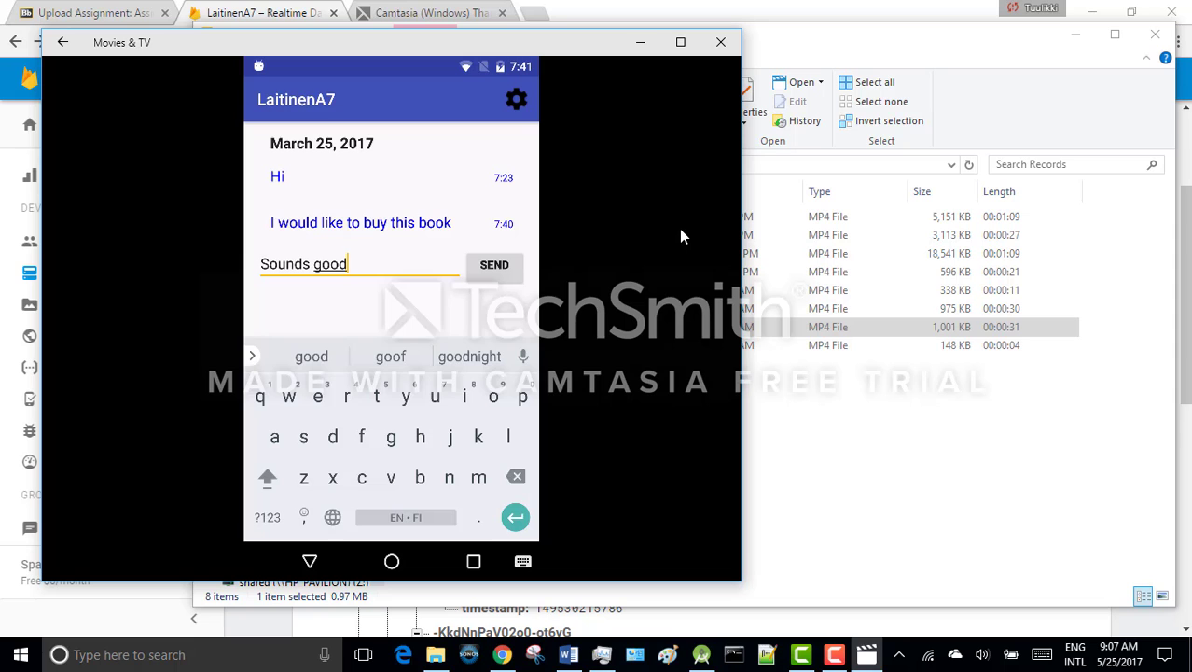
left_click(493, 264)
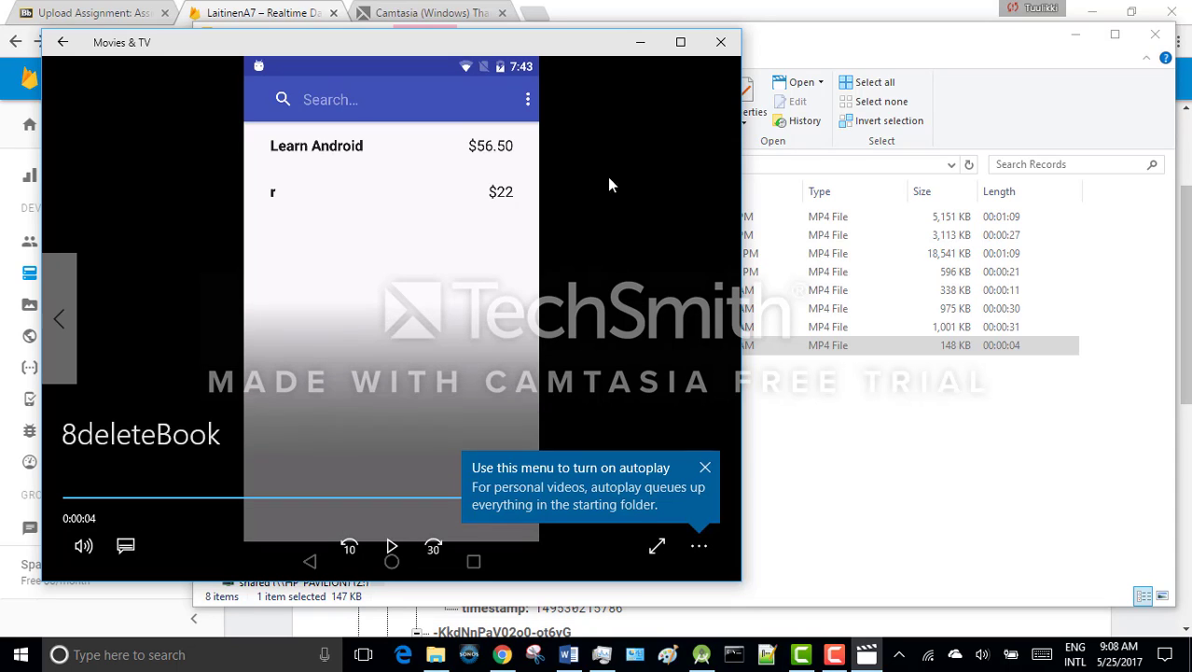
mouse_move(619, 174)
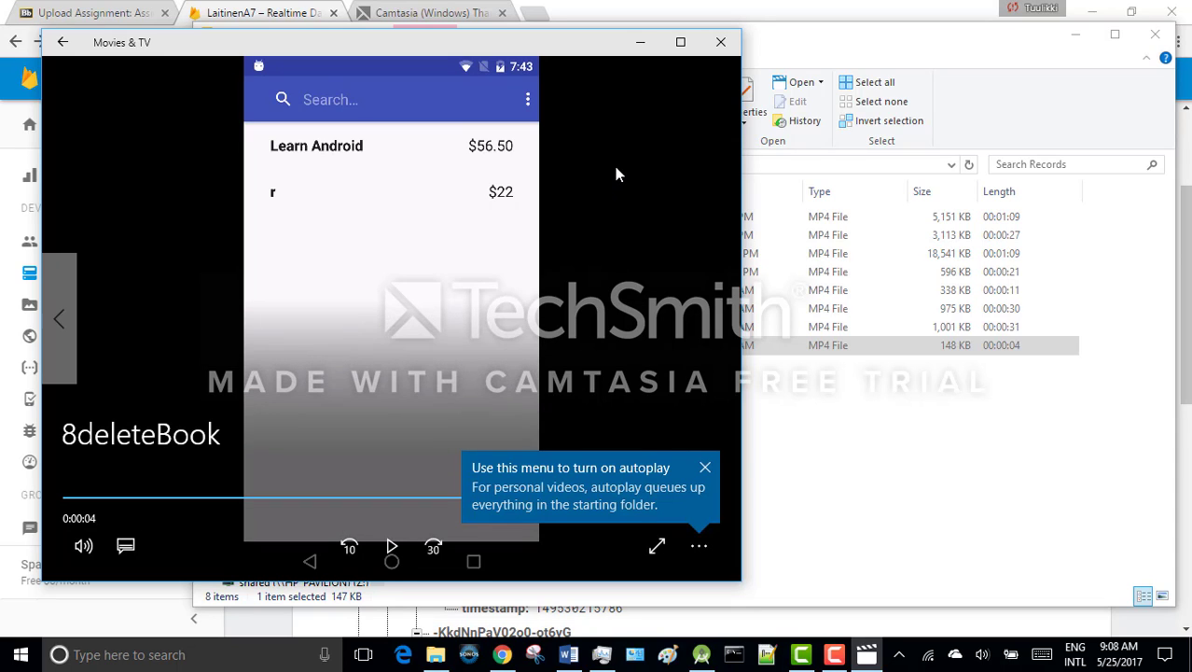